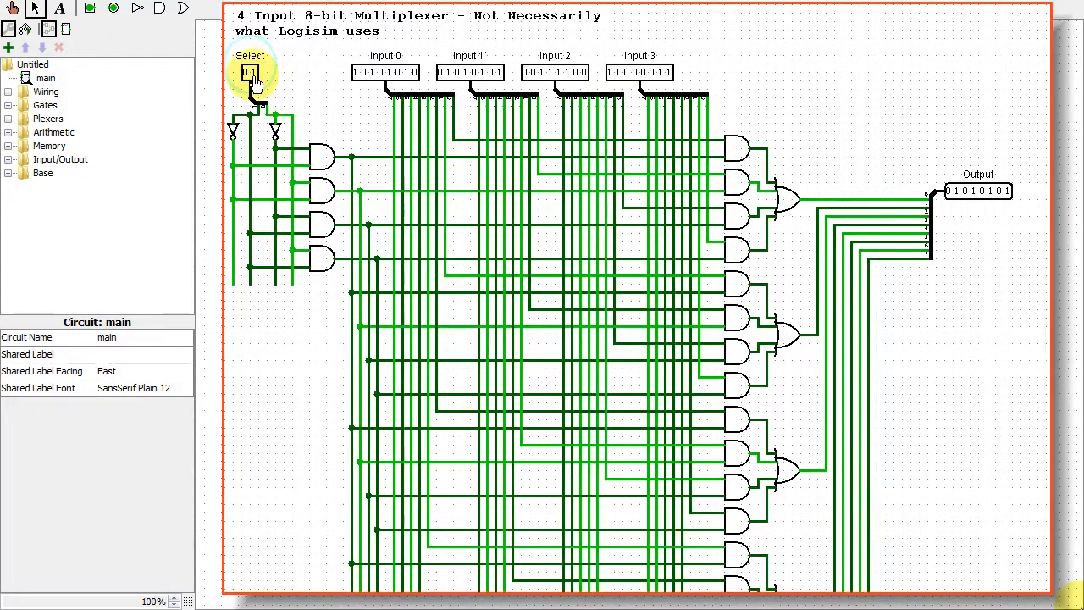
Switch the multiplexer between inputs 3, 2 and 0, change the decoder select, then expand Memory.
{"action": "left_click", "coordinate": [246, 72]}
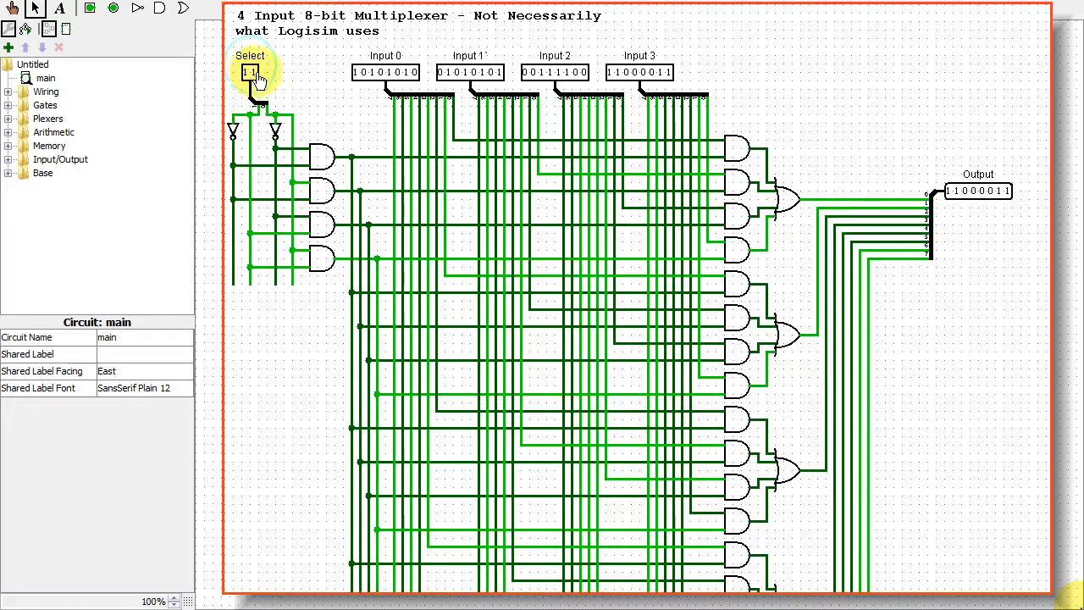
{"action": "left_click", "coordinate": [252, 72]}
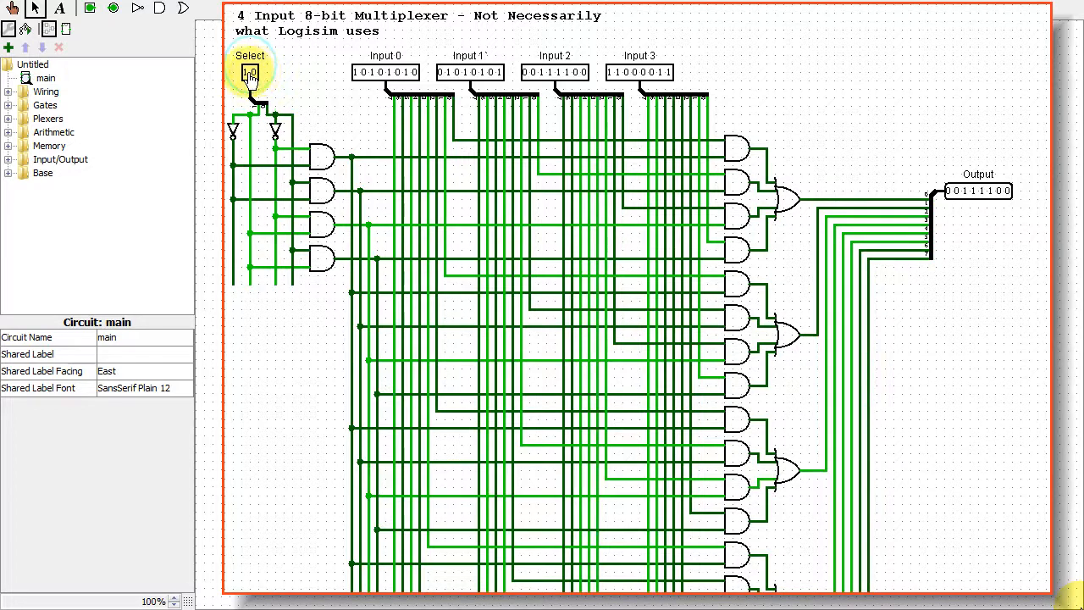
{"action": "left_click", "coordinate": [249, 72]}
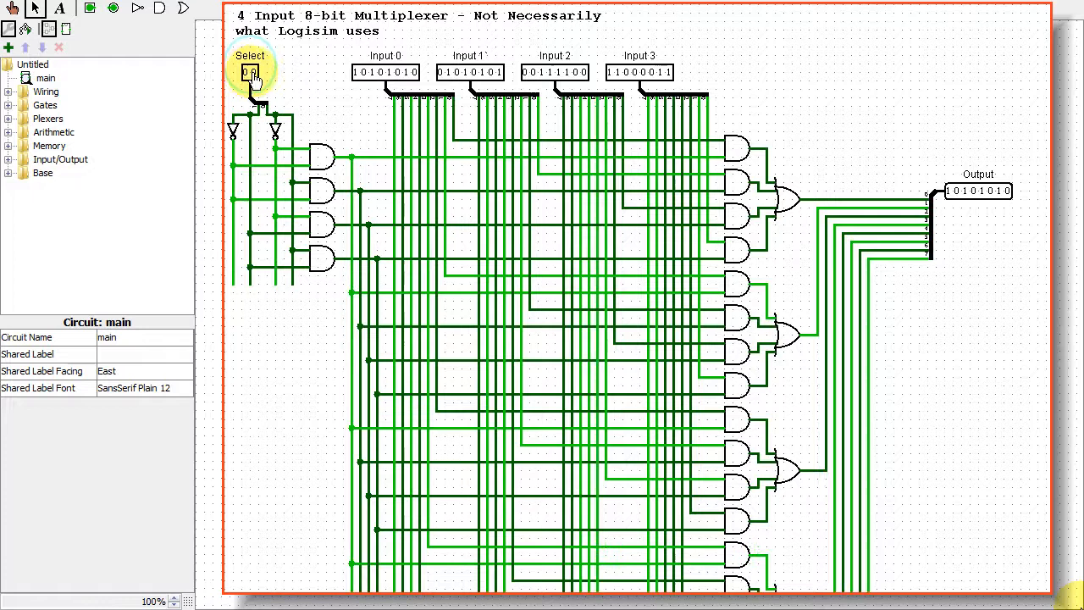
{"action": "left_click", "coordinate": [251, 72]}
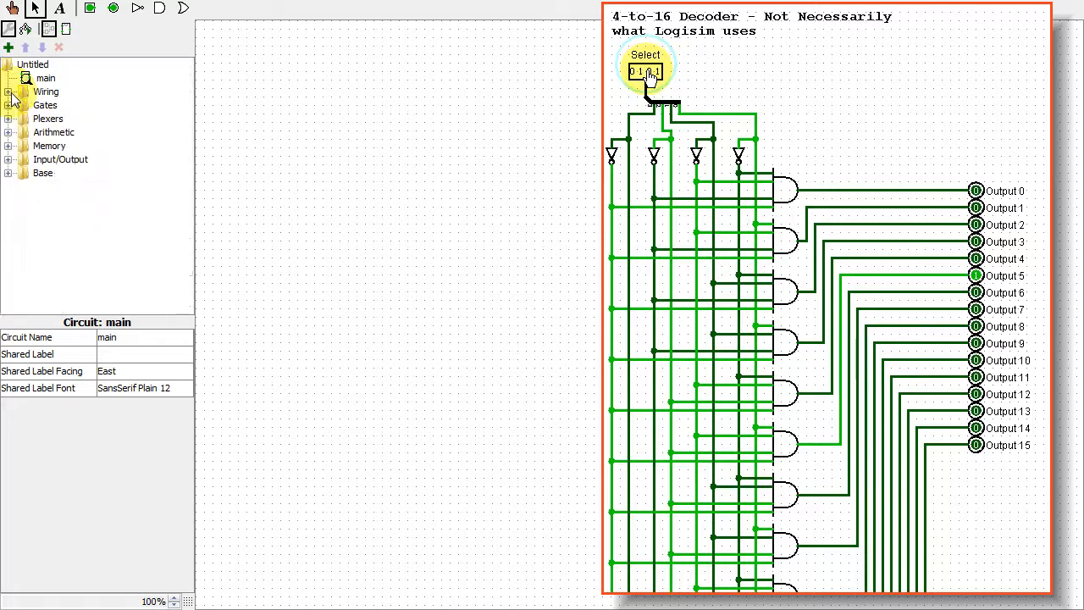
{"action": "left_click", "coordinate": [645, 71]}
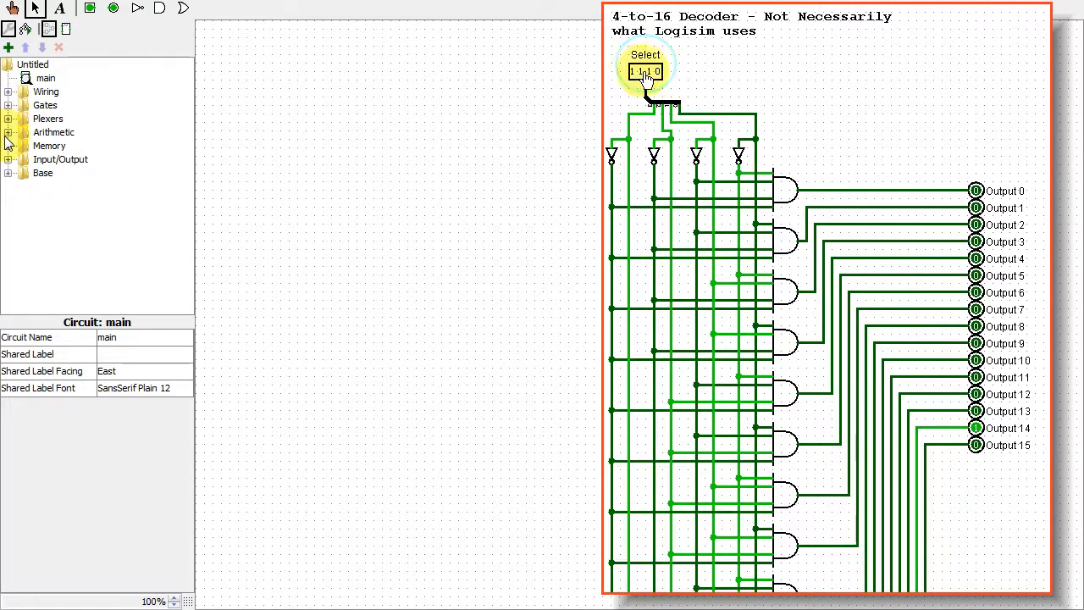
{"action": "left_click", "coordinate": [646, 71]}
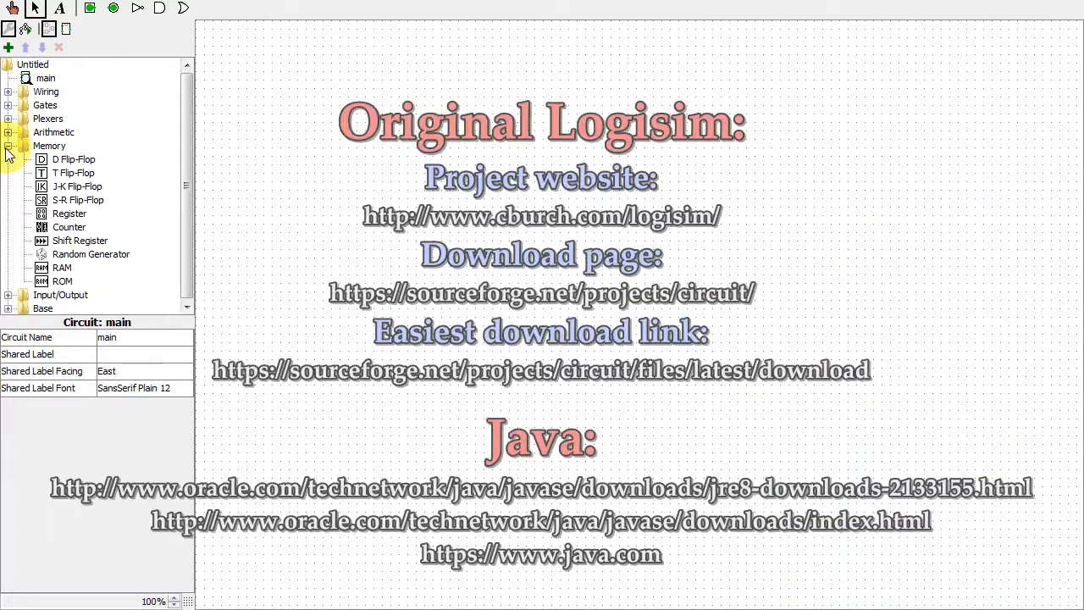
Expand and then collapse the Input/Output library in the explorer tree.
{"action": "left_click", "coordinate": [7, 159]}
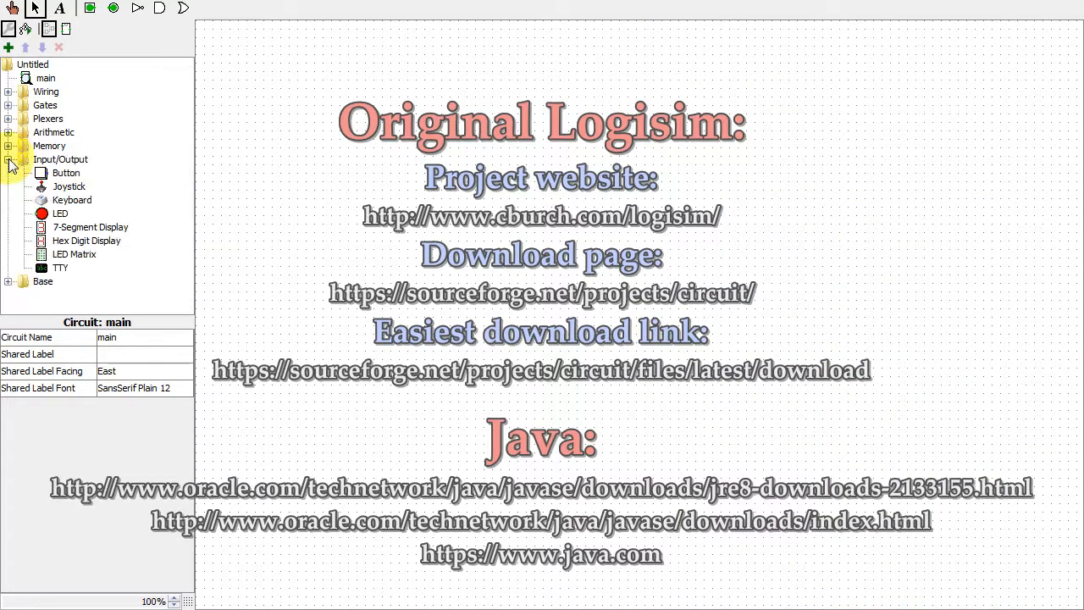
{"action": "left_click", "coordinate": [9, 172]}
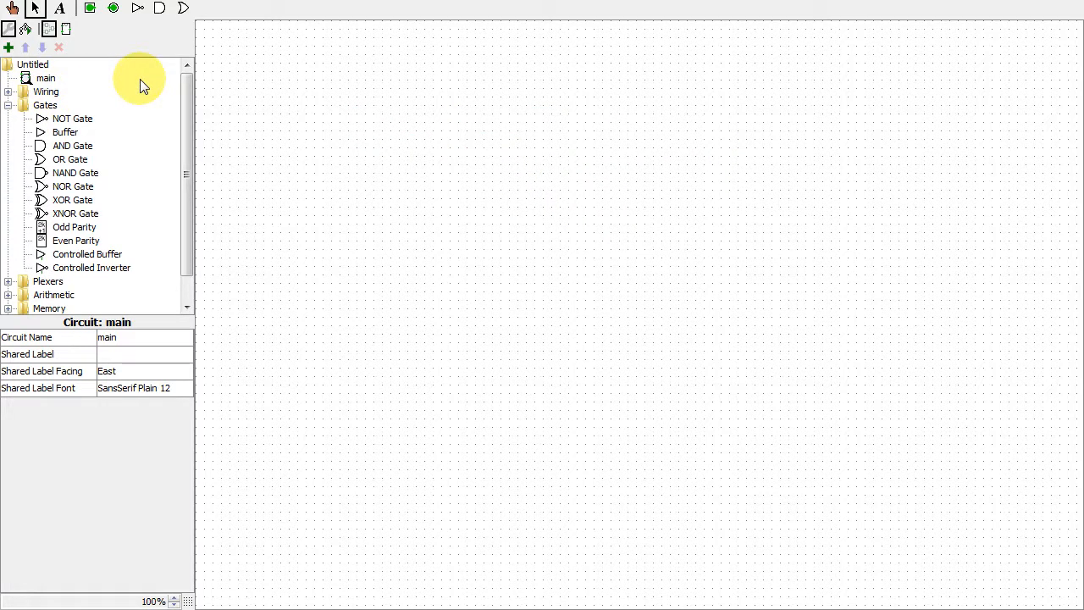
Place an AND gate and make both AND and OR gates narrow with two inputs.
{"action": "left_click", "coordinate": [73, 145]}
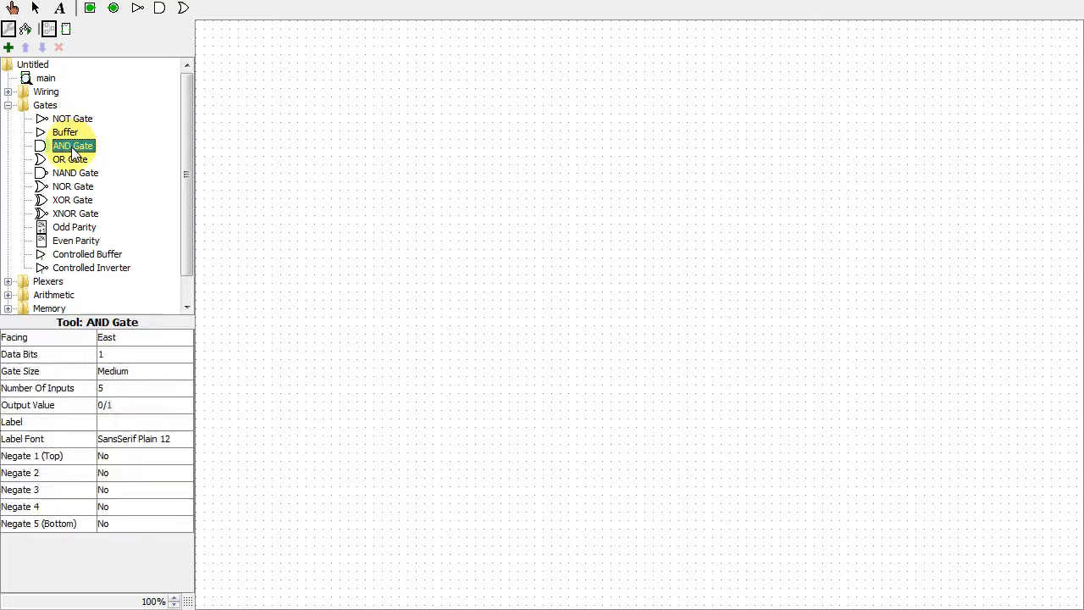
{"action": "left_click", "coordinate": [292, 106]}
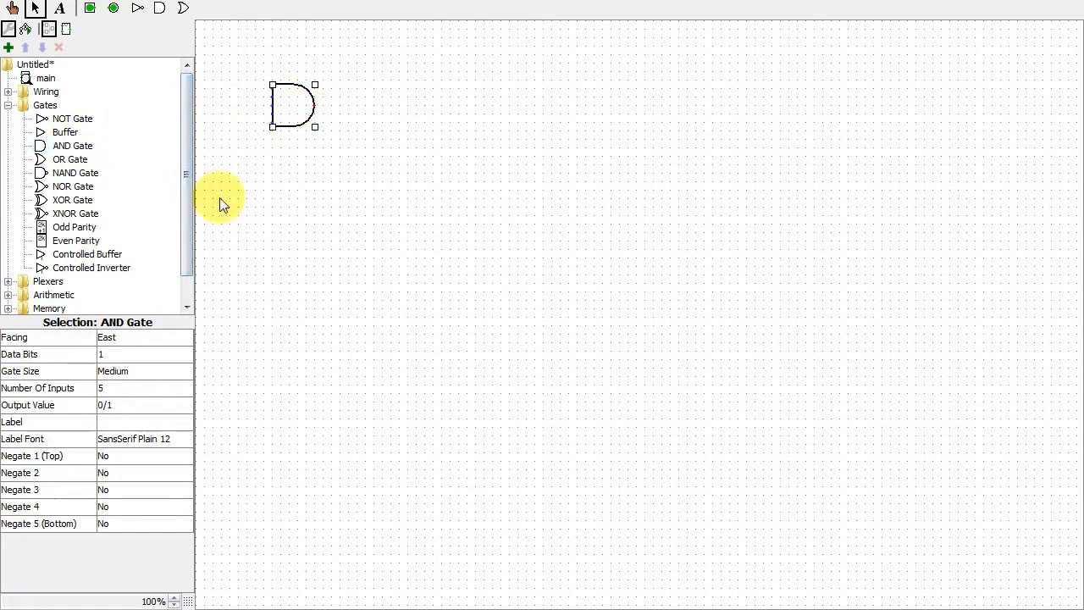
{"action": "left_click", "coordinate": [144, 388]}
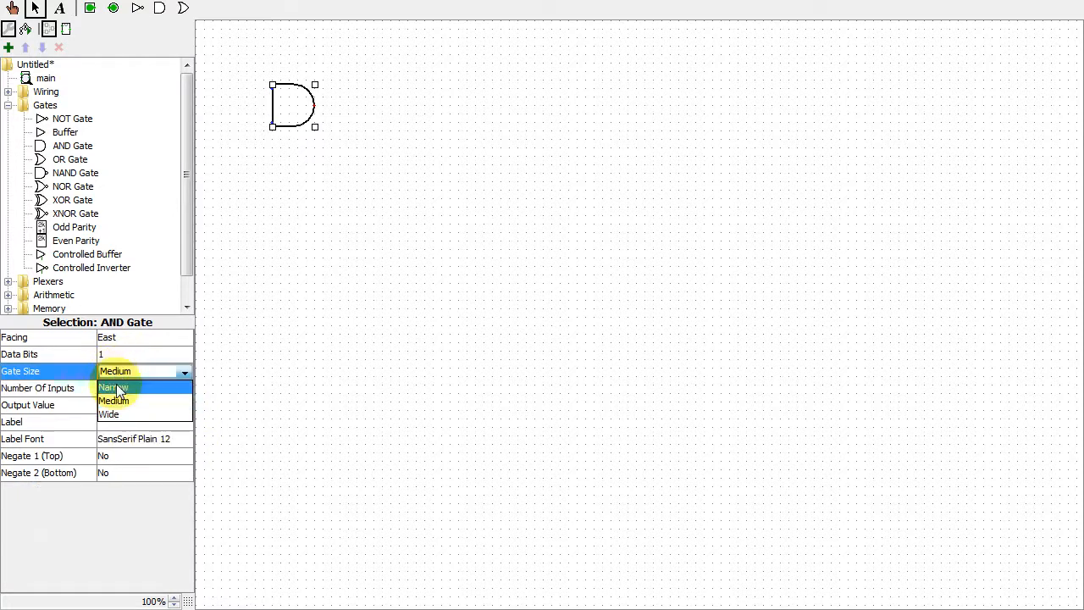
{"action": "left_click", "coordinate": [111, 387]}
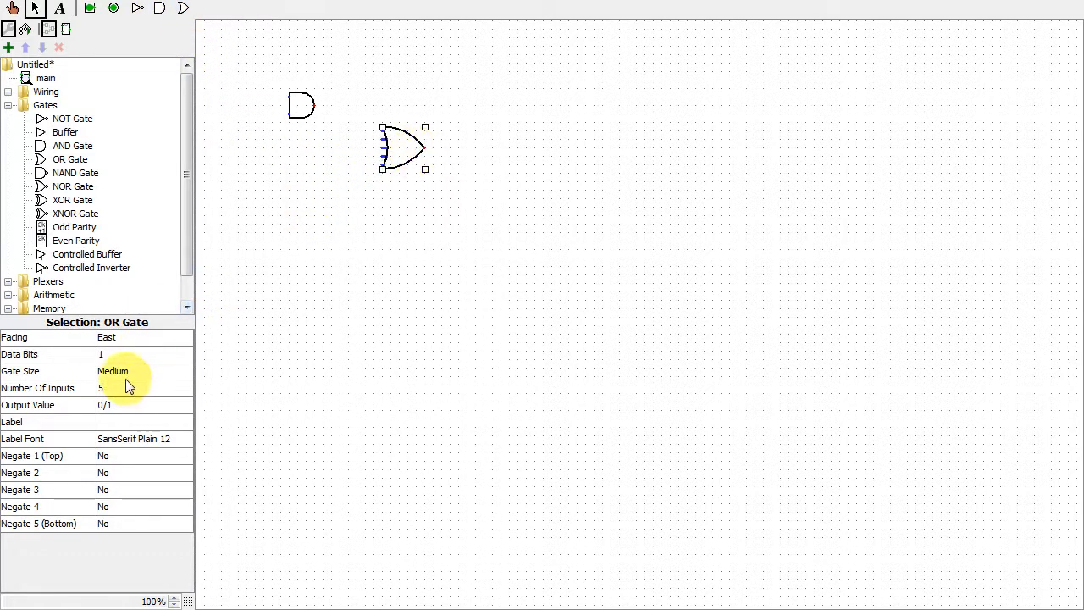
{"action": "left_click", "coordinate": [127, 371]}
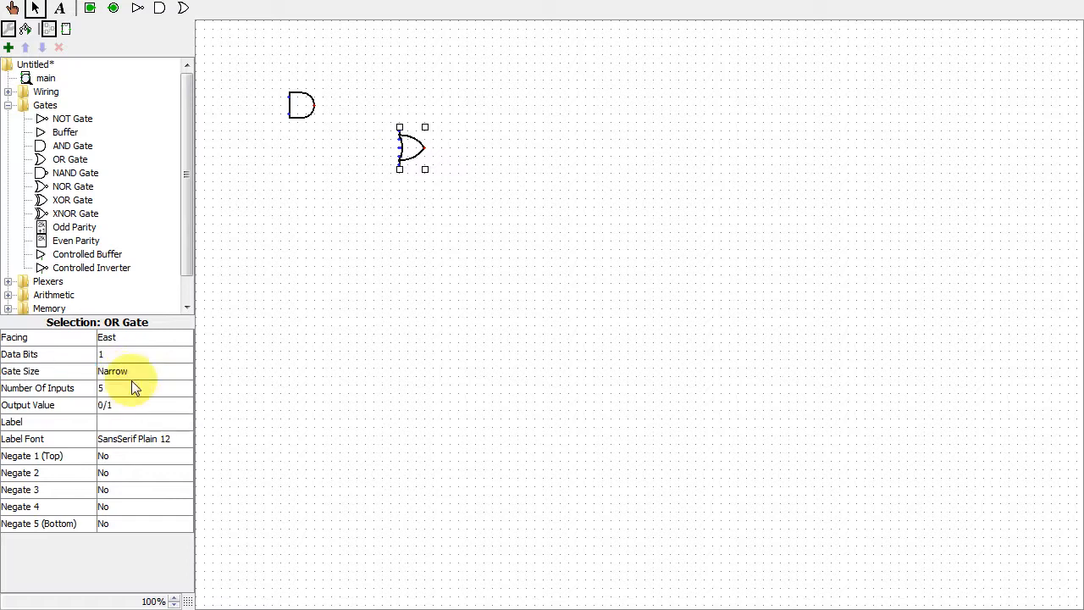
{"action": "left_click", "coordinate": [144, 388]}
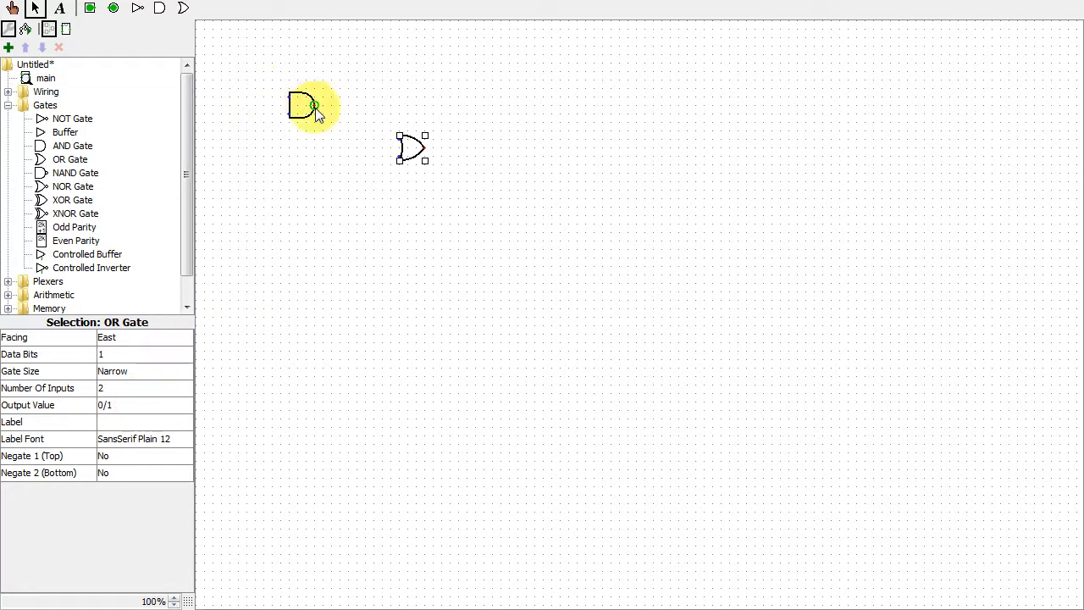
Wire the AND output into the OR gate, add output and lower-input wires, and reposition the OR.
{"action": "left_click_drag", "start_coordinate": [318, 106], "coordinate": [355, 140]}
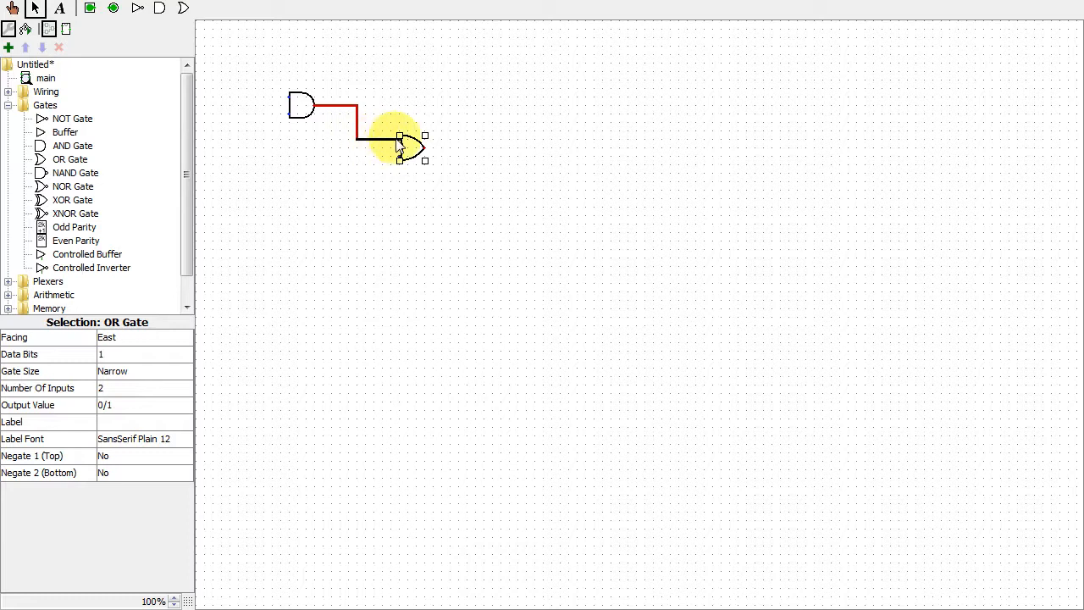
{"action": "left_click_drag", "start_coordinate": [403, 144], "coordinate": [415, 148]}
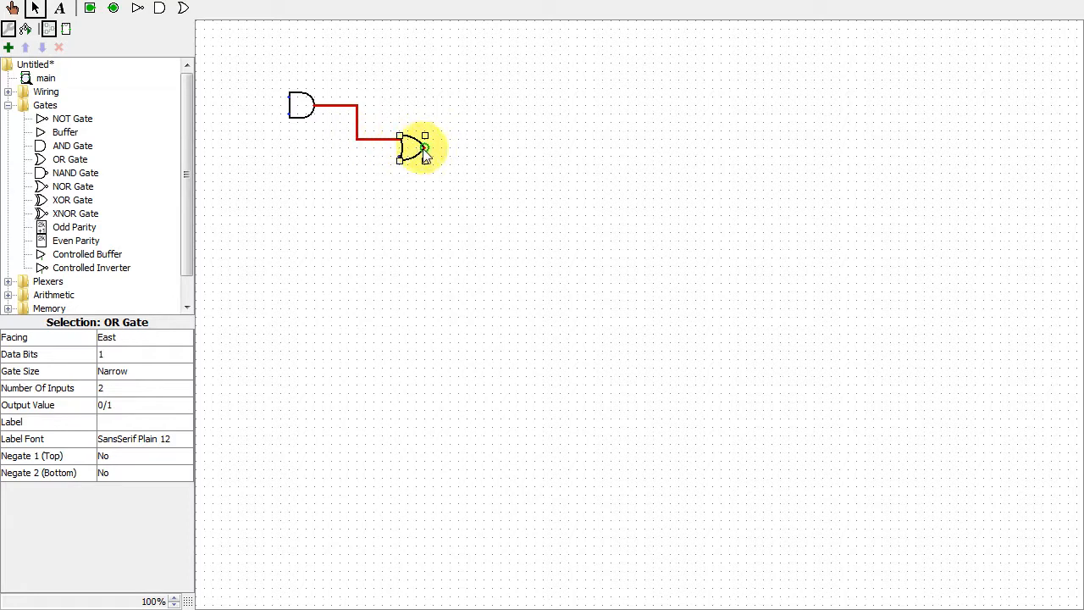
{"action": "left_click_drag", "start_coordinate": [423, 148], "coordinate": [474, 148]}
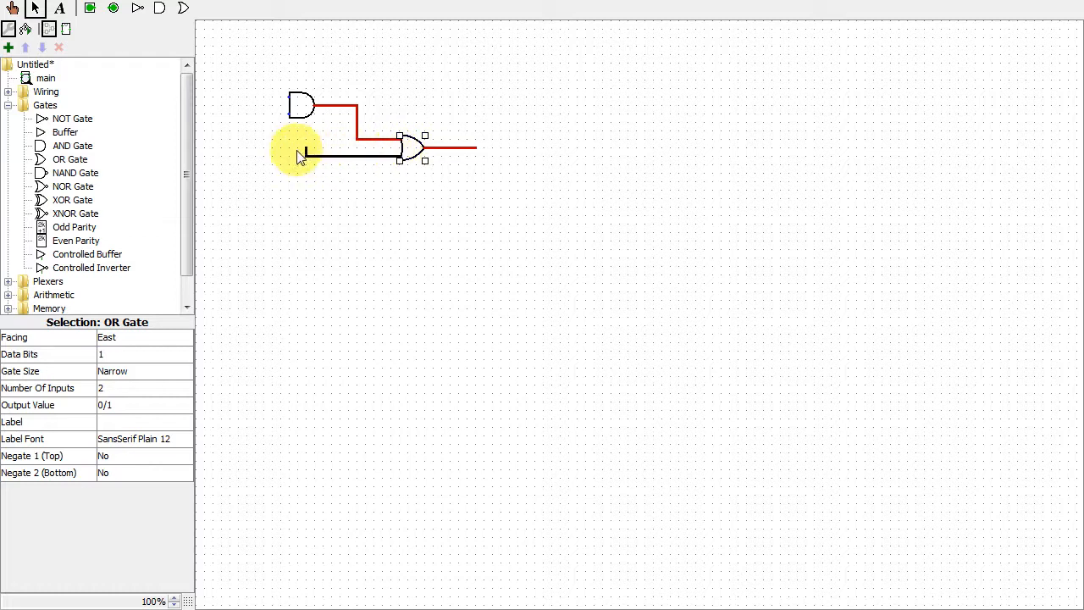
{"action": "left_click_drag", "start_coordinate": [301, 156], "coordinate": [402, 157]}
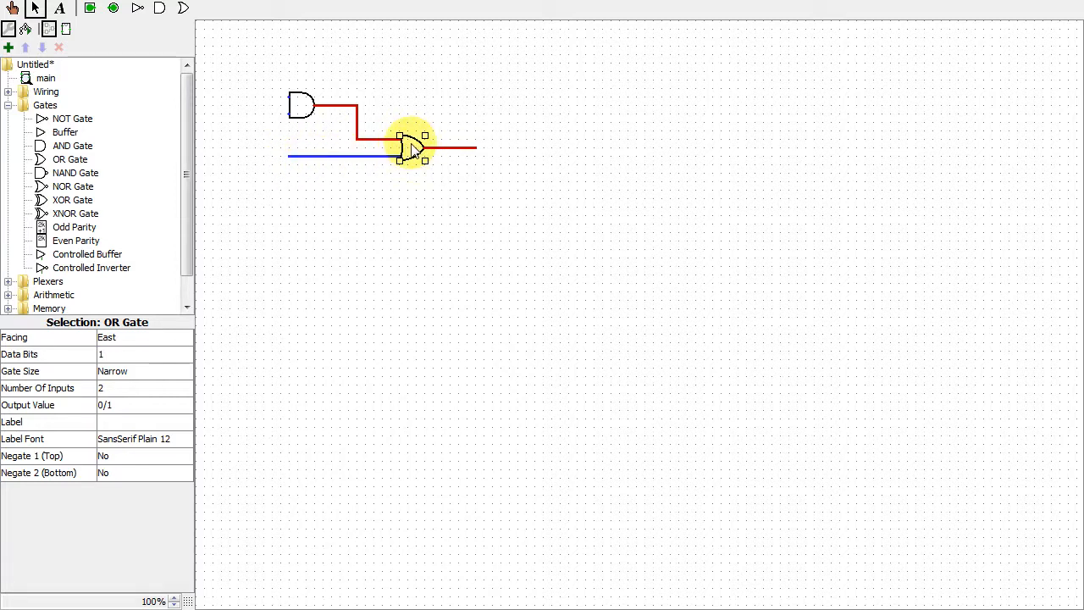
{"action": "left_click_drag", "start_coordinate": [410, 146], "coordinate": [410, 109]}
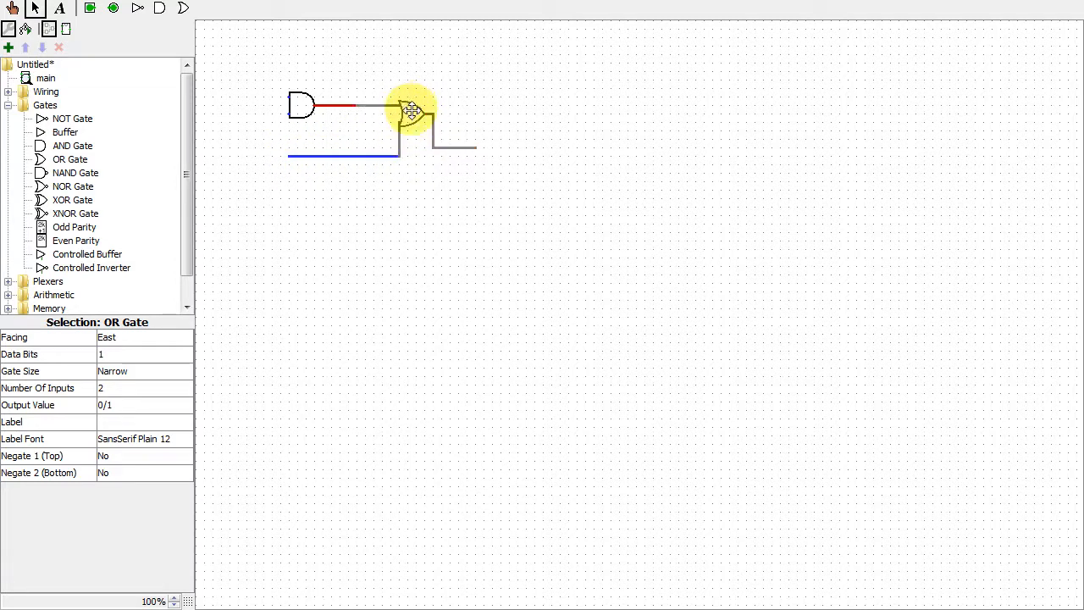
{"action": "left_click_drag", "start_coordinate": [411, 110], "coordinate": [415, 170]}
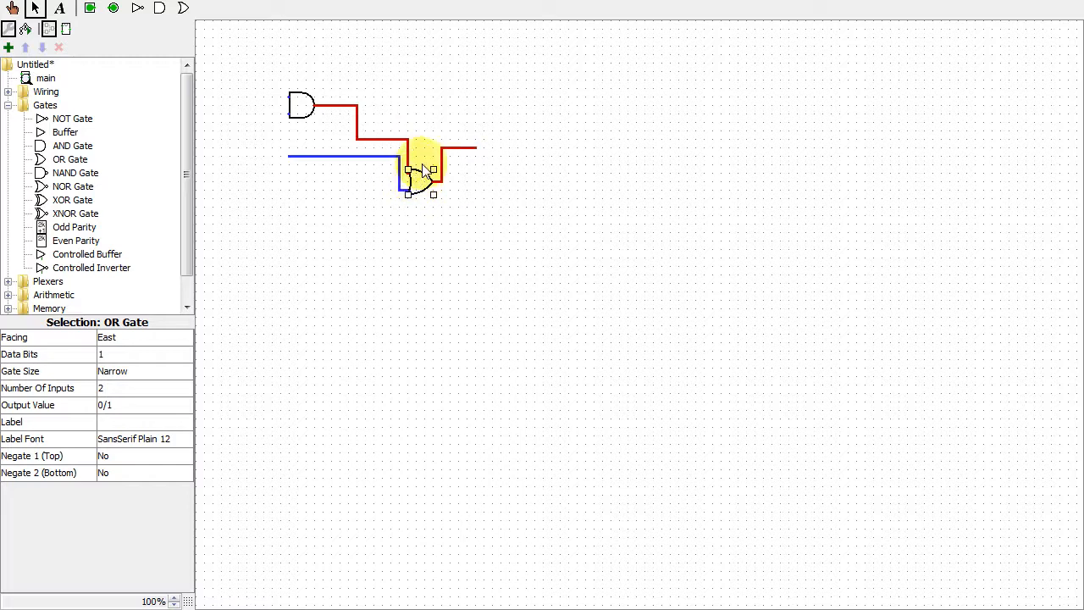
Place a copy of the gates below-left of the original and remove the top OR gate.
{"action": "left_click", "coordinate": [231, 67]}
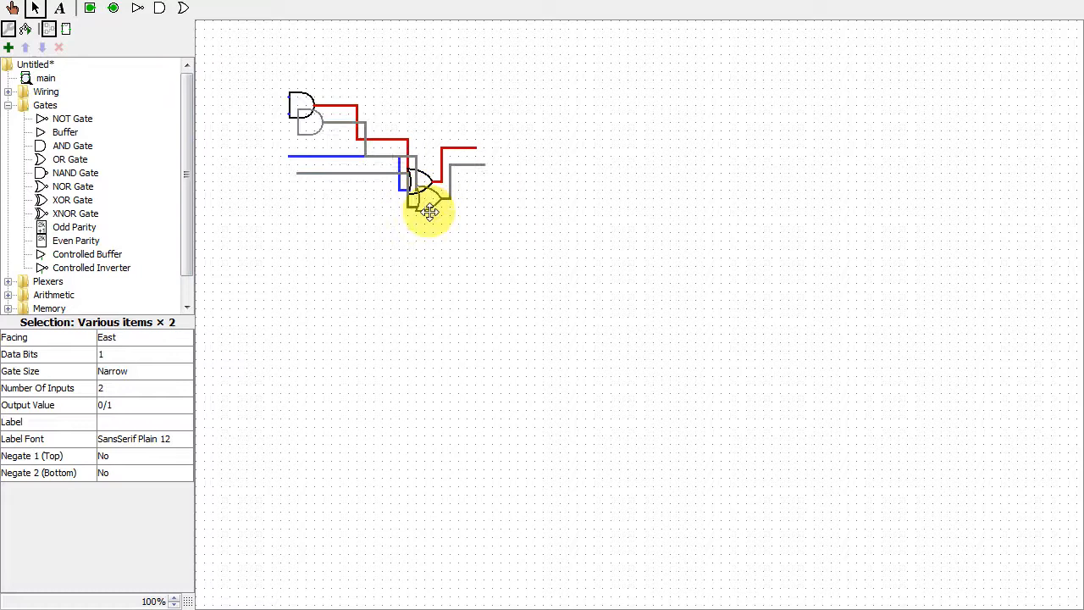
{"action": "left_click_drag", "start_coordinate": [427, 208], "coordinate": [525, 352]}
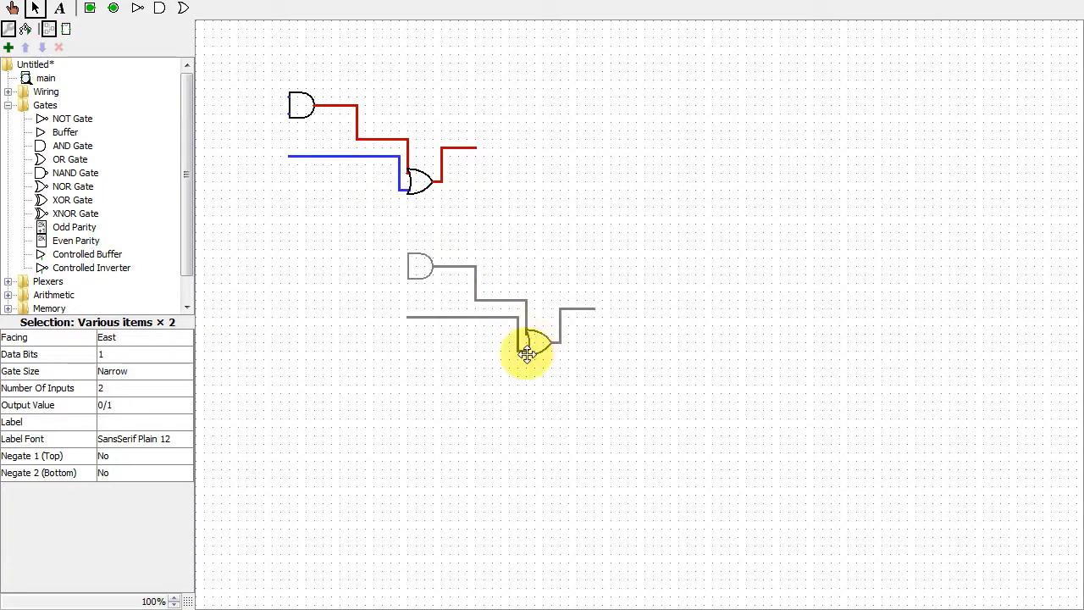
{"action": "left_click_drag", "start_coordinate": [525, 352], "coordinate": [377, 343]}
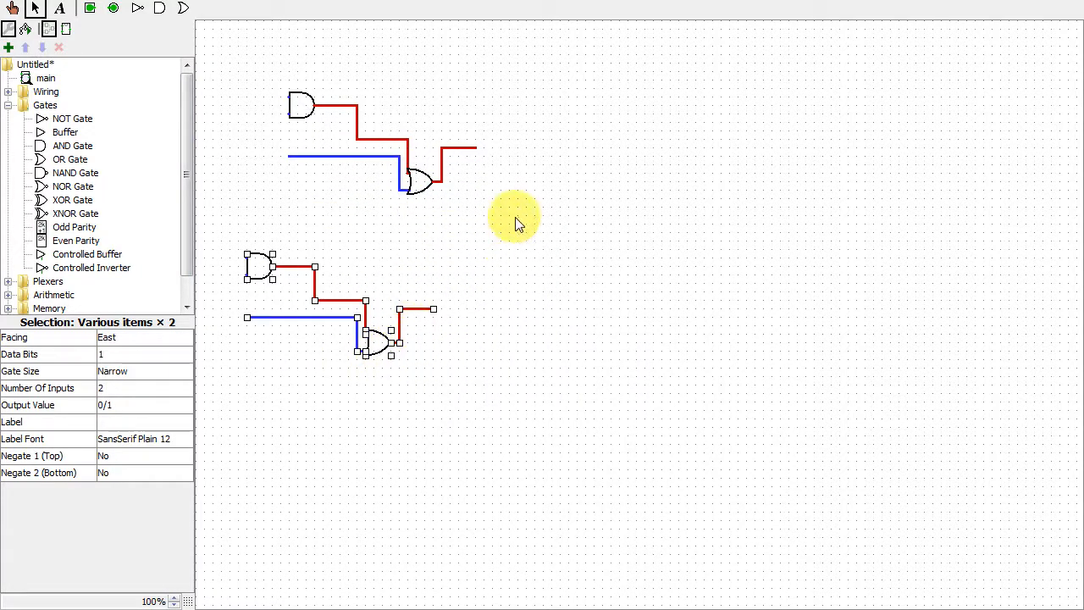
{"action": "left_click", "coordinate": [415, 181]}
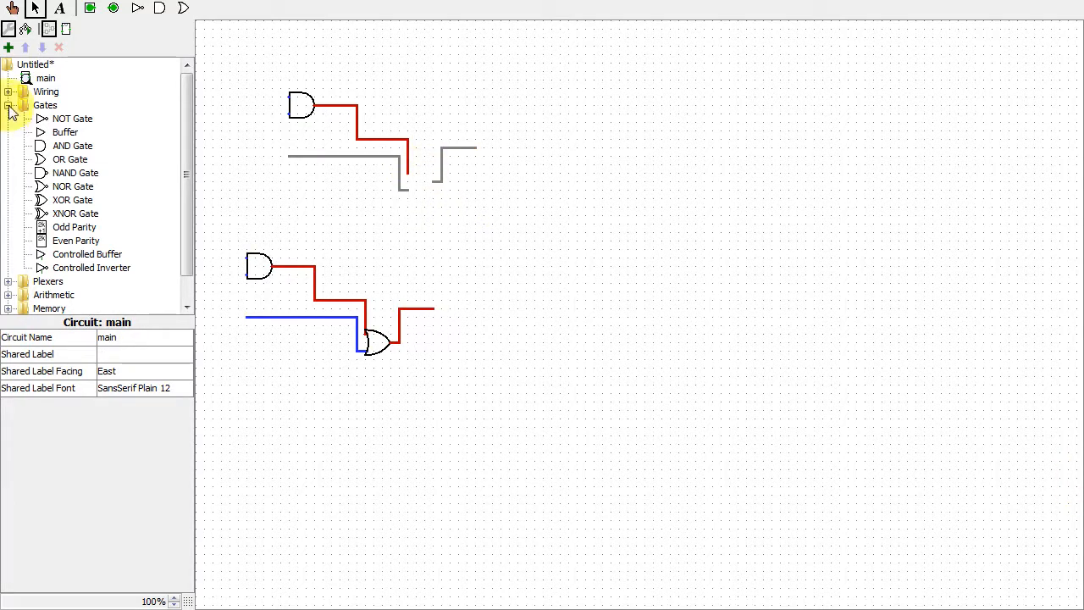
{"action": "left_click", "coordinate": [9, 105]}
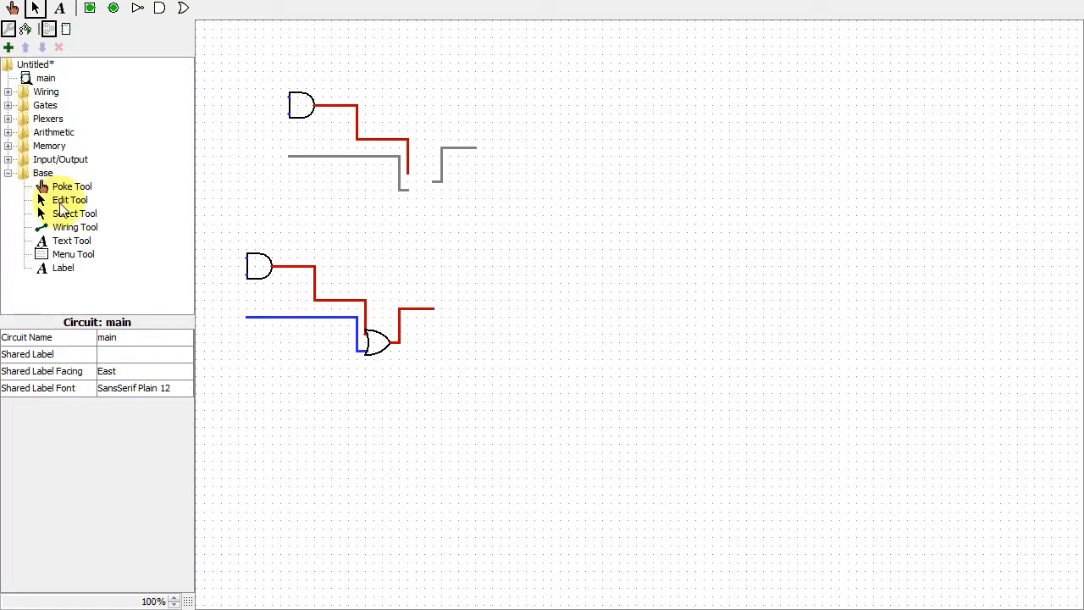
{"action": "left_click", "coordinate": [75, 226]}
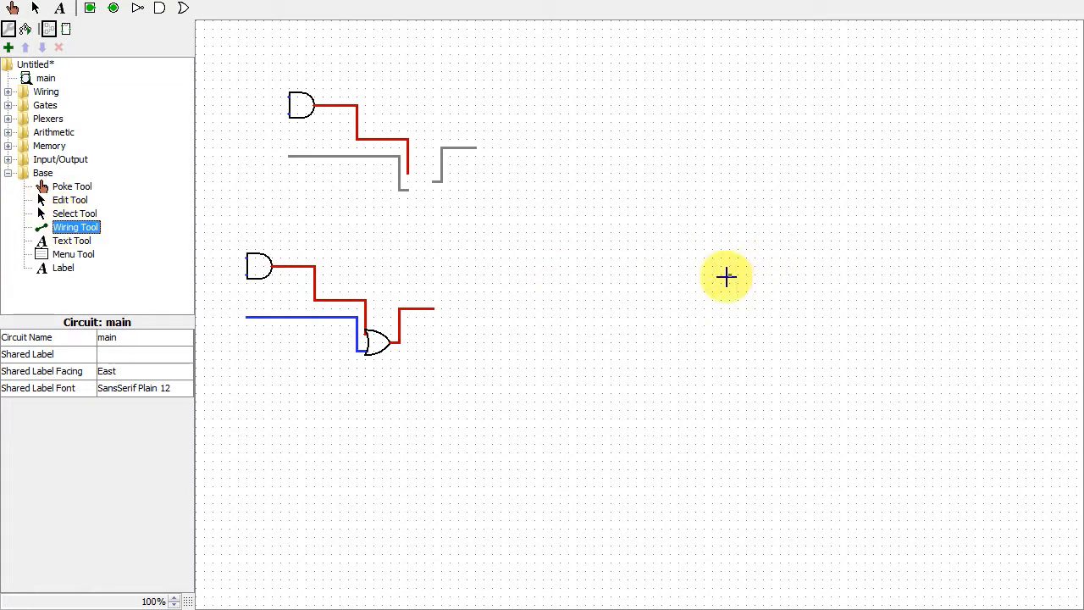
{"action": "mouse_move", "coordinate": [739, 274]}
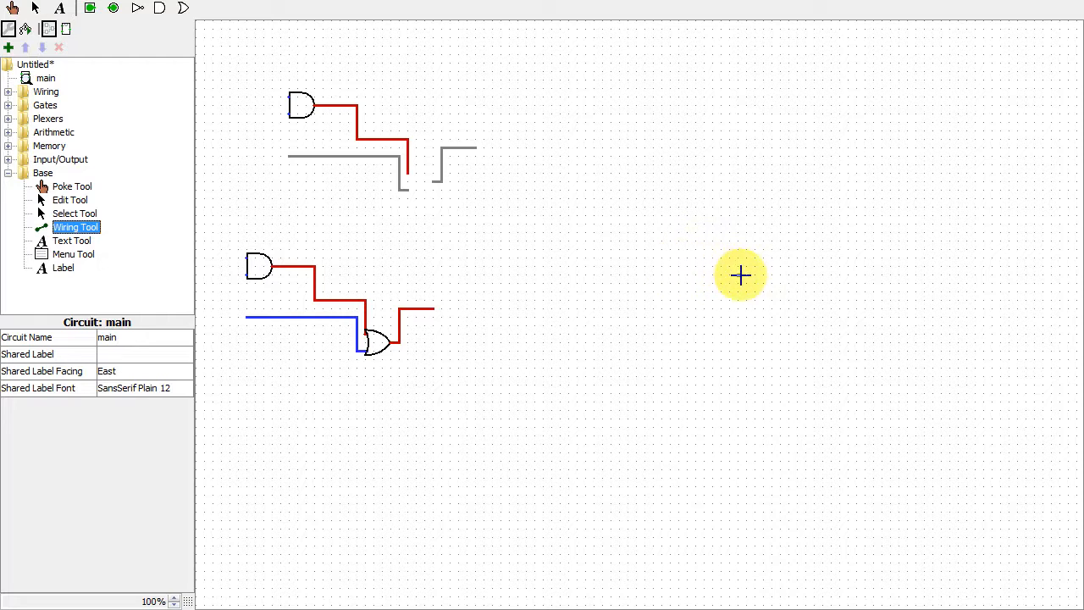
{"action": "left_click_drag", "start_coordinate": [739, 276], "coordinate": [803, 279]}
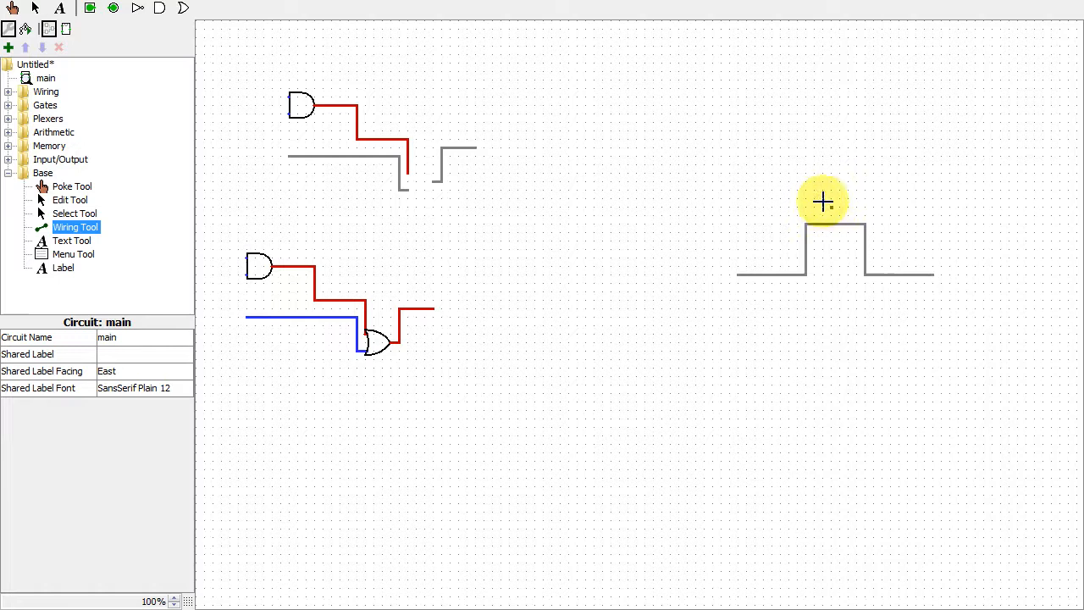
{"action": "mouse_move", "coordinate": [775, 269]}
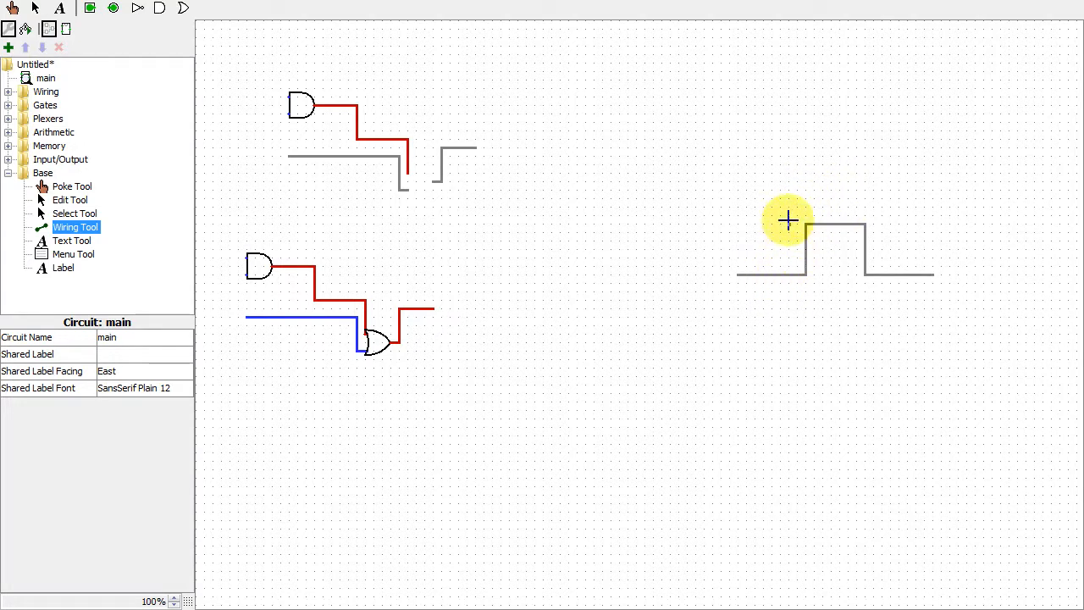
{"action": "mouse_move", "coordinate": [885, 226]}
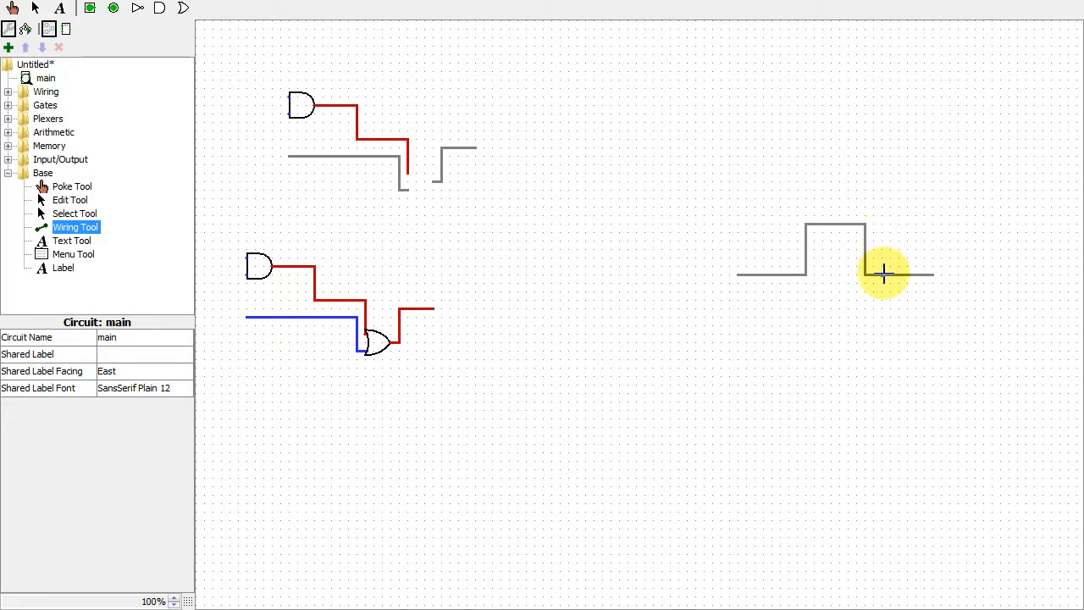
{"action": "mouse_move", "coordinate": [883, 311]}
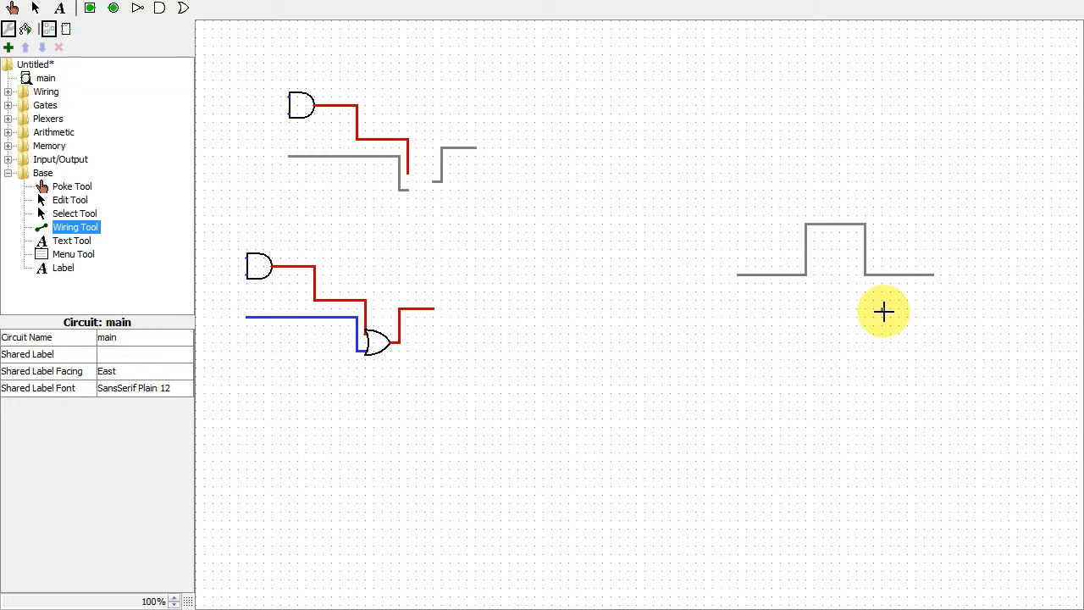
{"action": "mouse_move", "coordinate": [974, 43]}
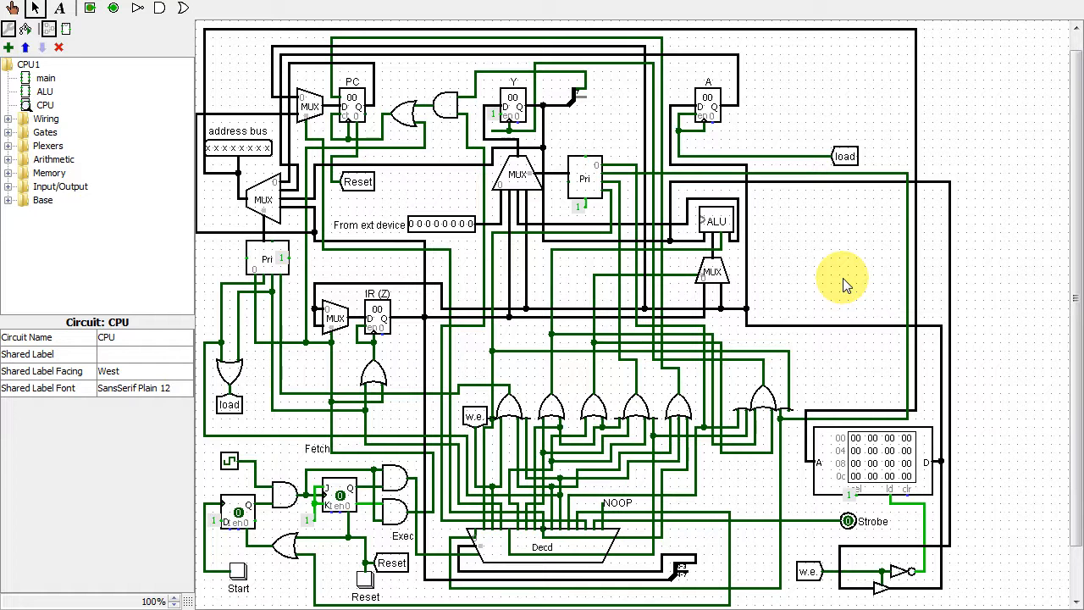
{"action": "mouse_move", "coordinate": [542, 262]}
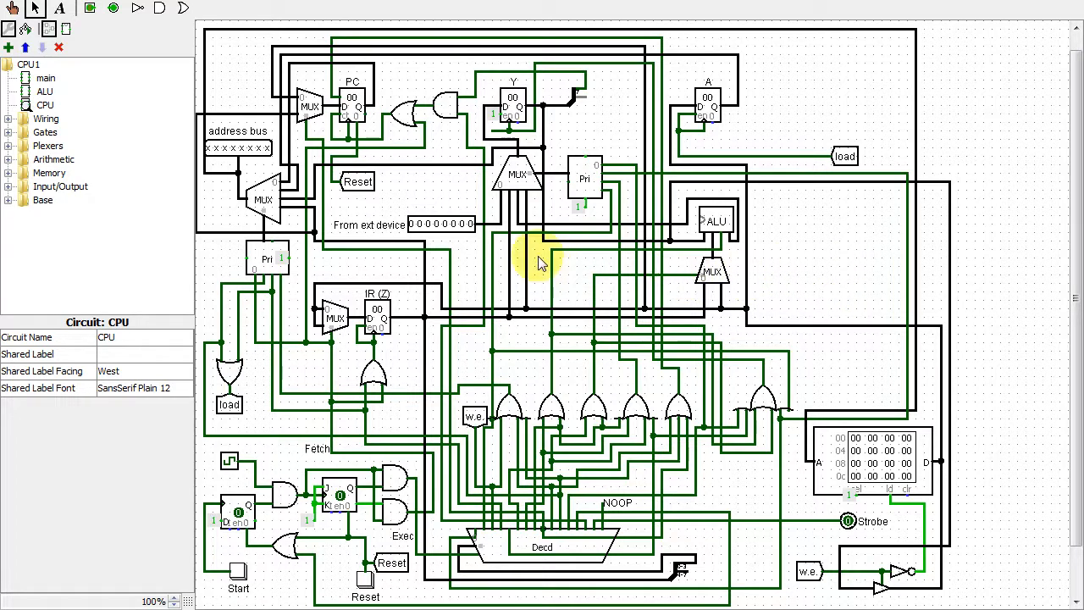
{"action": "mouse_move", "coordinate": [224, 249]}
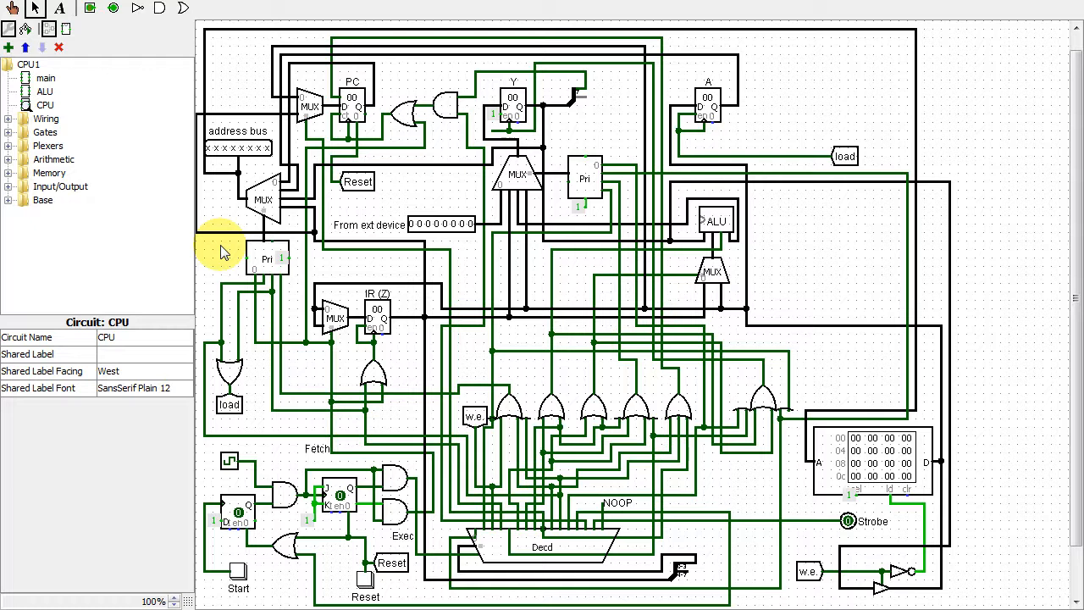
Select the priority encoder below the address multiplexer.
{"action": "left_click", "coordinate": [267, 258]}
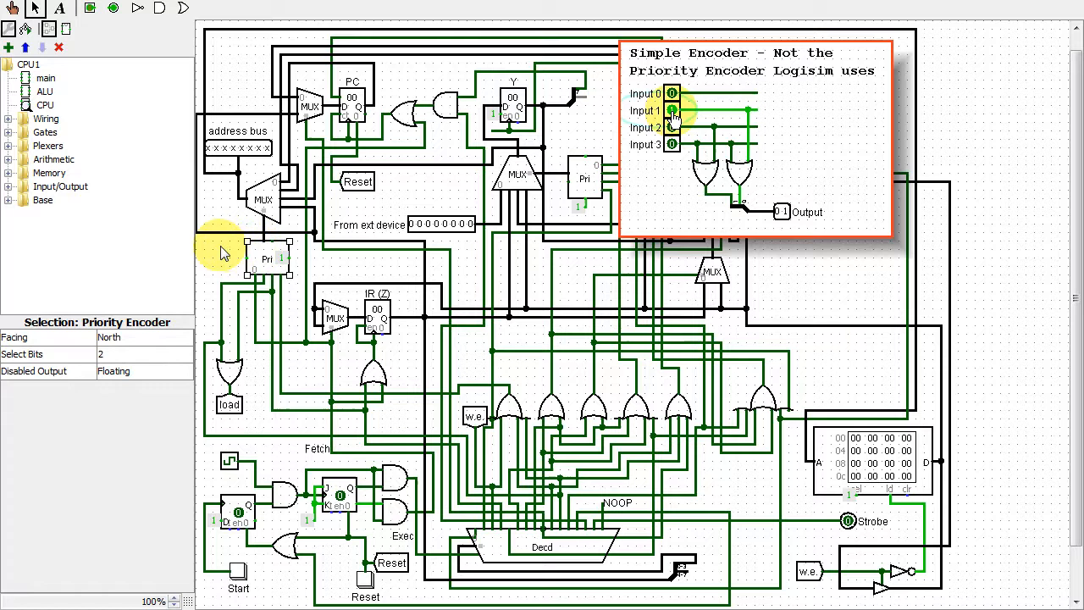
{"action": "left_click", "coordinate": [671, 127]}
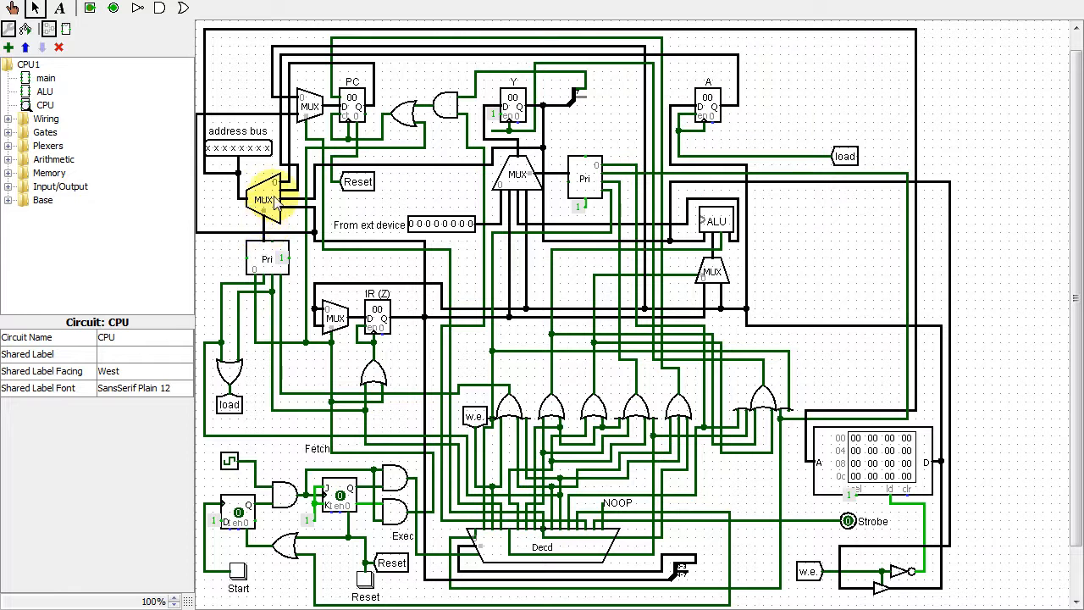
Select the multiplexer driving the address bus and inspect its attributes.
{"action": "left_click", "coordinate": [267, 199]}
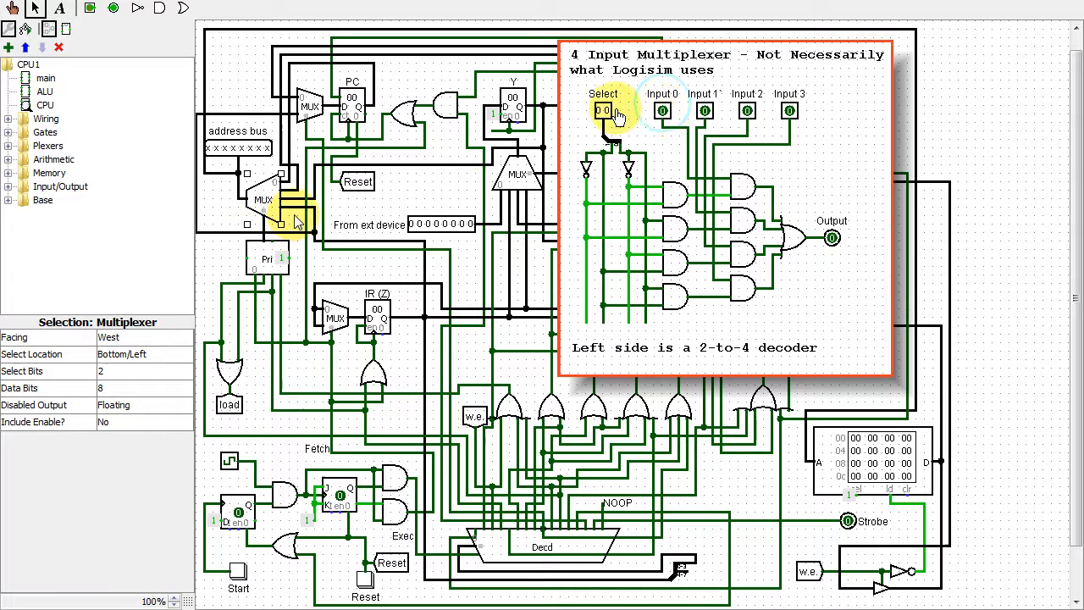
{"action": "left_click", "coordinate": [603, 110]}
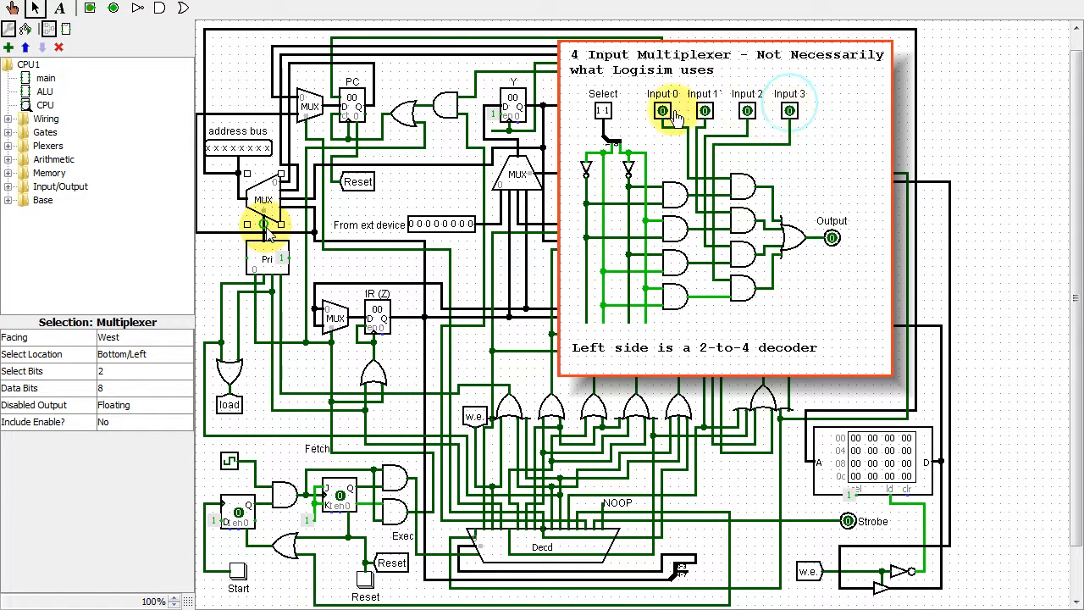
{"action": "left_click", "coordinate": [702, 110]}
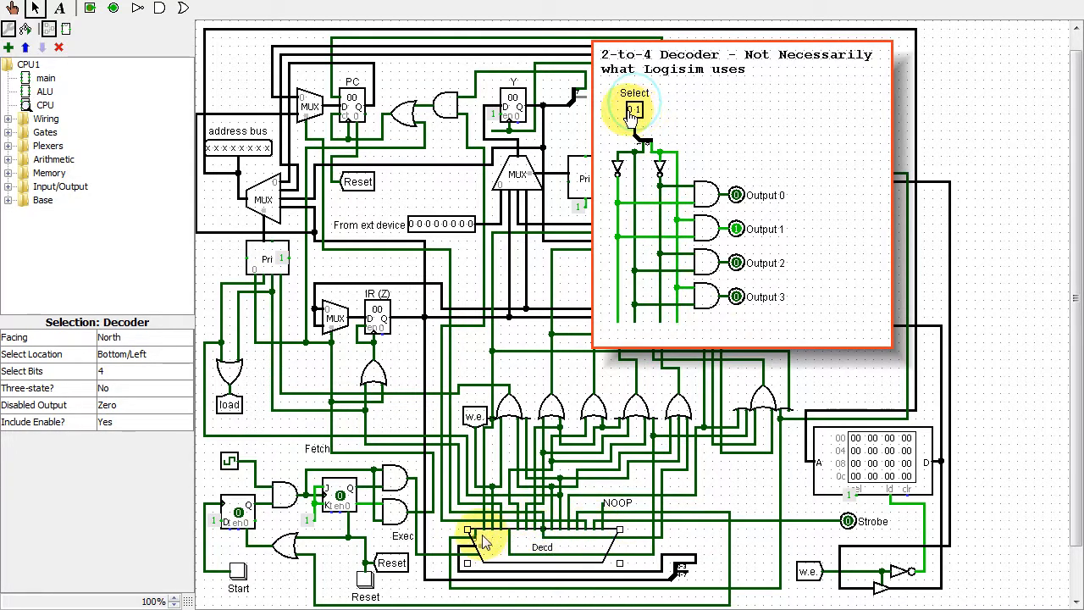
Inspect the Decd instruction decoder's attributes.
{"action": "left_click", "coordinate": [634, 110]}
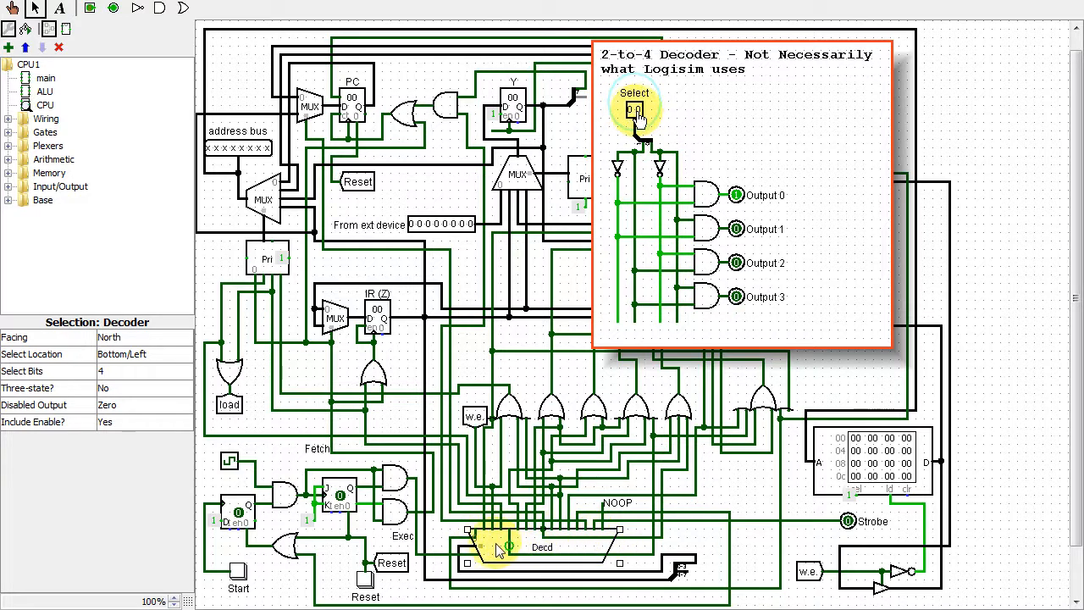
{"action": "left_click", "coordinate": [635, 110]}
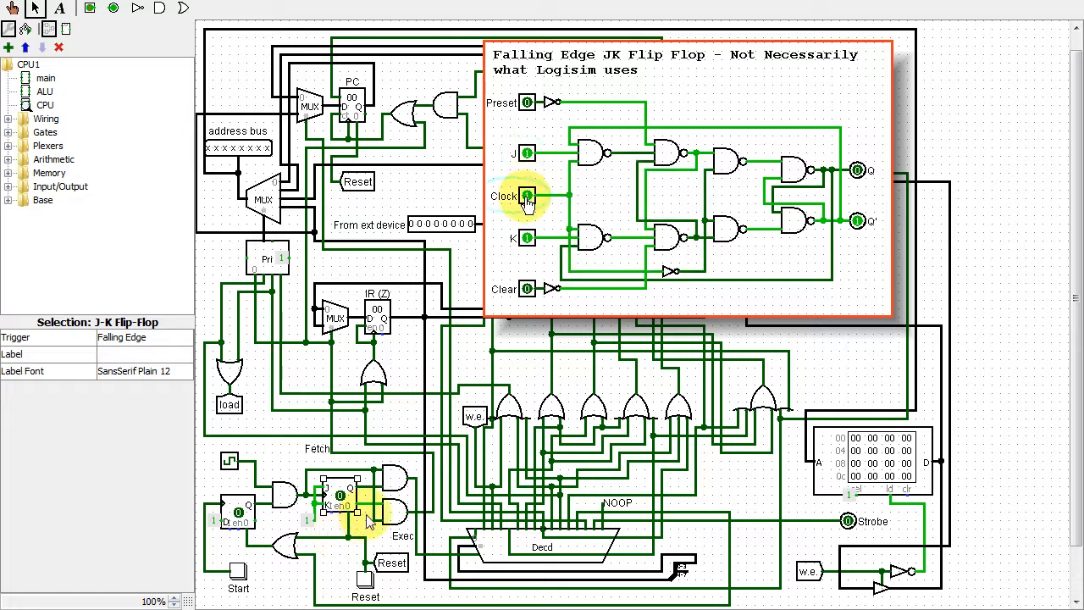
Select the J-K flip-flop near Fetch and Exec, showing its falling-edge trigger.
{"action": "left_click", "coordinate": [526, 196]}
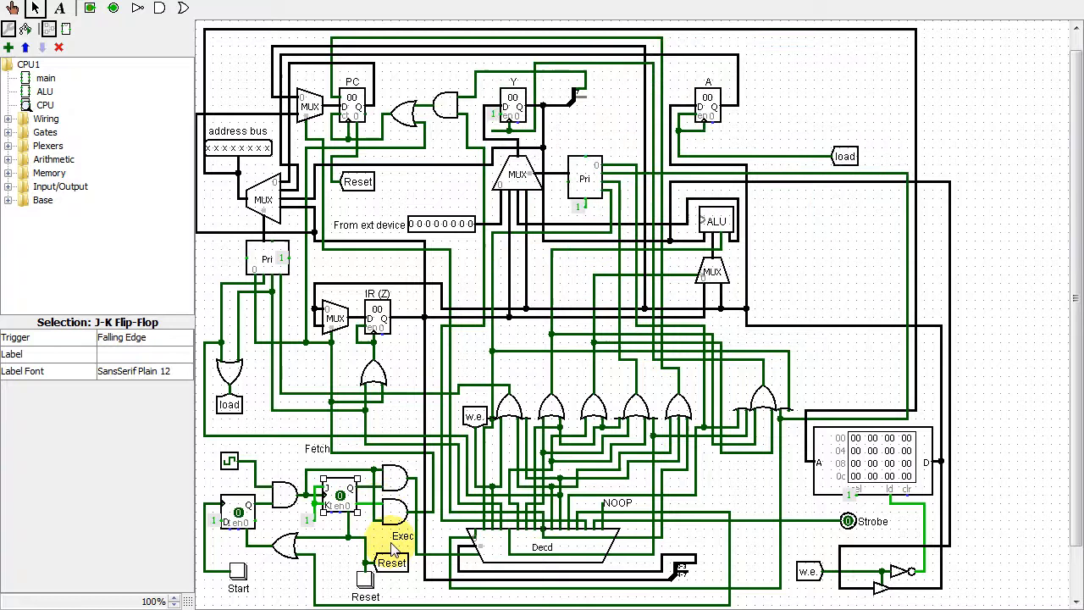
Select the PC counter, then review the 8-bit rising-edge instruction register's attributes.
{"action": "left_click", "coordinate": [352, 101]}
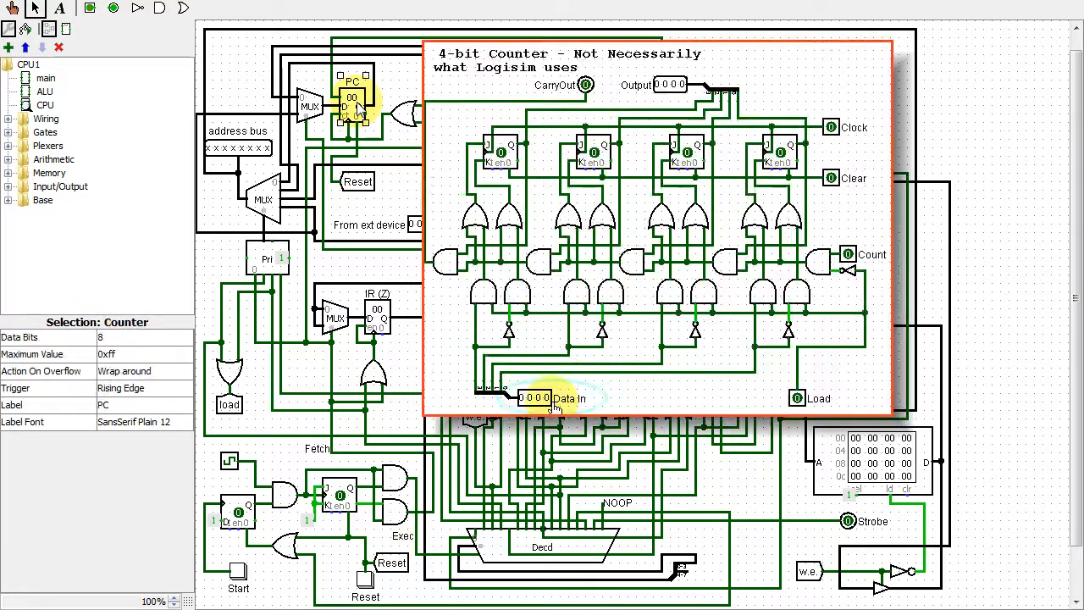
{"action": "left_click", "coordinate": [533, 398]}
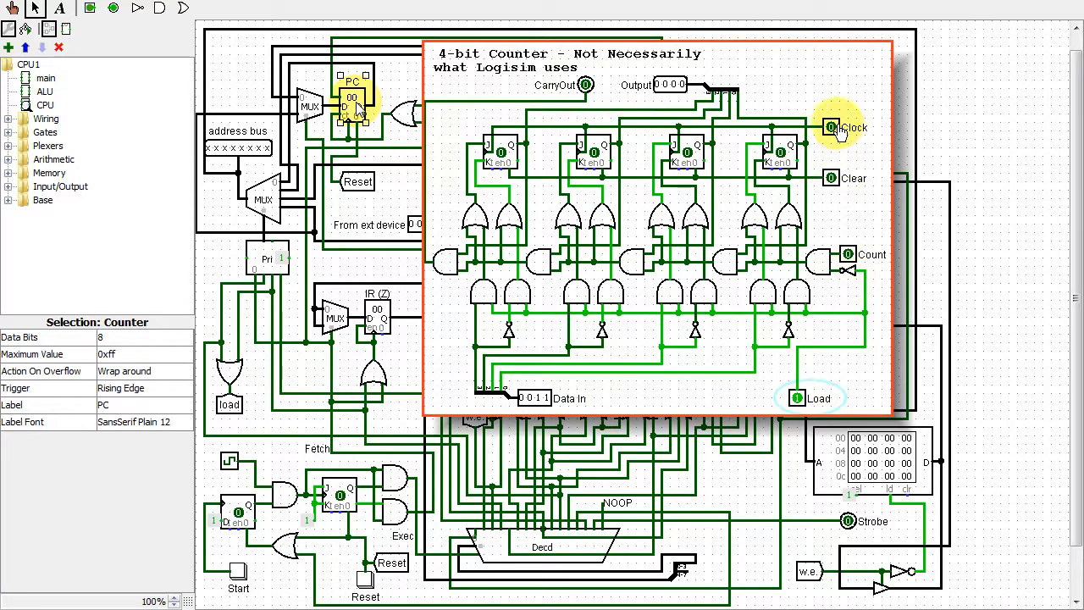
{"action": "left_click", "coordinate": [831, 127]}
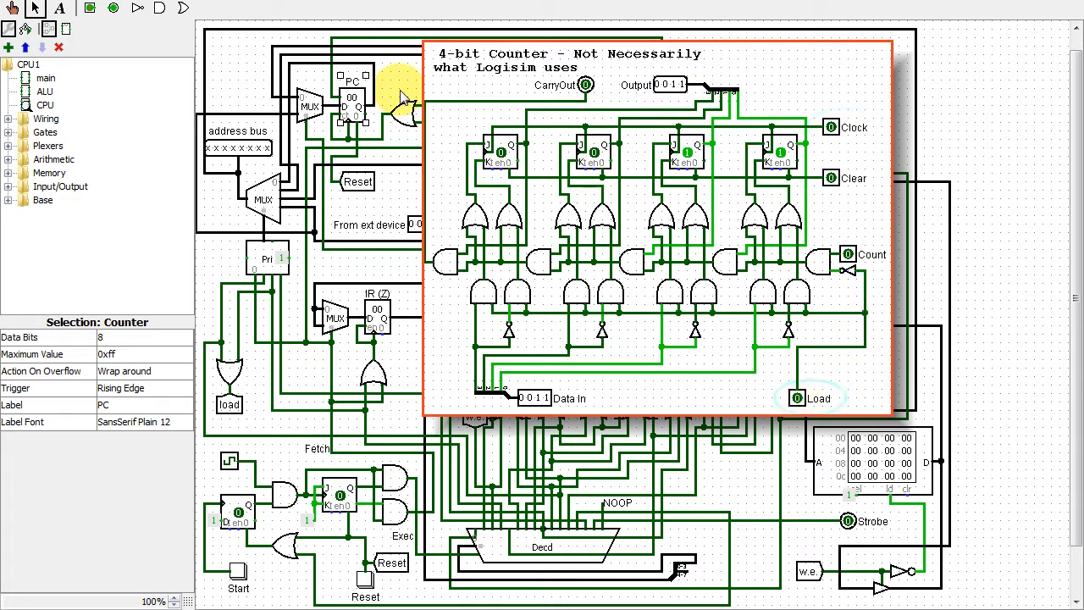
{"action": "mouse_move", "coordinate": [846, 256]}
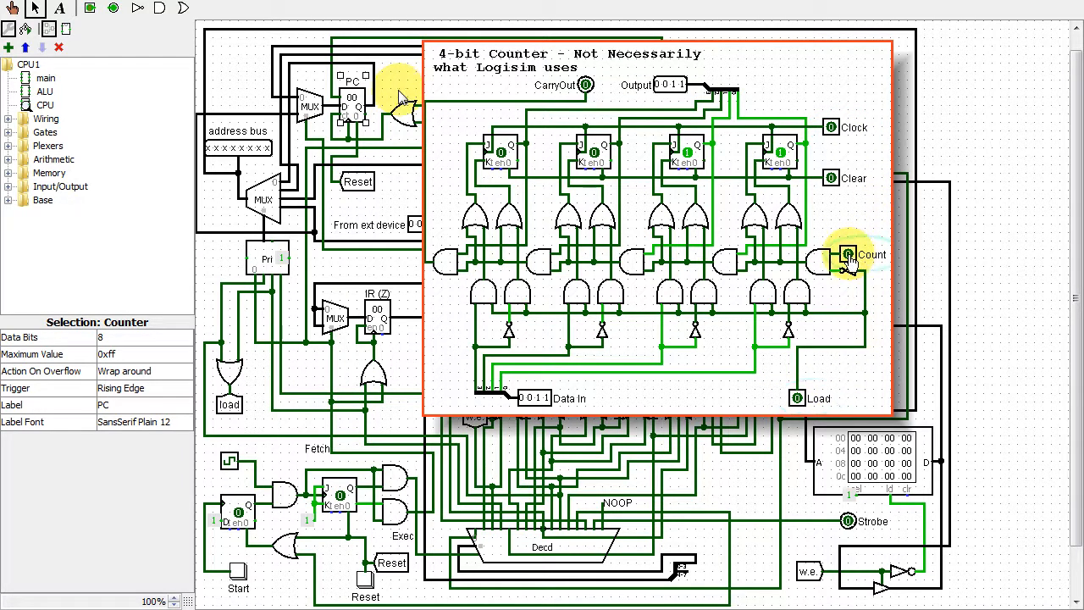
{"action": "left_click", "coordinate": [831, 127]}
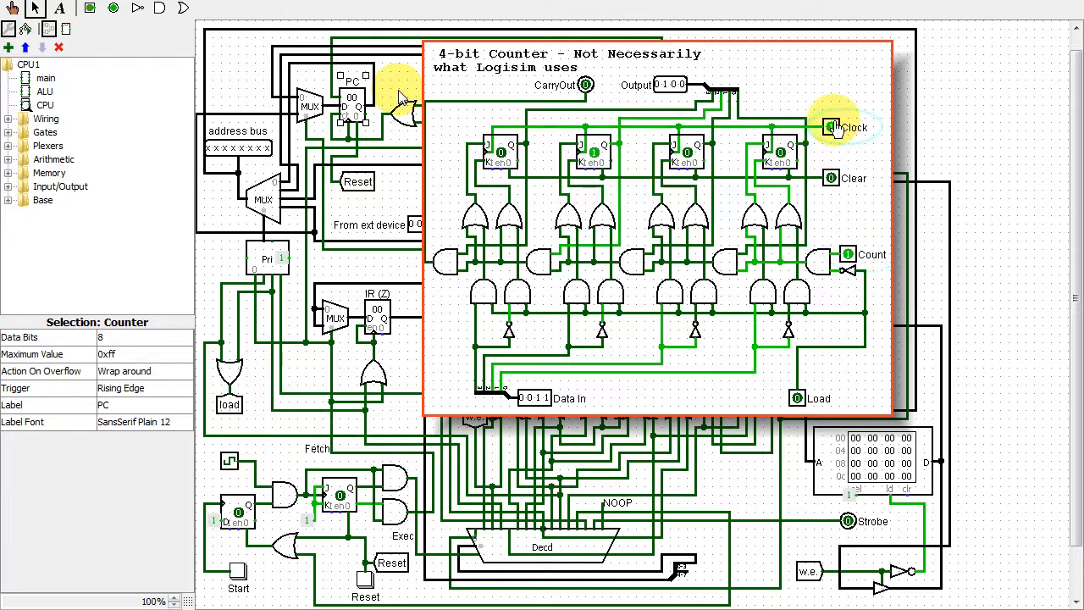
{"action": "left_click", "coordinate": [832, 127]}
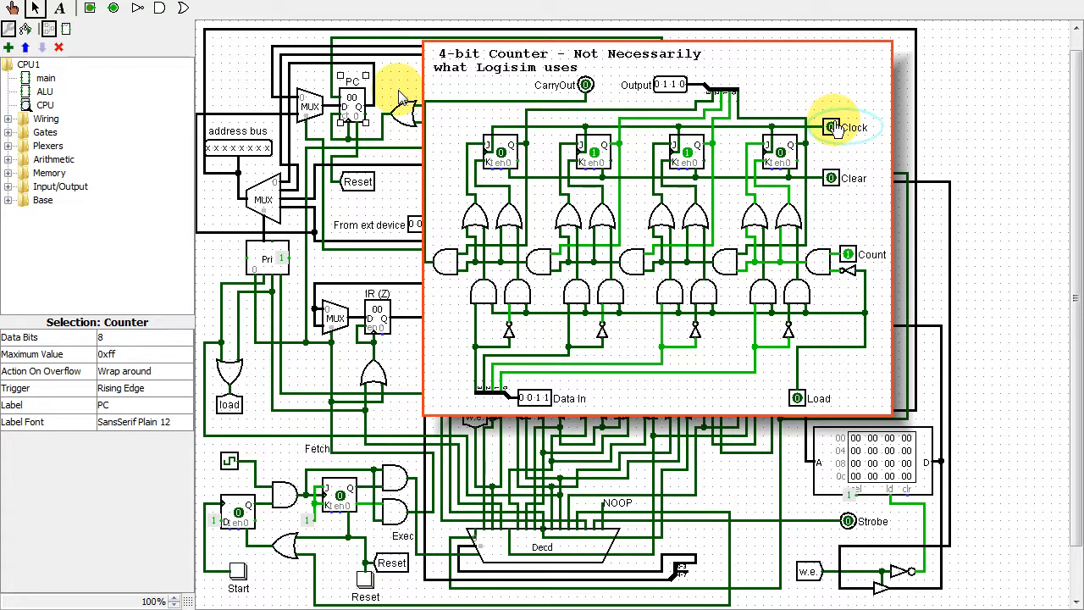
{"action": "left_click", "coordinate": [831, 127]}
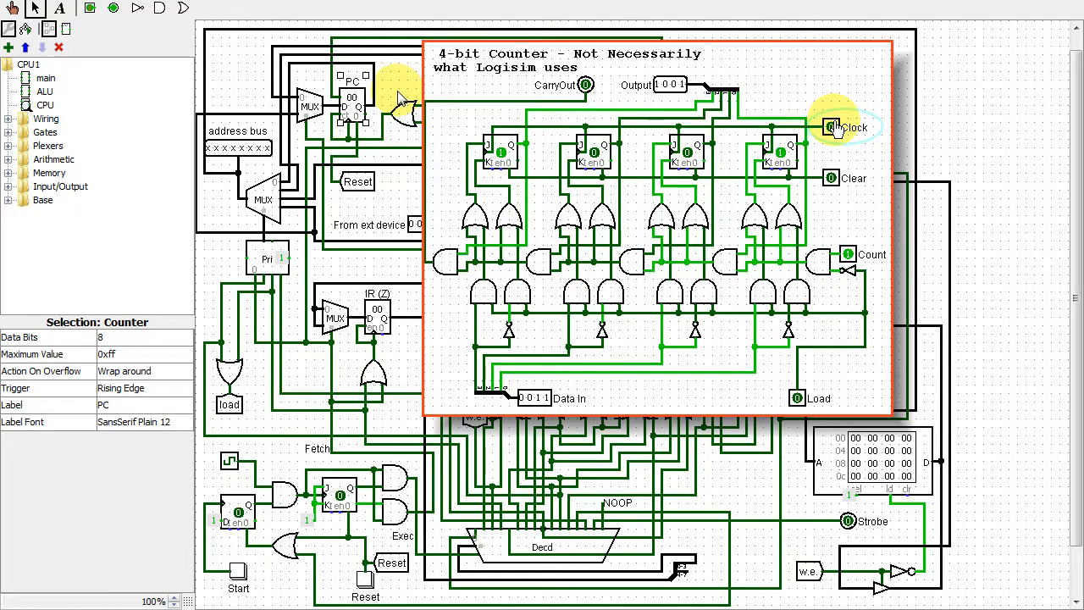
{"action": "left_click", "coordinate": [829, 127]}
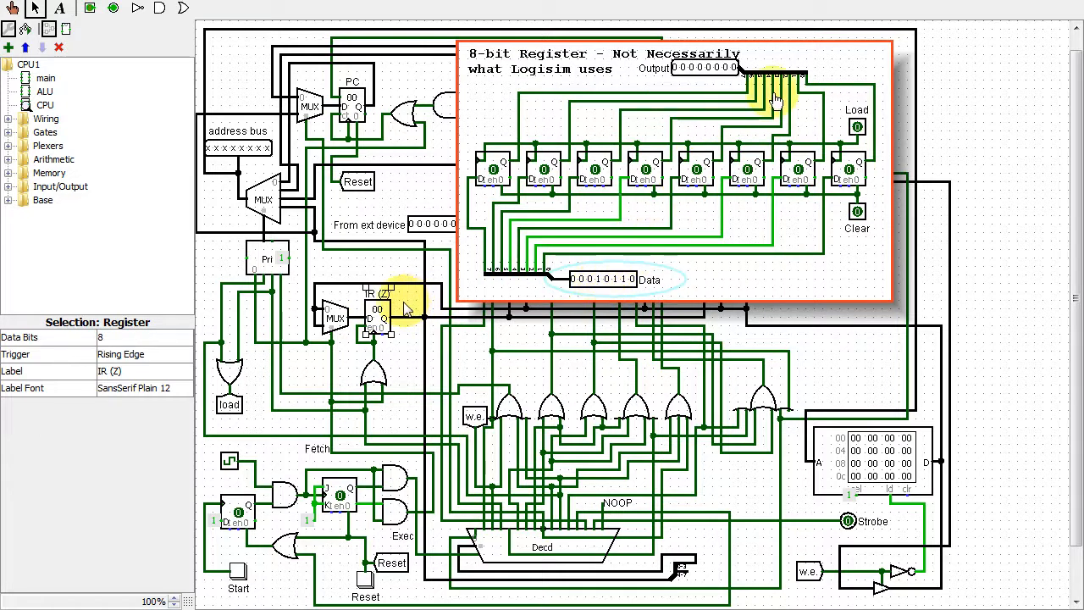
{"action": "left_click", "coordinate": [856, 125]}
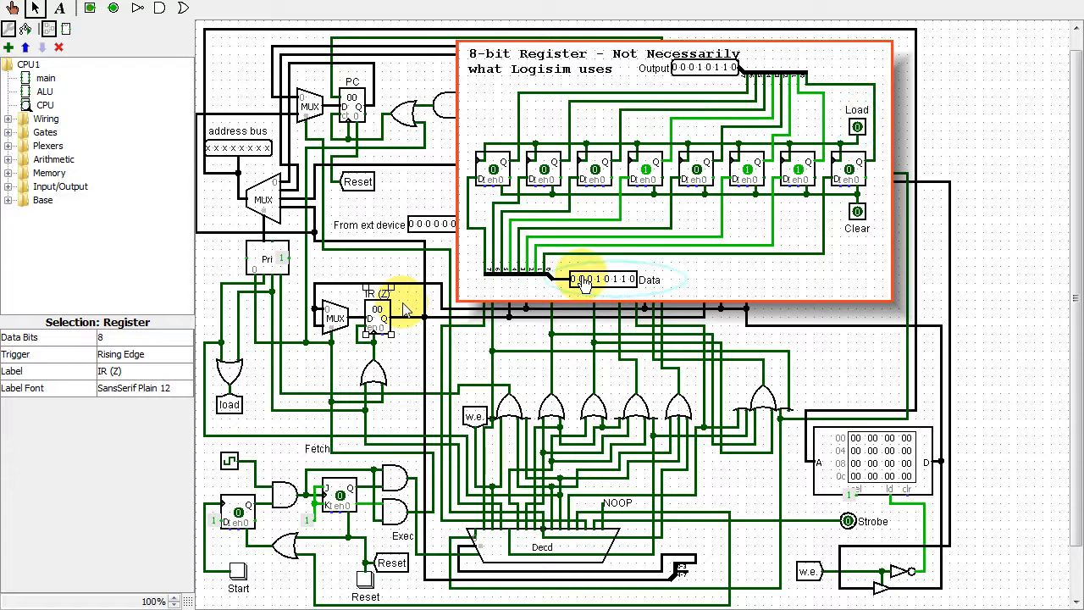
{"action": "left_click", "coordinate": [576, 279]}
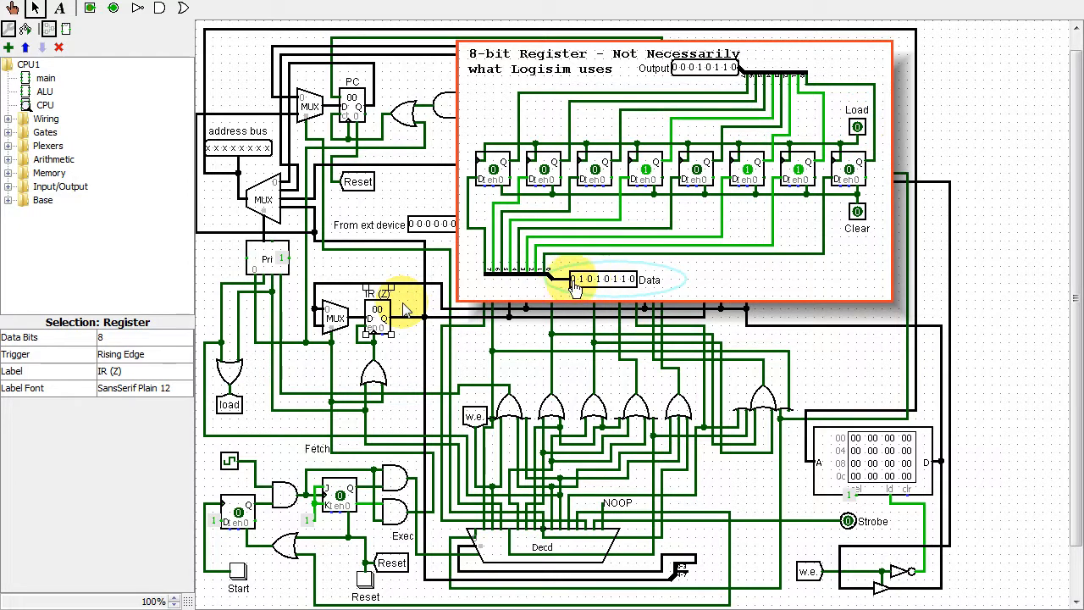
{"action": "left_click", "coordinate": [856, 125]}
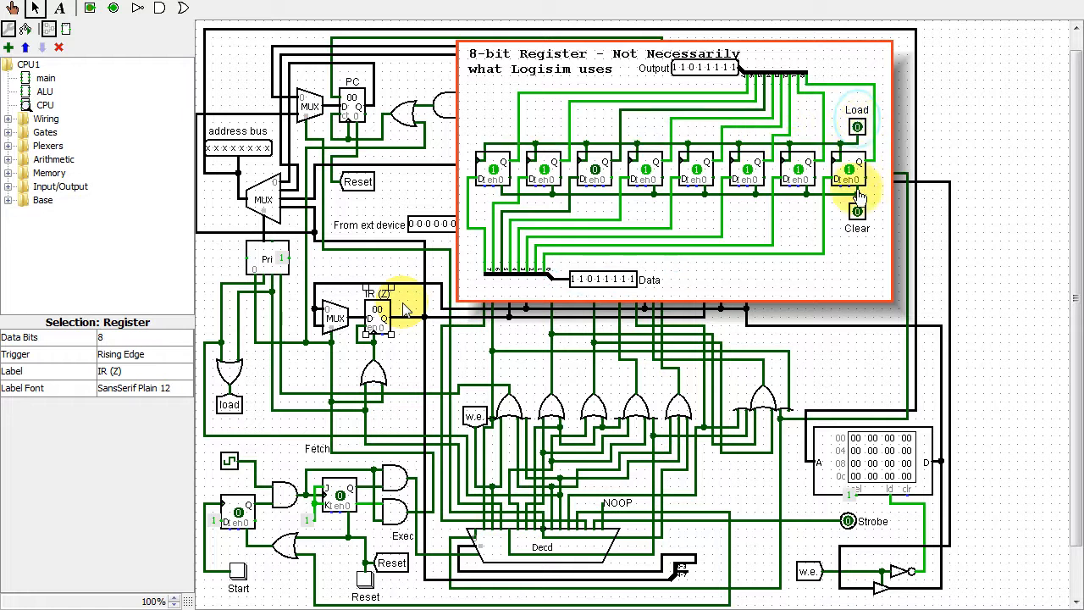
{"action": "left_click", "coordinate": [856, 212]}
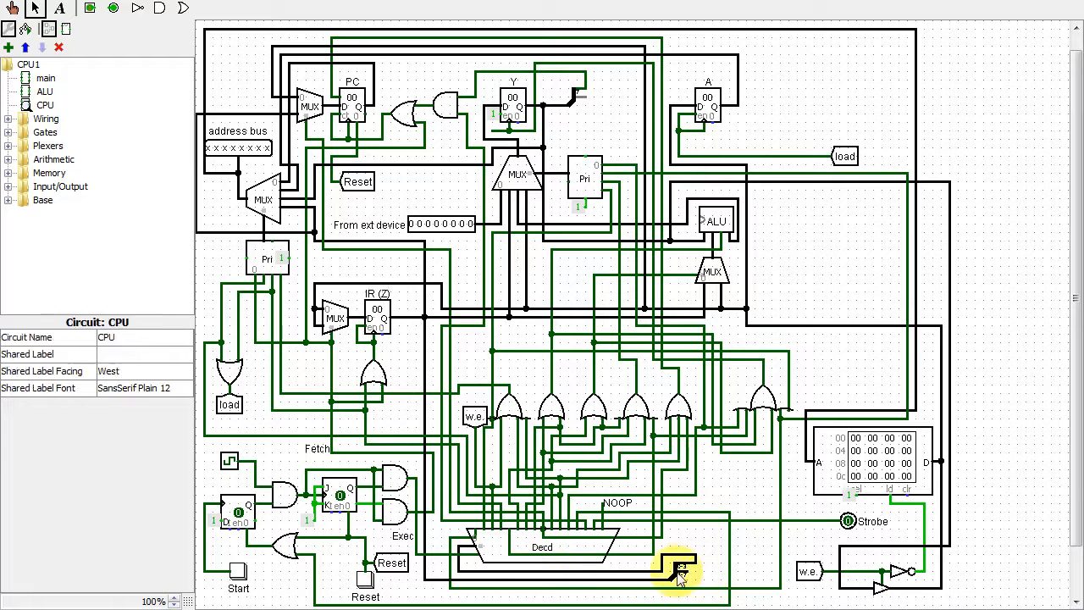
Select the bottom splitter, then the 8-bit controlled buffer beside the w.e. tunnel.
{"action": "left_click", "coordinate": [677, 572]}
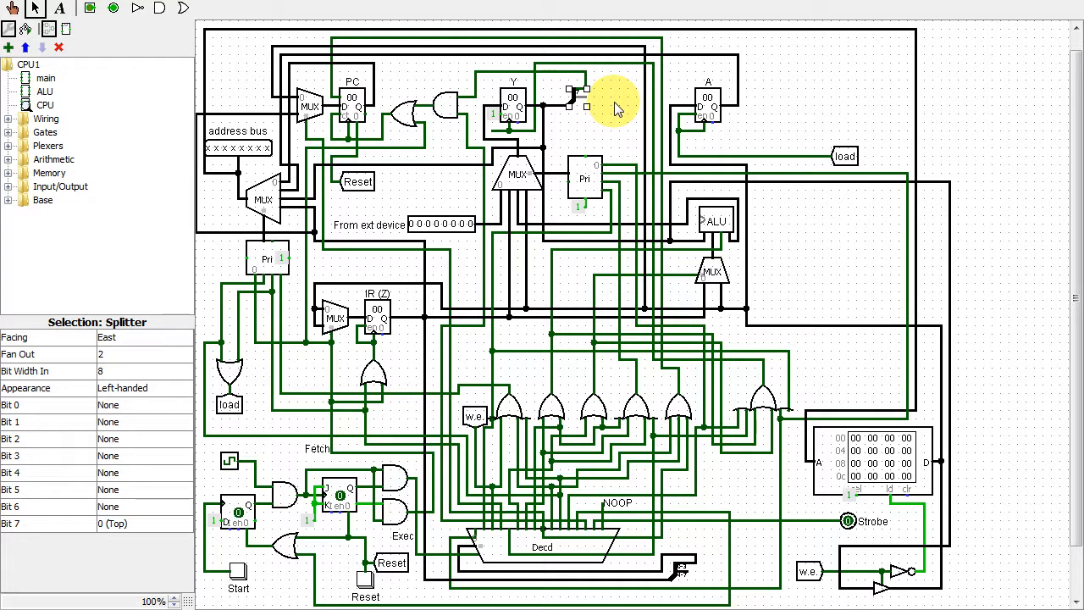
{"action": "left_click", "coordinate": [881, 584]}
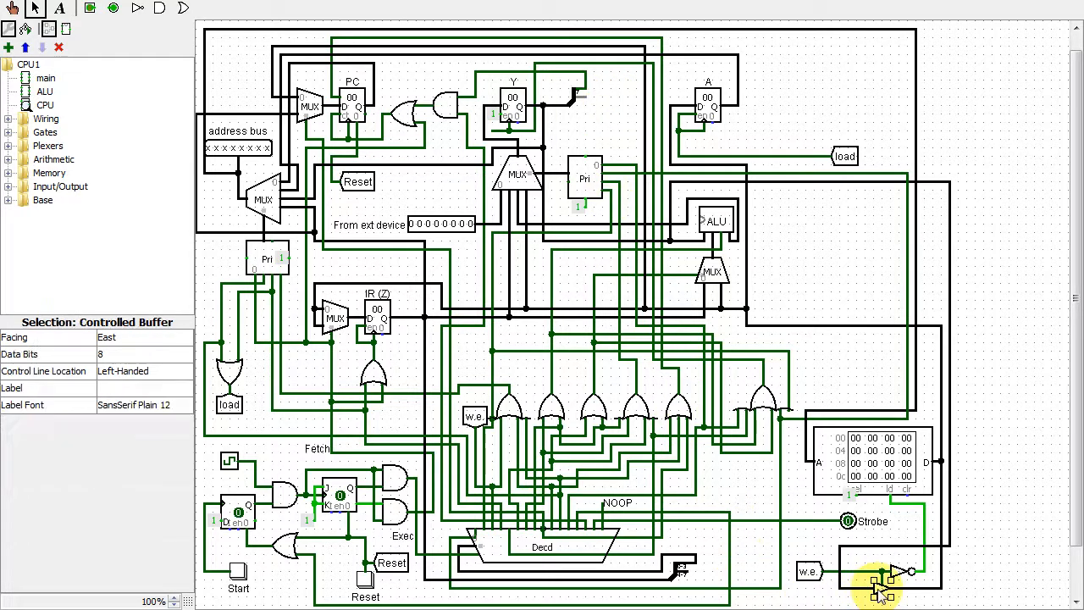
{"action": "mouse_move", "coordinate": [982, 592]}
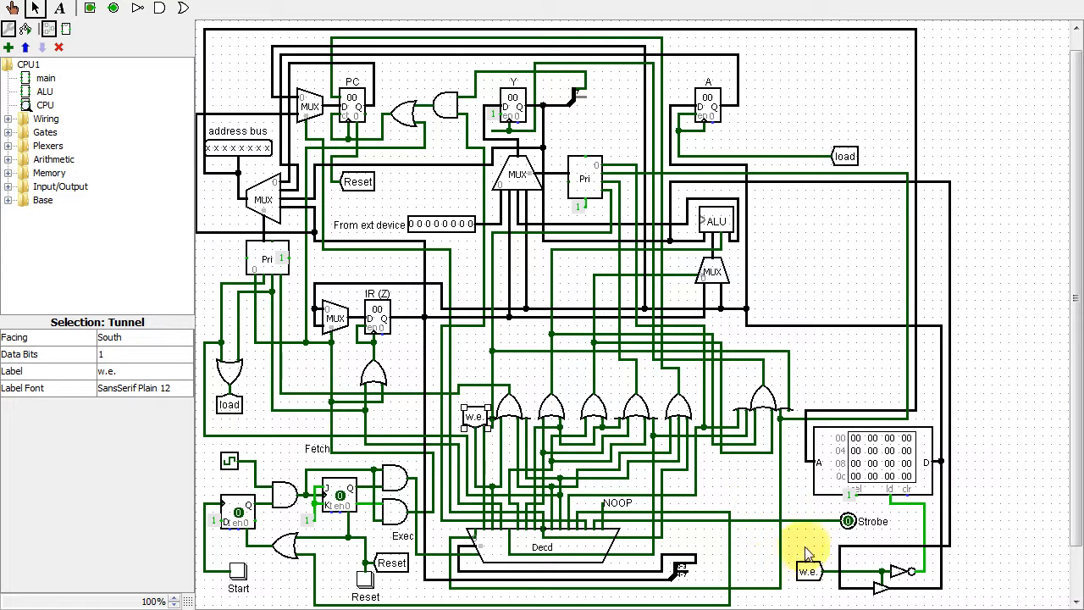
{"action": "mouse_move", "coordinate": [817, 542]}
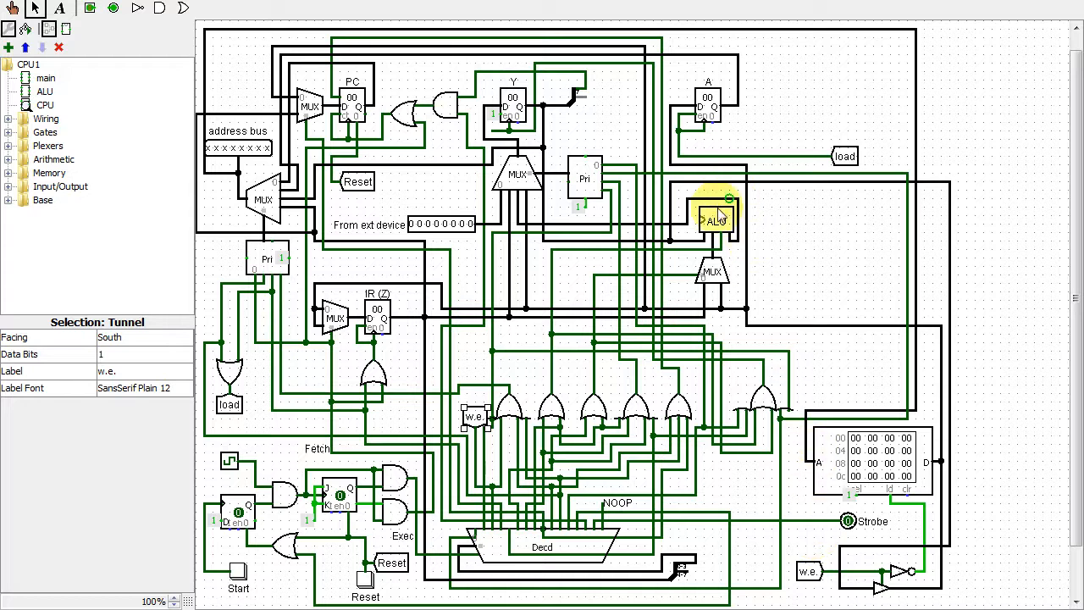
{"action": "left_click", "coordinate": [716, 218]}
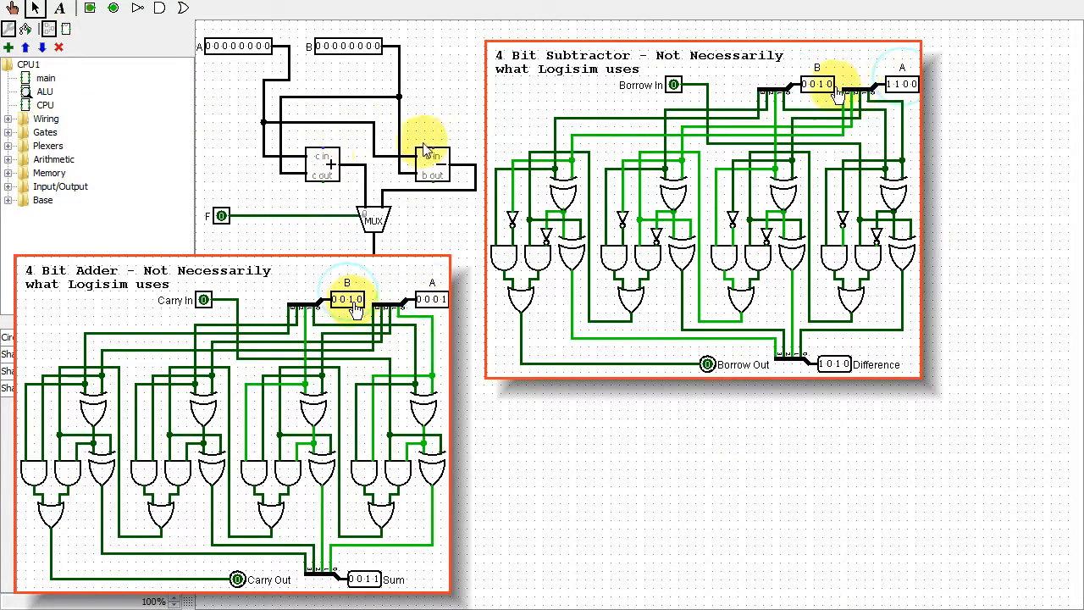
{"action": "left_click", "coordinate": [339, 299]}
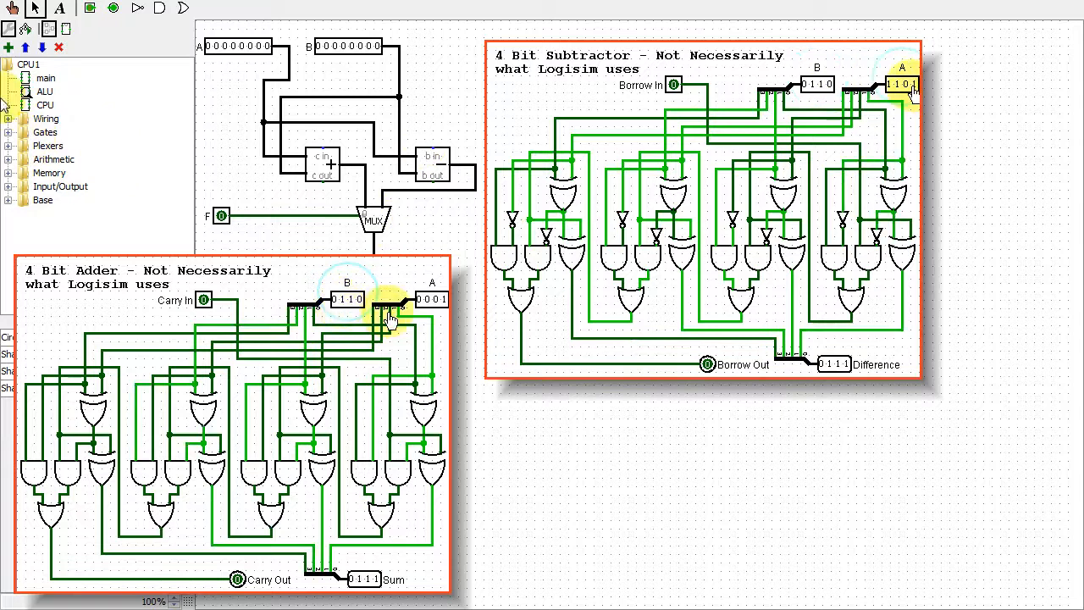
{"action": "left_click", "coordinate": [432, 298]}
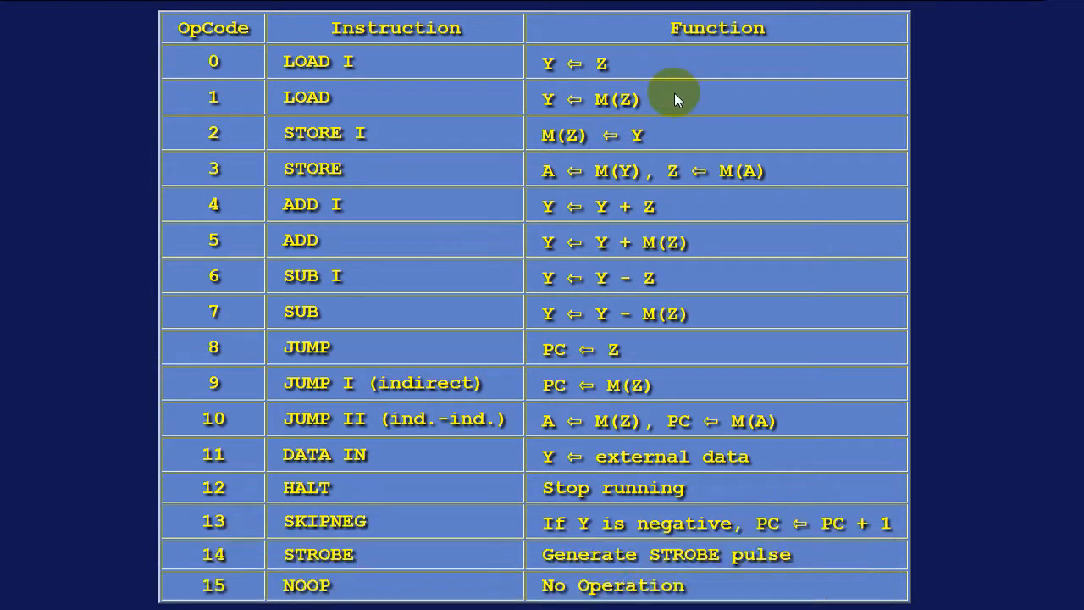
{"action": "mouse_move", "coordinate": [677, 106]}
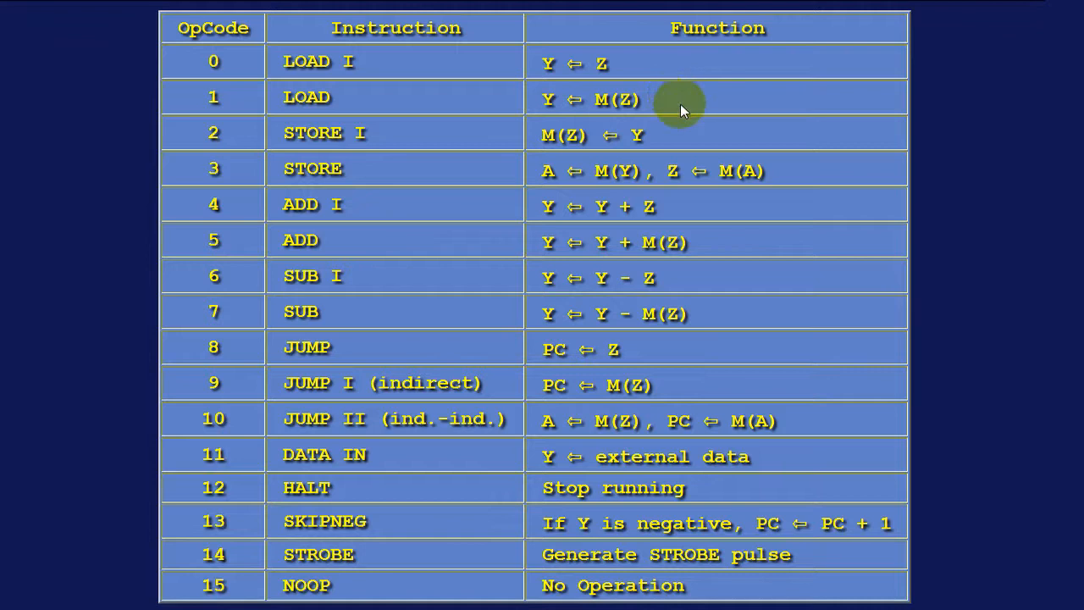
{"action": "mouse_move", "coordinate": [733, 349]}
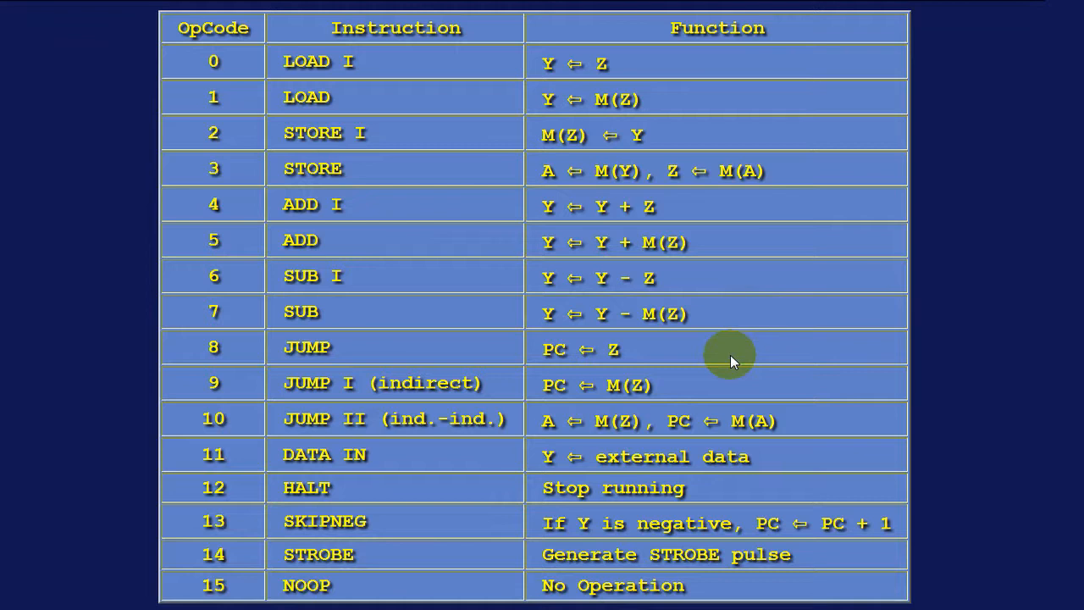
{"action": "mouse_move", "coordinate": [769, 464]}
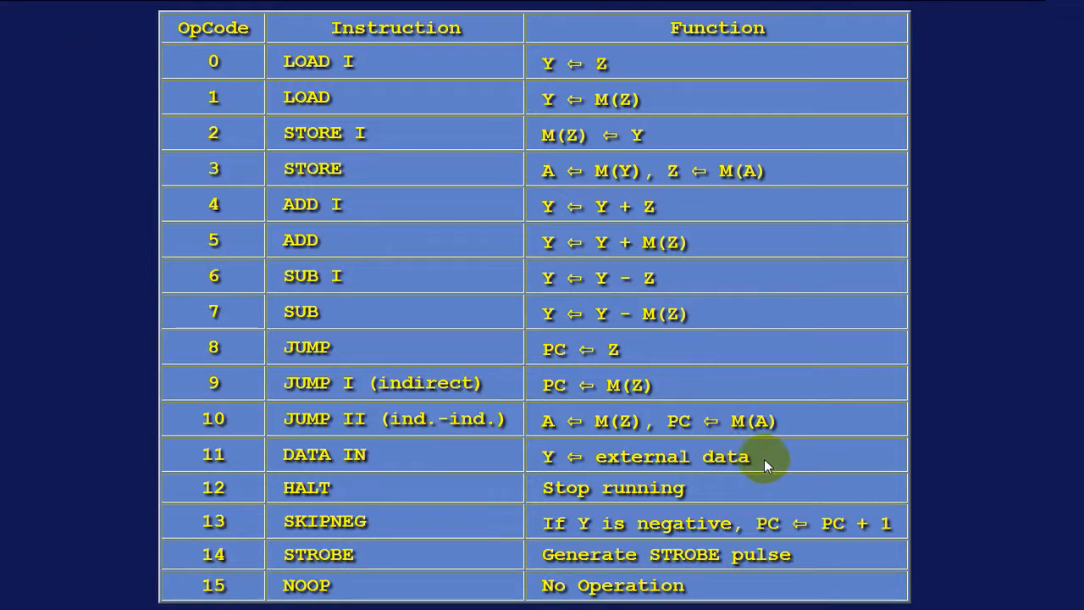
{"action": "mouse_move", "coordinate": [783, 500]}
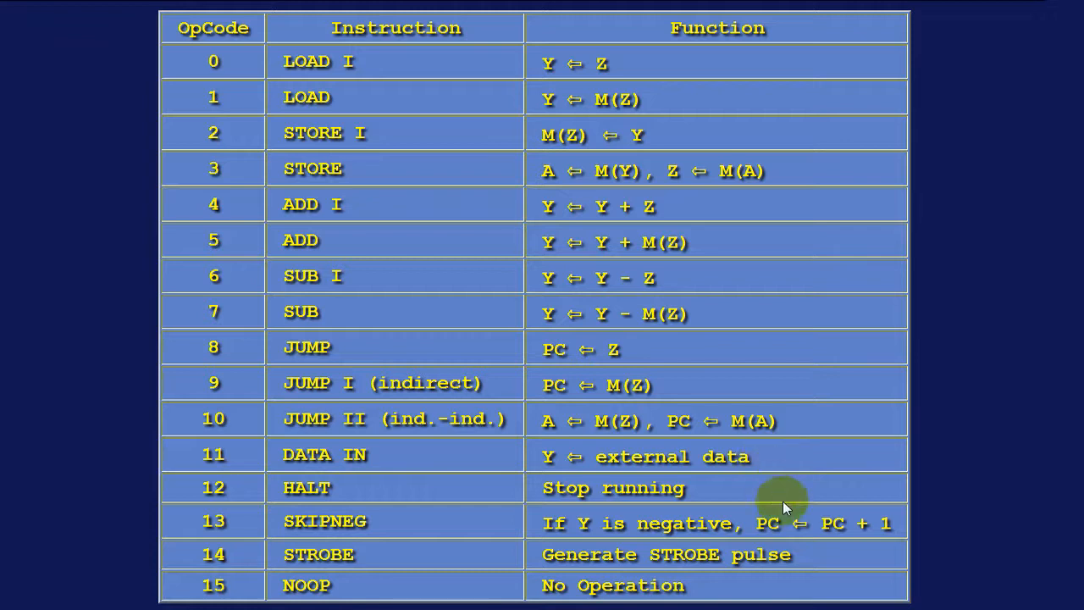
{"action": "mouse_move", "coordinate": [809, 563]}
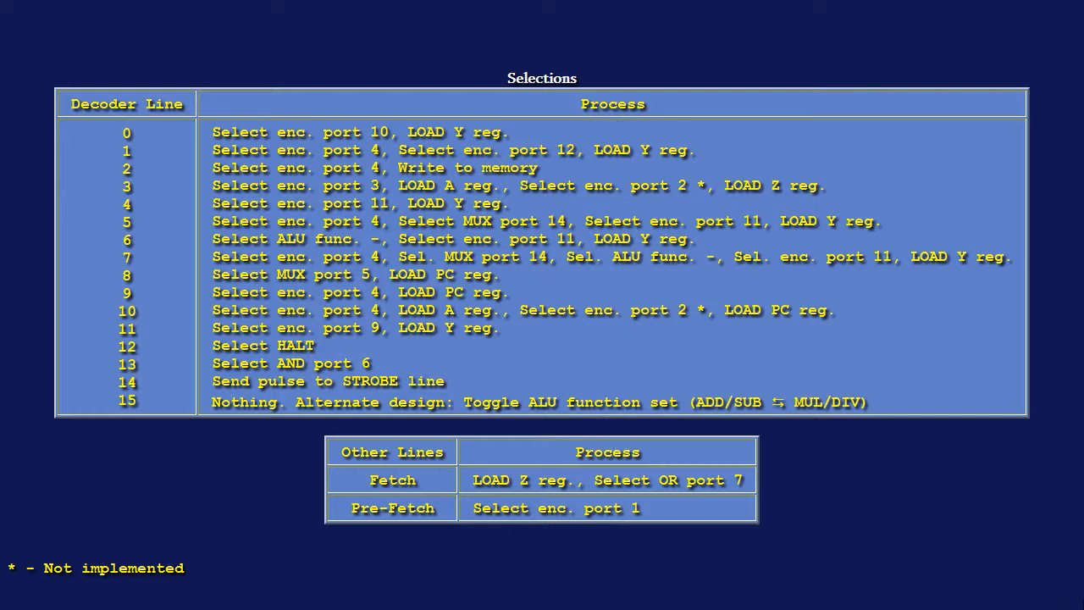
{"action": "mouse_move", "coordinate": [876, 493]}
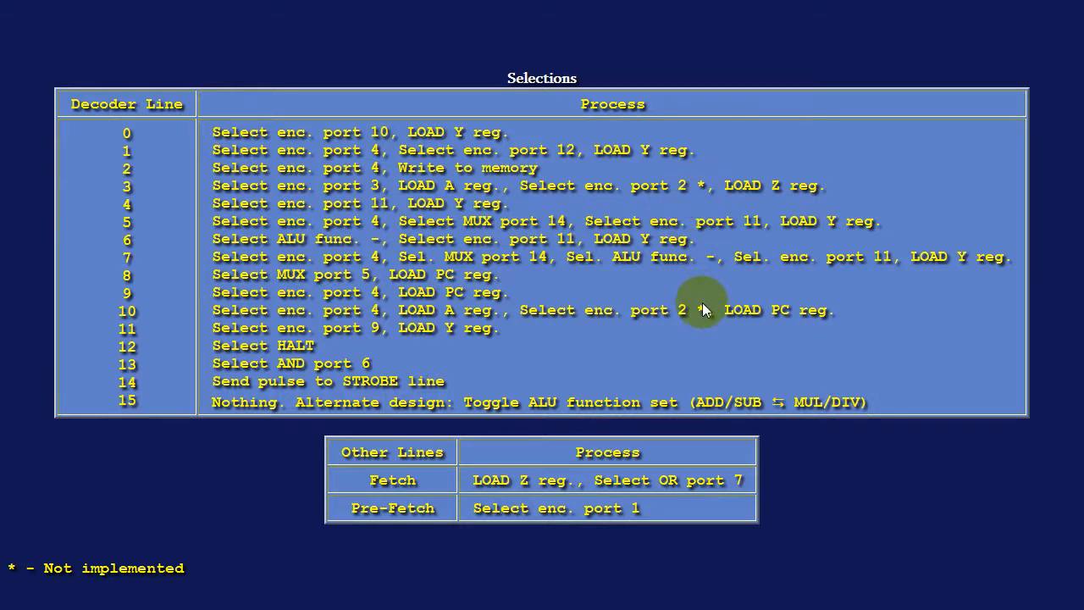
{"action": "mouse_move", "coordinate": [707, 286]}
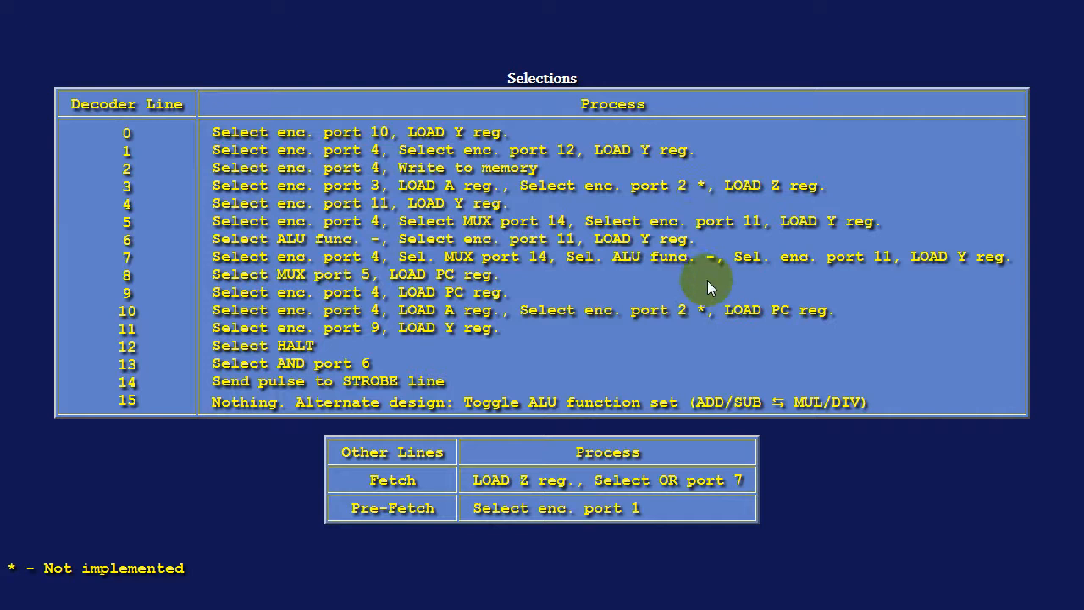
{"action": "mouse_move", "coordinate": [711, 305]}
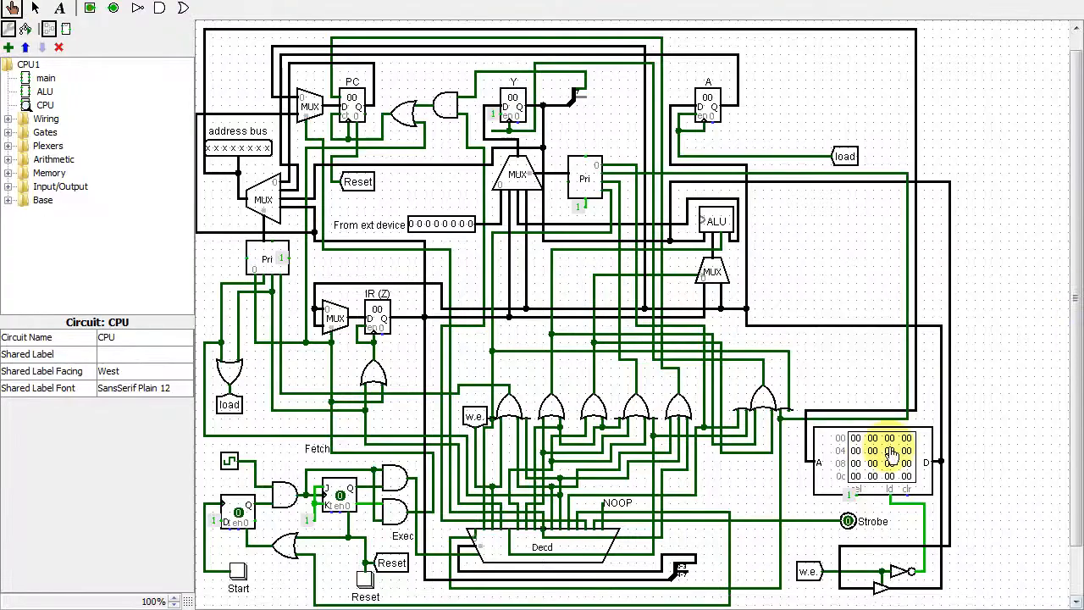
Load a program image into RAM and set the external device input to 00101010.
{"action": "right_click", "coordinate": [889, 453]}
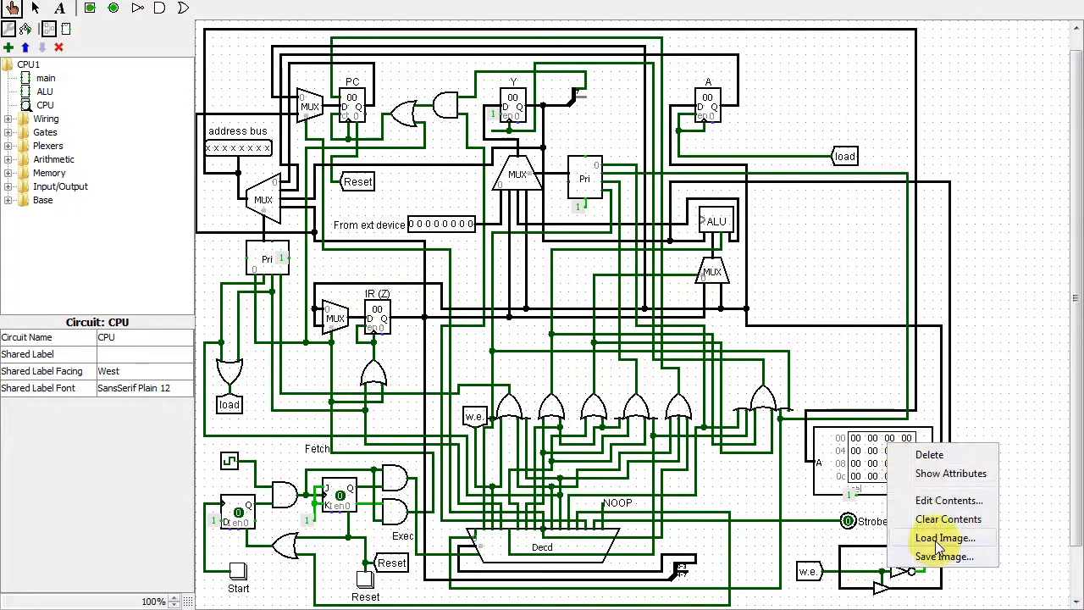
{"action": "left_click", "coordinate": [944, 537]}
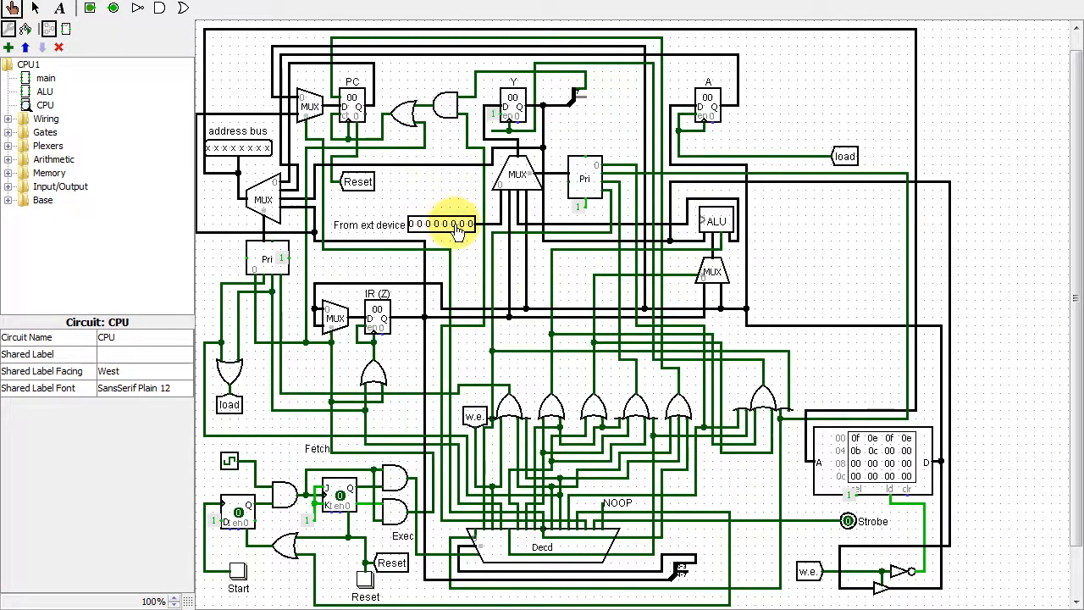
{"action": "left_click", "coordinate": [458, 225]}
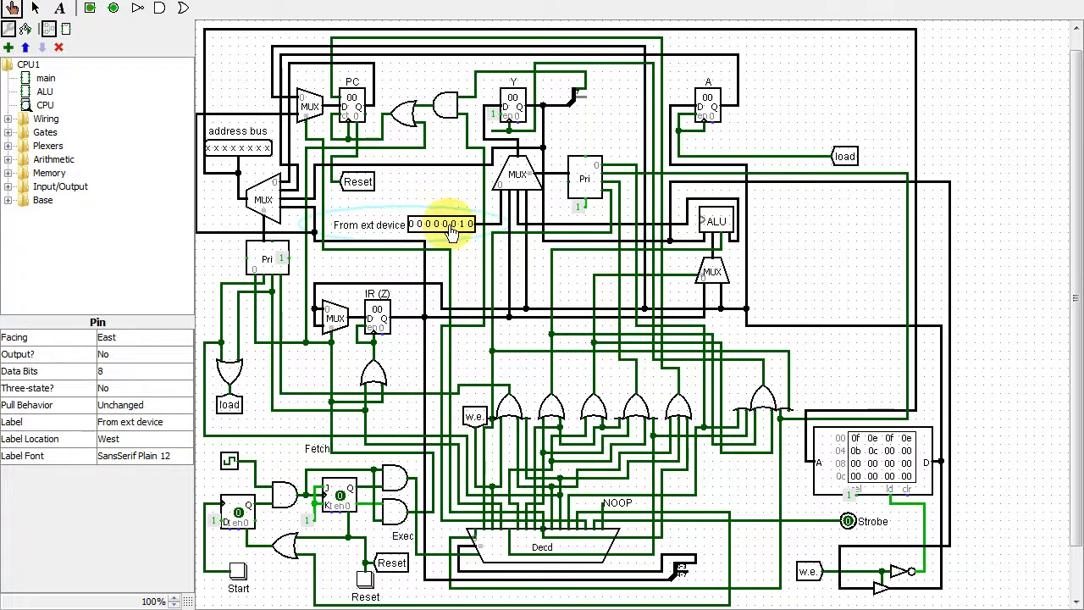
{"action": "left_click", "coordinate": [451, 223]}
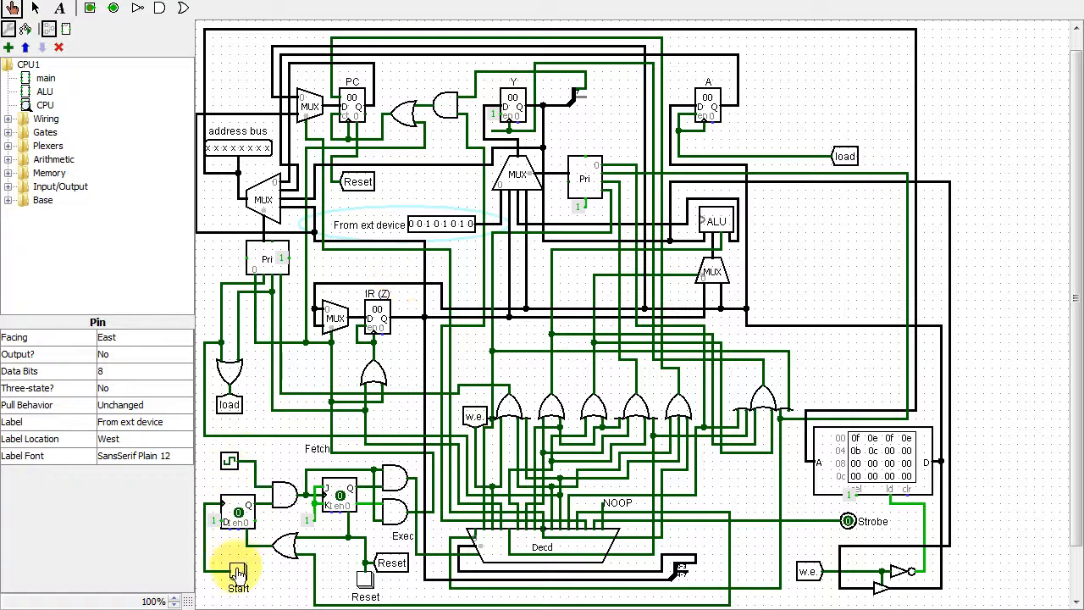
Use the CPU circuit's Start button to begin executing the RAM program.
{"action": "left_click", "coordinate": [231, 457]}
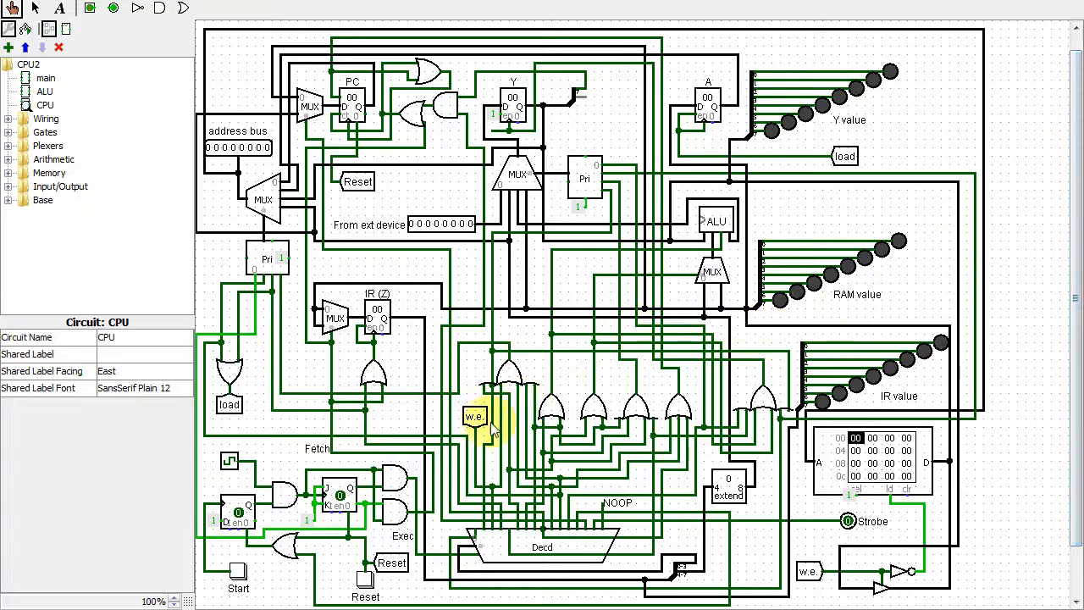
{"action": "mouse_move", "coordinate": [494, 356]}
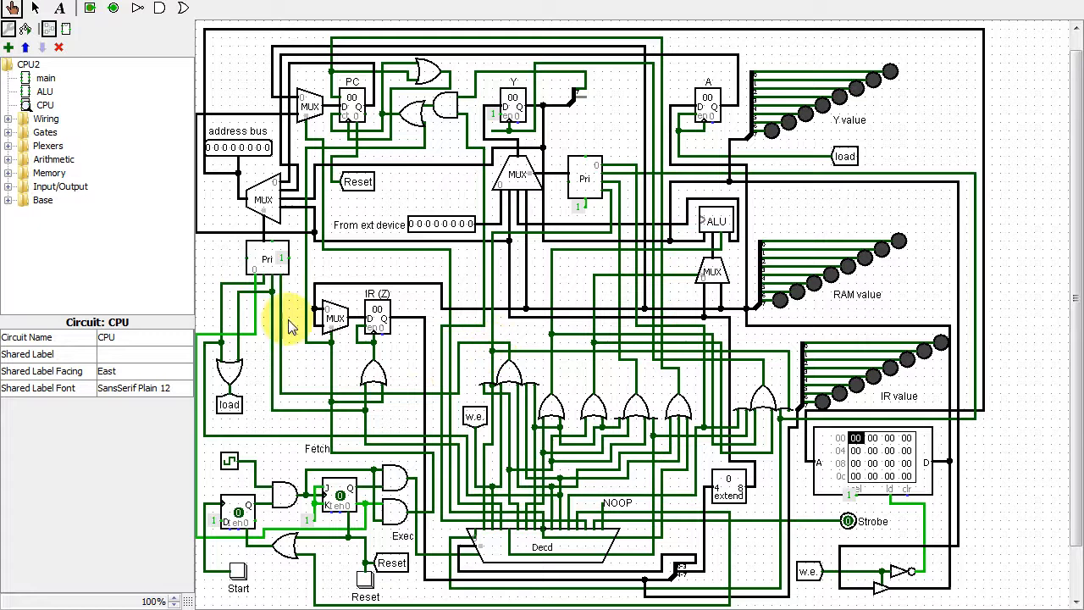
{"action": "mouse_move", "coordinate": [250, 203]}
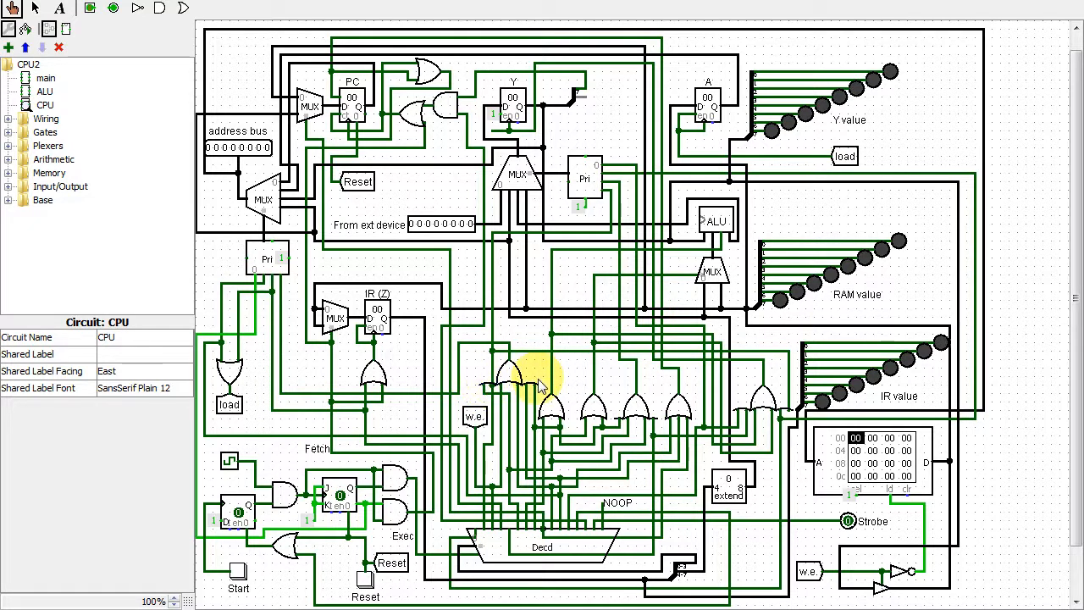
{"action": "mouse_move", "coordinate": [385, 504]}
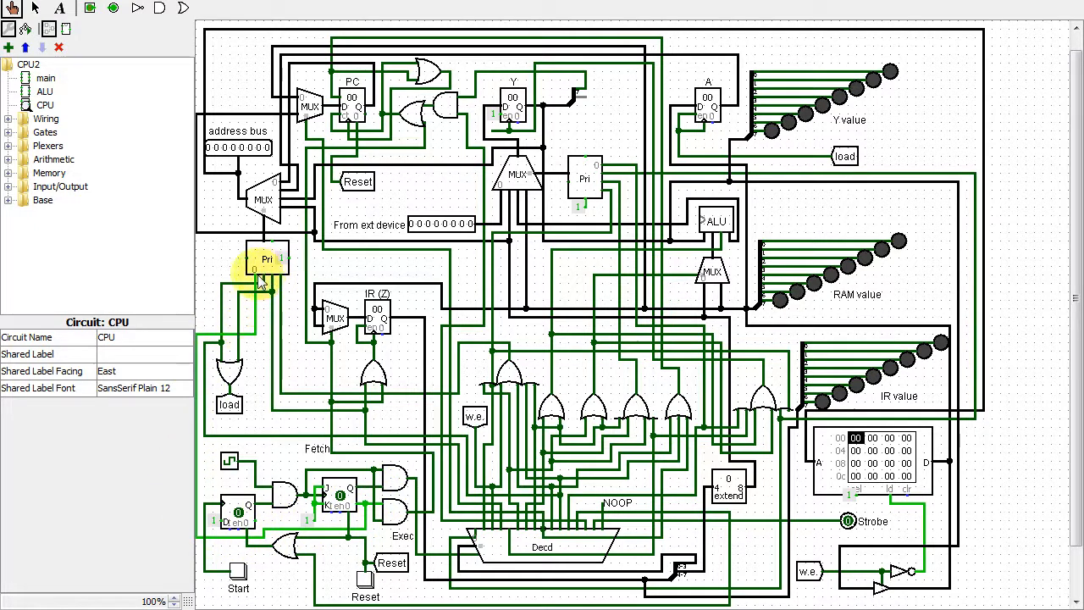
{"action": "mouse_move", "coordinate": [432, 292]}
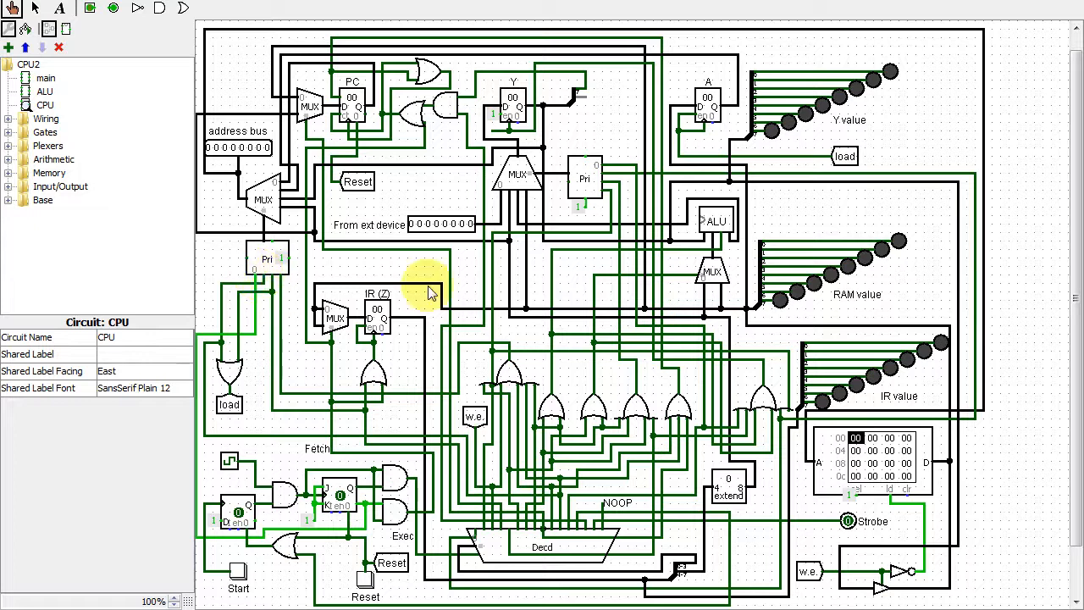
{"action": "mouse_move", "coordinate": [940, 248]}
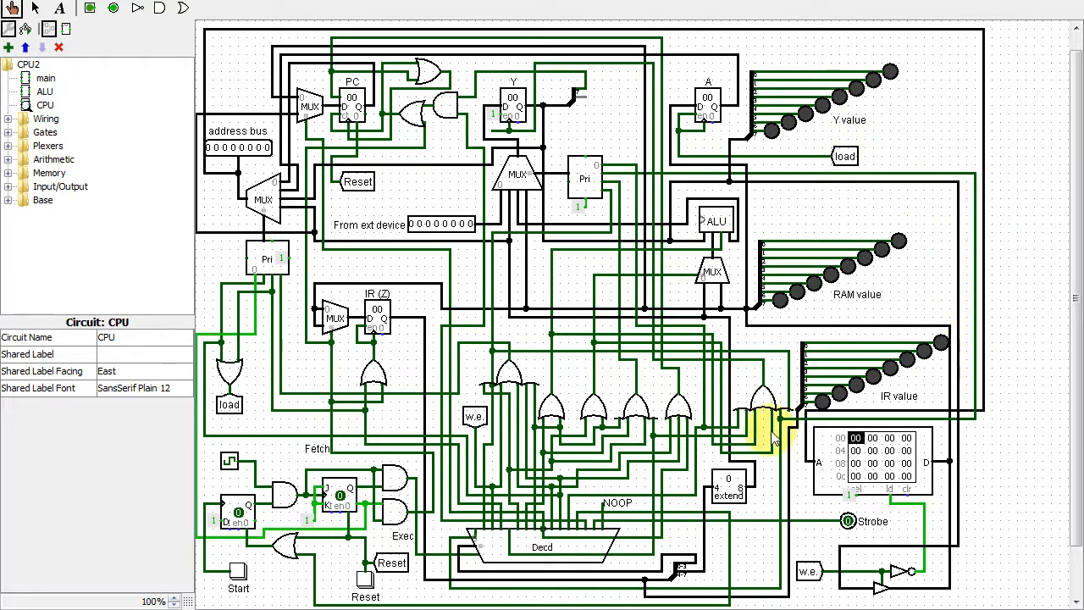
Show the bit extender's attributes: 4 bits in, 8 bits out, zero extension.
{"action": "left_click", "coordinate": [730, 487]}
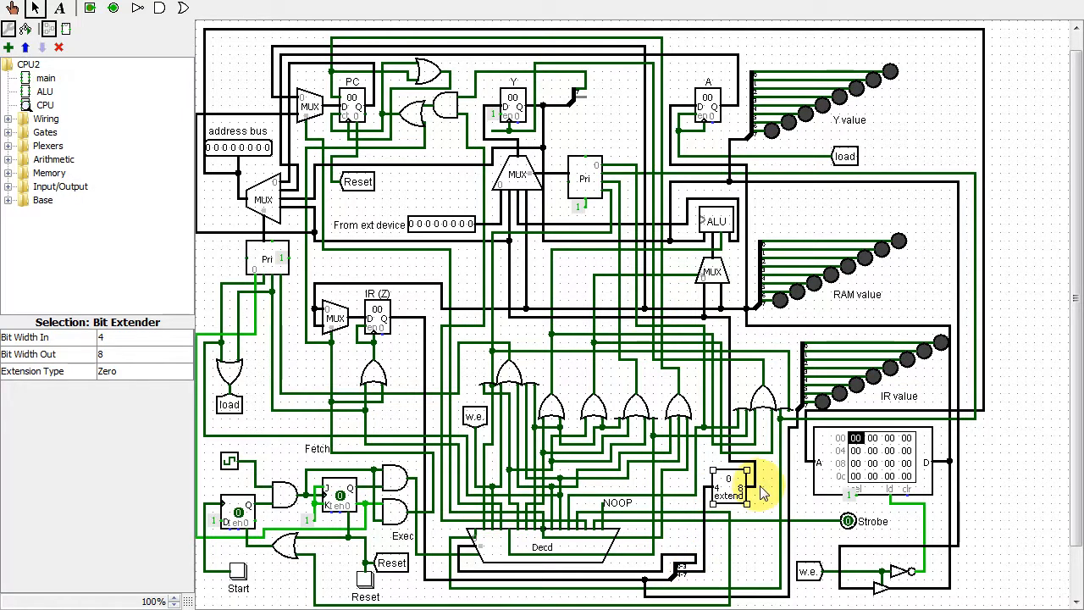
{"action": "mouse_move", "coordinate": [749, 311]}
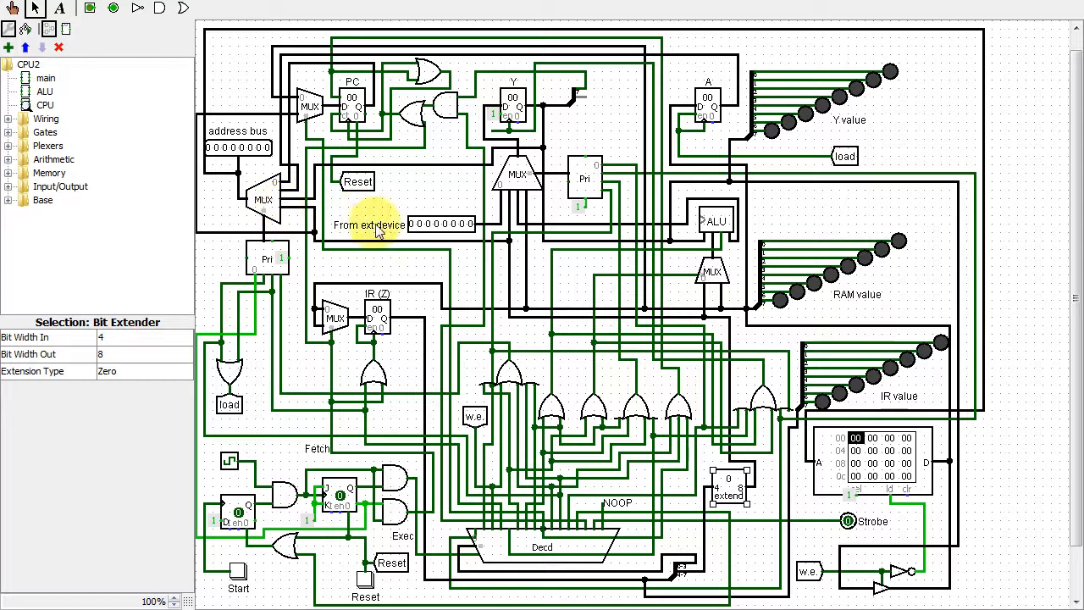
{"action": "mouse_move", "coordinate": [195, 199]}
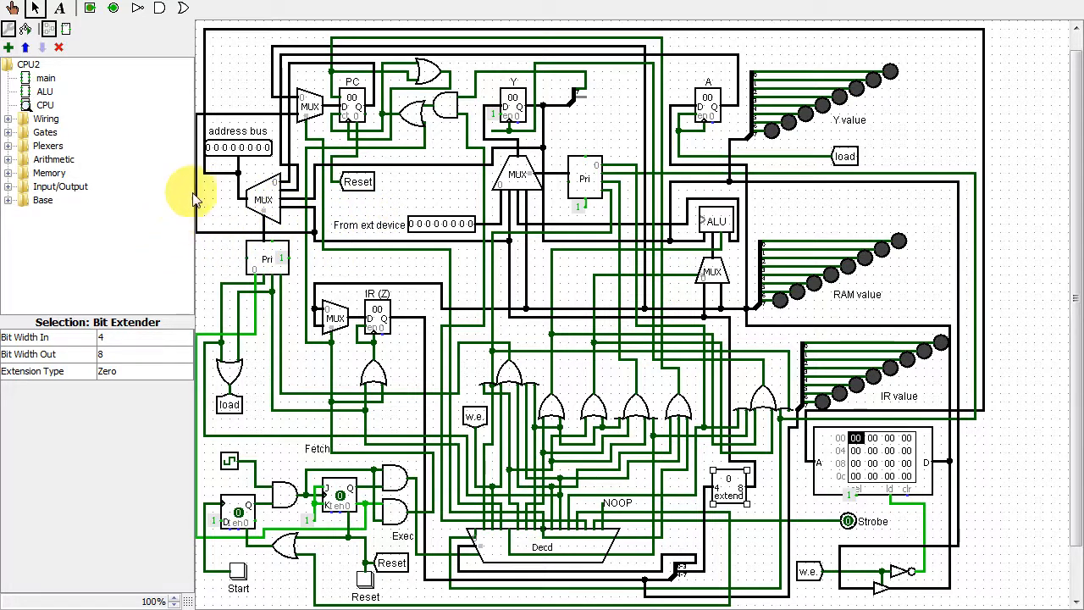
{"action": "mouse_move", "coordinate": [407, 186]}
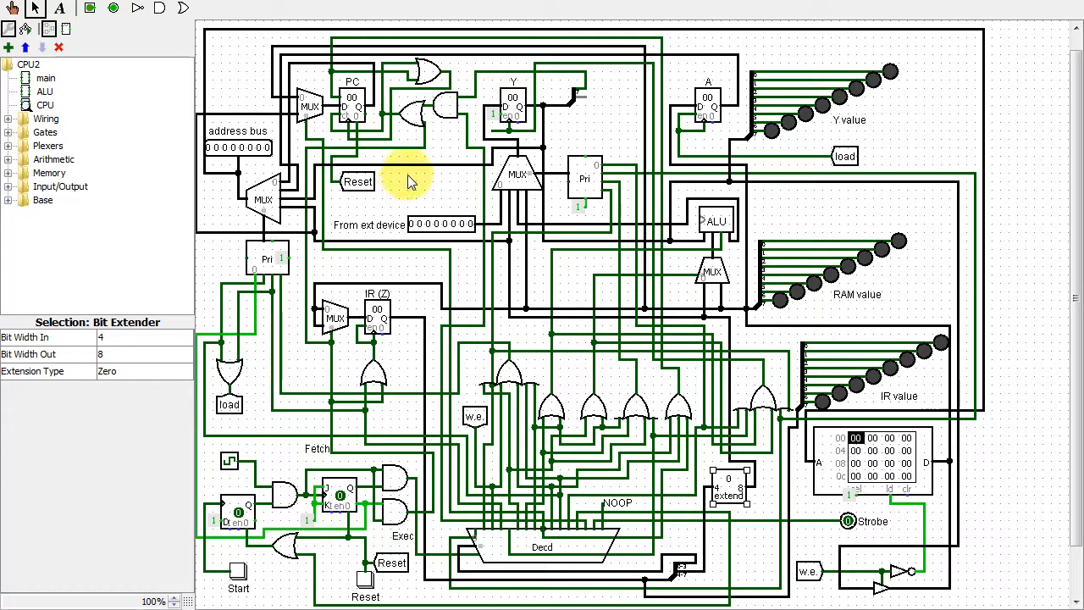
{"action": "mouse_move", "coordinate": [449, 72]}
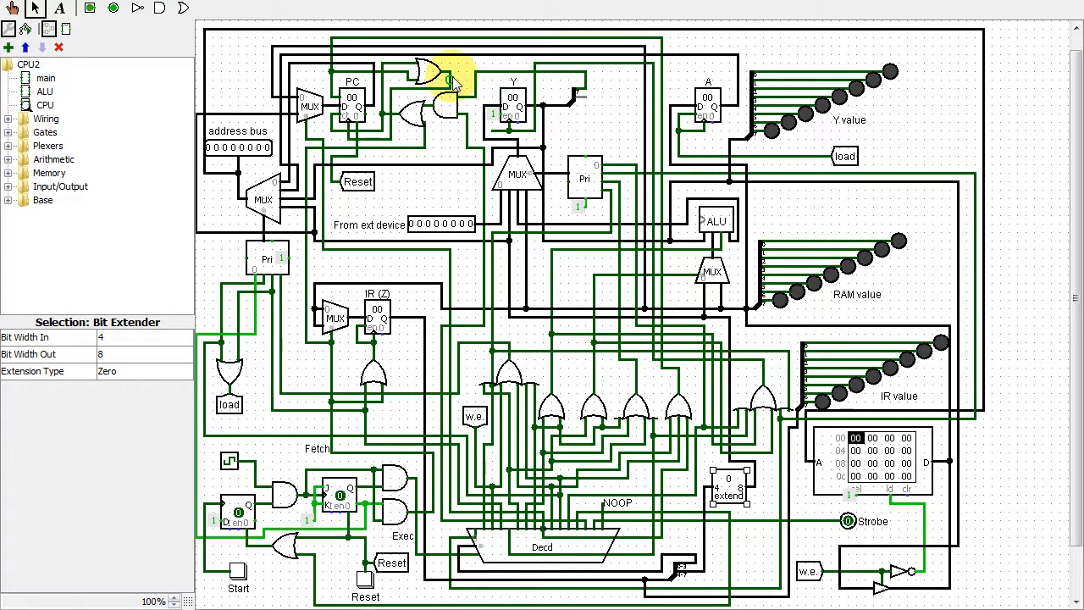
Show the ALU subcircuit's attributes, facing north and labelled ALU.
{"action": "left_click", "coordinate": [713, 220]}
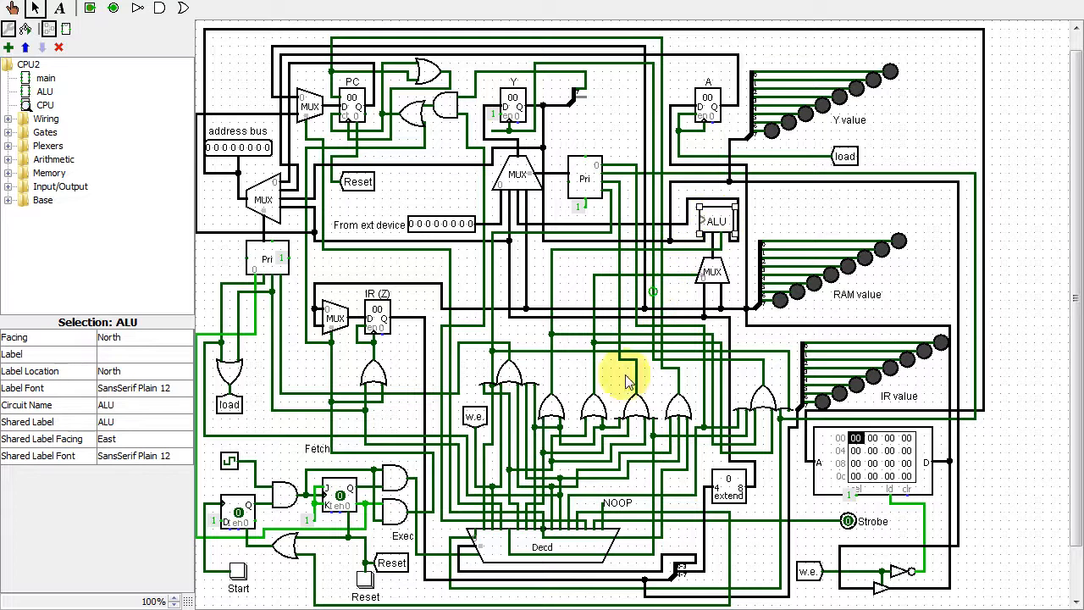
{"action": "mouse_move", "coordinate": [504, 540]}
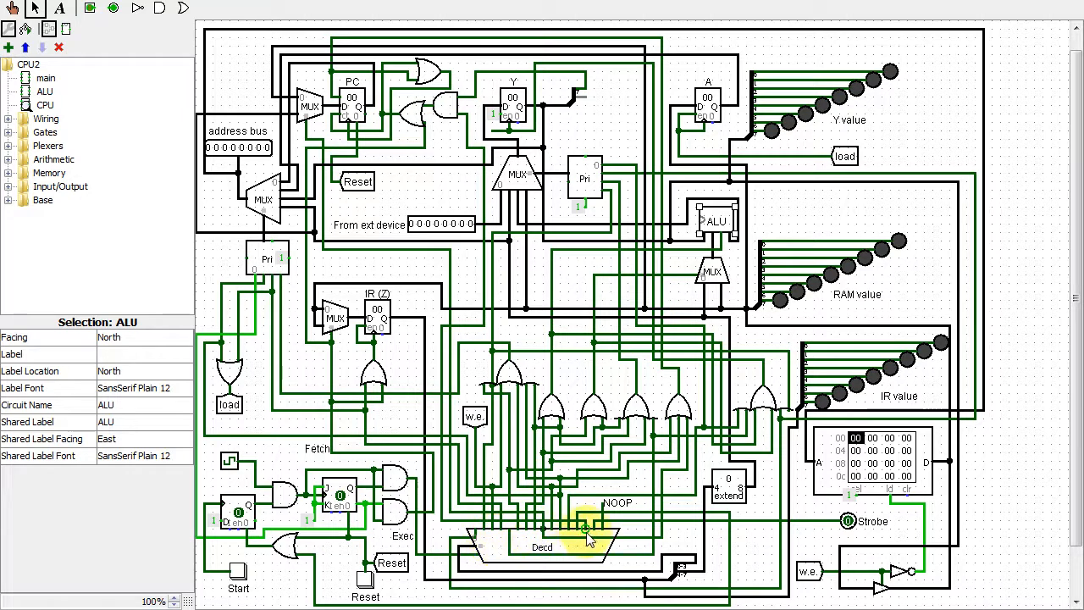
{"action": "mouse_move", "coordinate": [601, 532]}
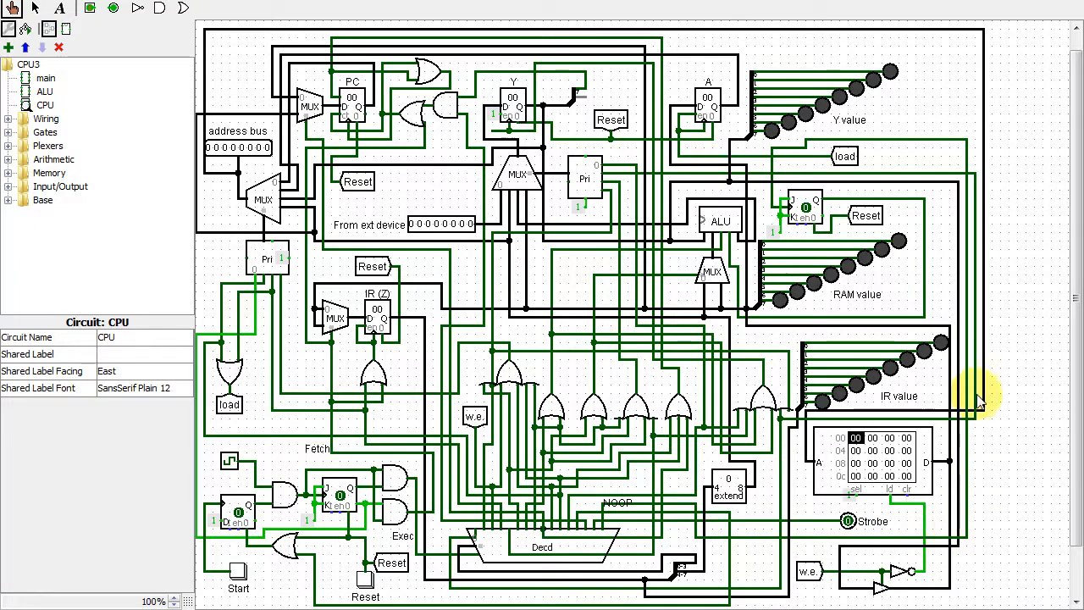
{"action": "mouse_move", "coordinate": [868, 144]}
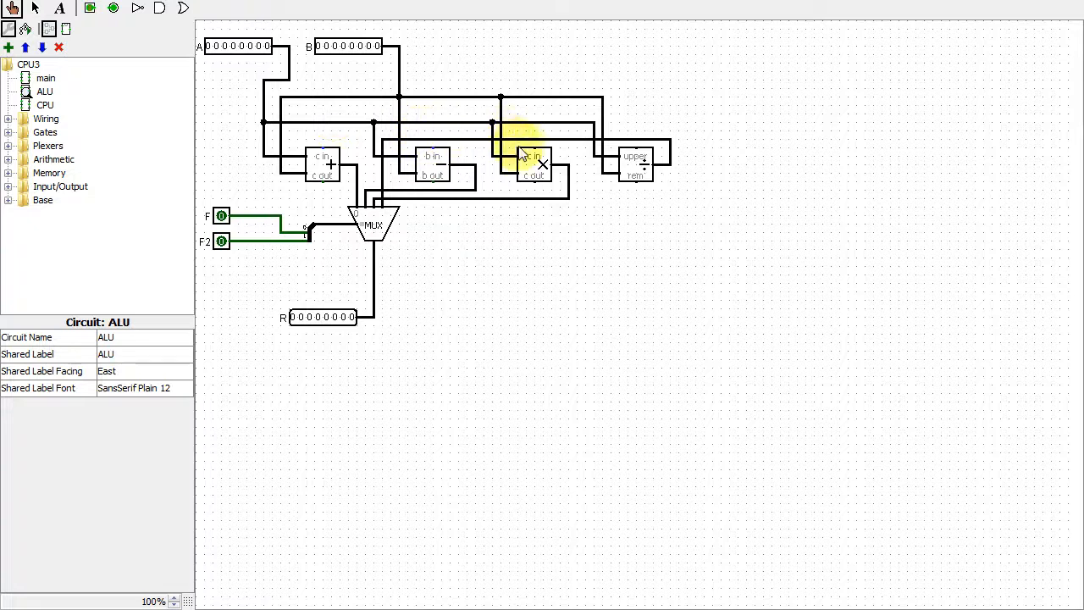
{"action": "mouse_move", "coordinate": [576, 137]}
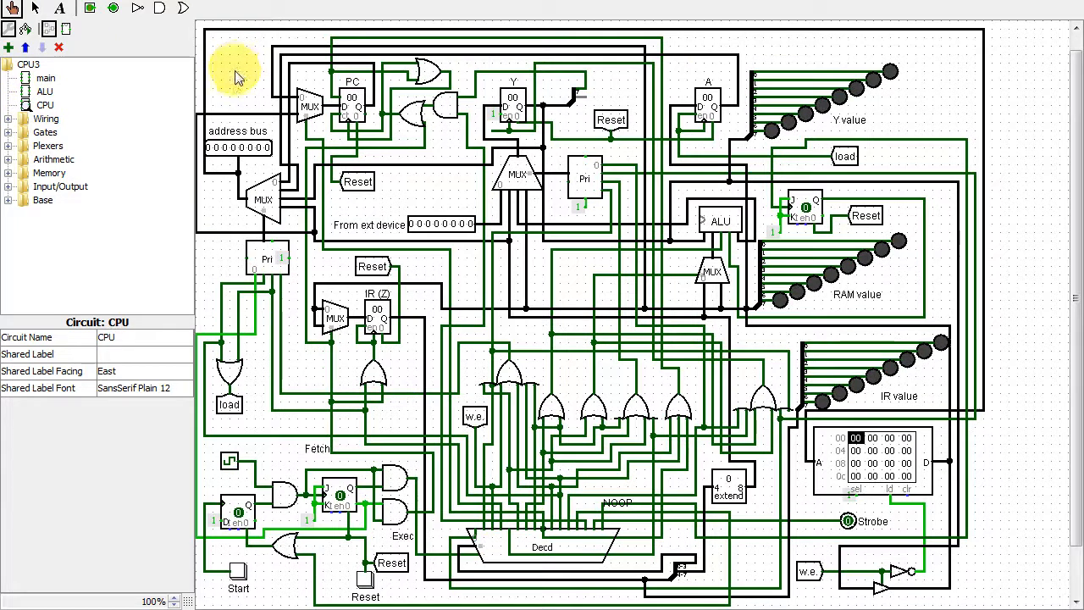
{"action": "mouse_move", "coordinate": [902, 559]}
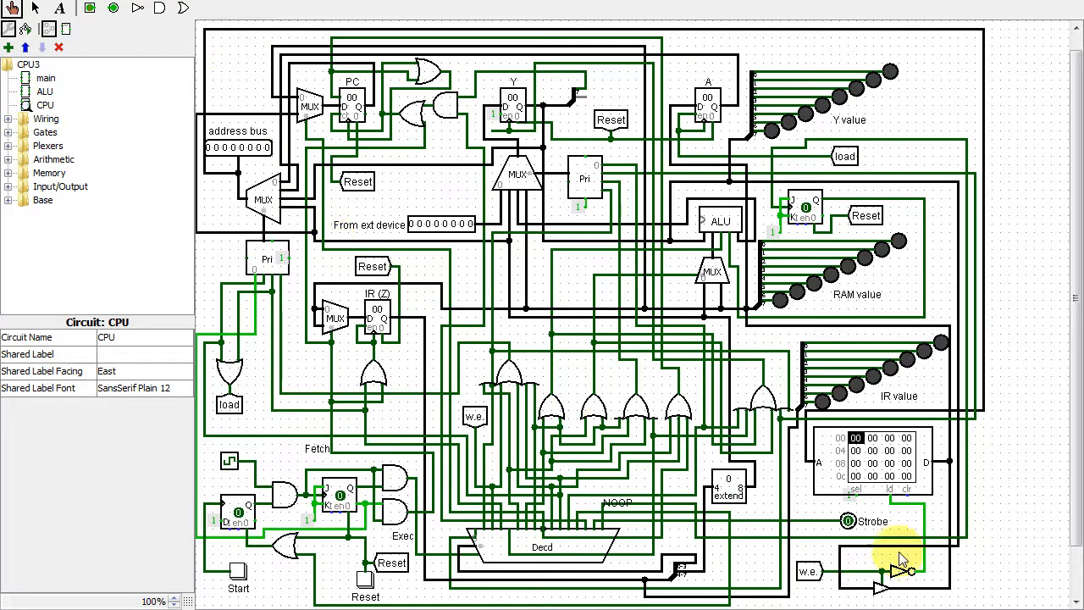
Load the program1 memory image (0f 10 0e 24 0d…) into the CPU3 RAM.
{"action": "right_click", "coordinate": [880, 453]}
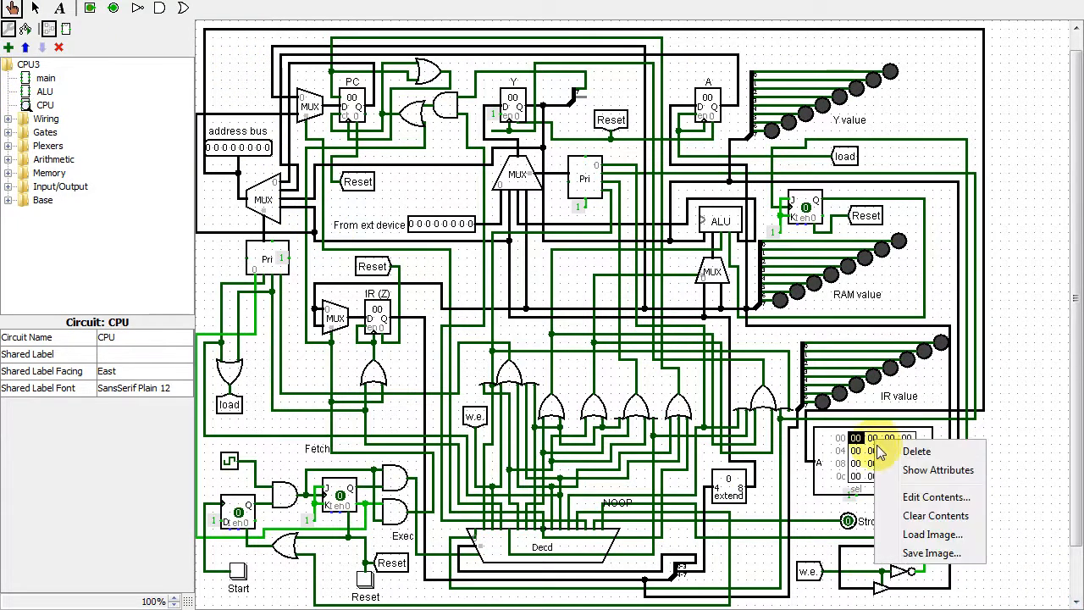
{"action": "left_click", "coordinate": [931, 534]}
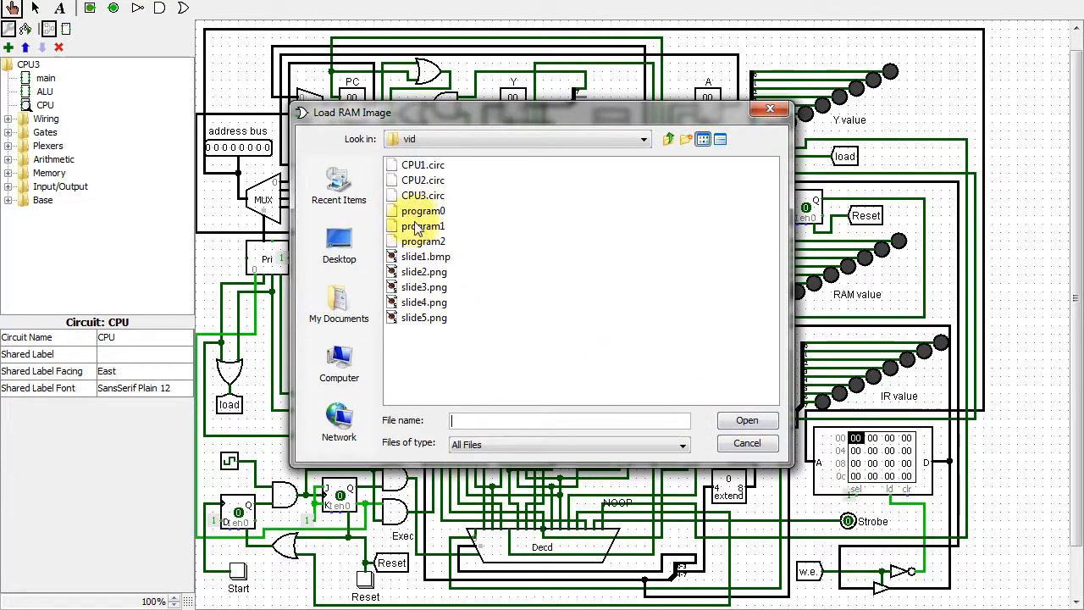
{"action": "left_click", "coordinate": [423, 226]}
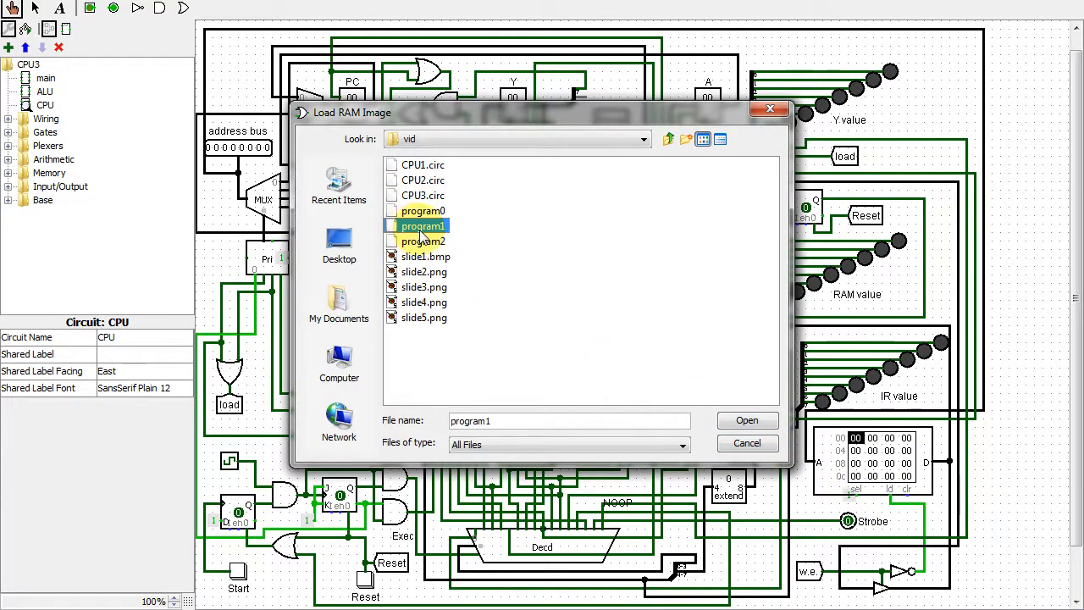
{"action": "left_click", "coordinate": [746, 420]}
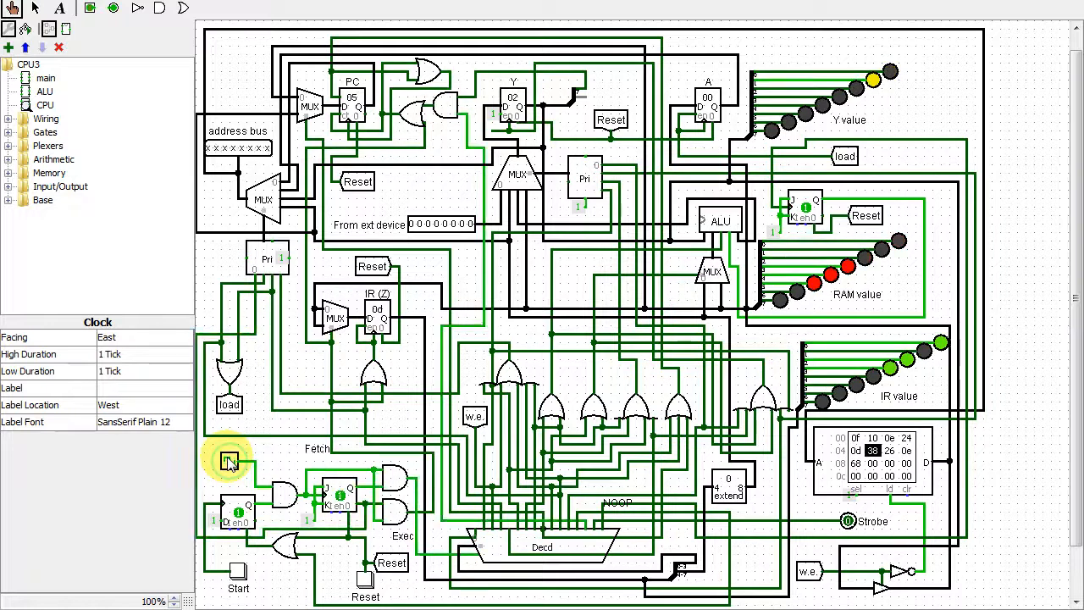
Run program1 with the clock, then read the PC register value (26).
{"action": "left_click", "coordinate": [230, 460]}
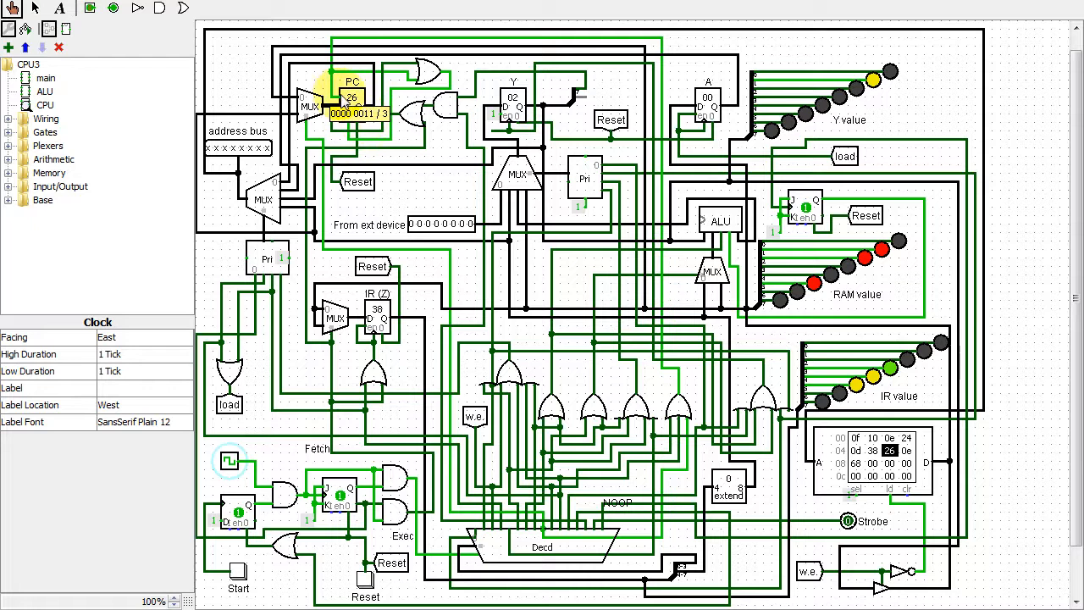
{"action": "left_click", "coordinate": [352, 102]}
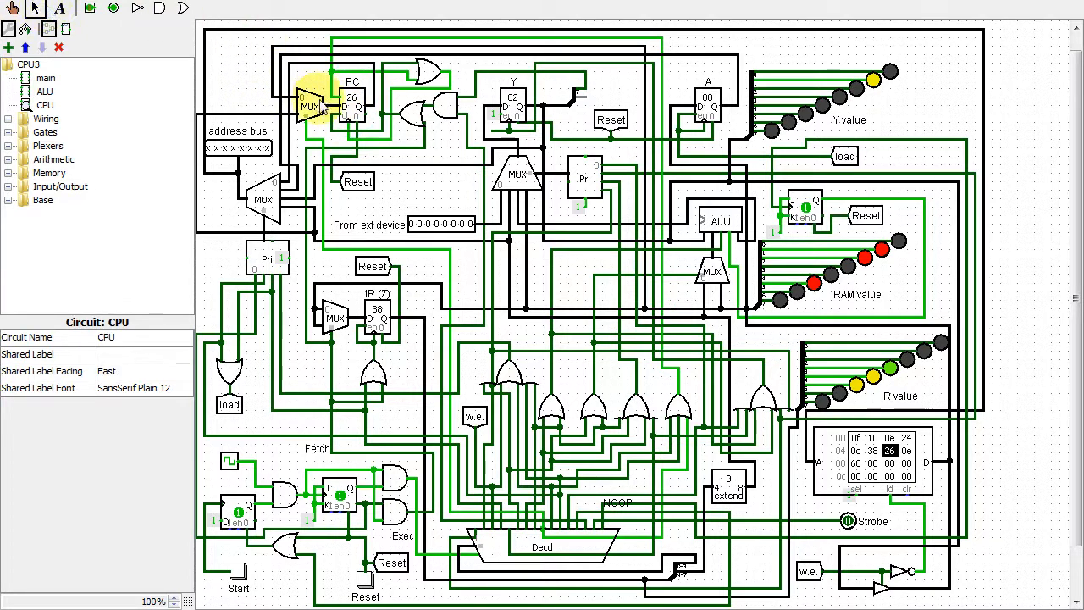
Select the multiplexer feeding the PC register so it can be deleted.
{"action": "left_click", "coordinate": [310, 106]}
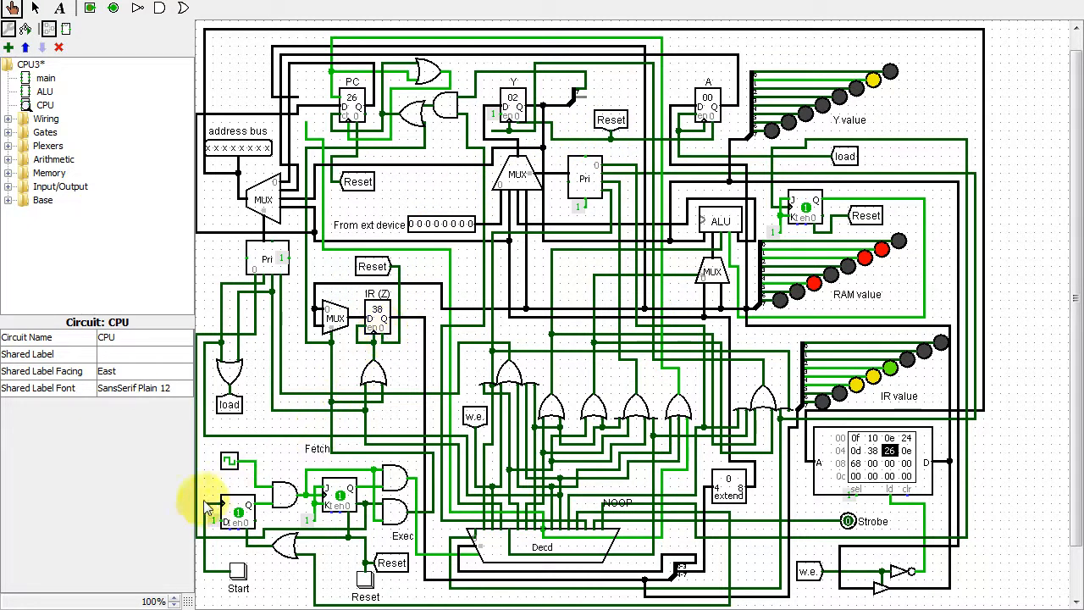
{"action": "mouse_move", "coordinate": [188, 510]}
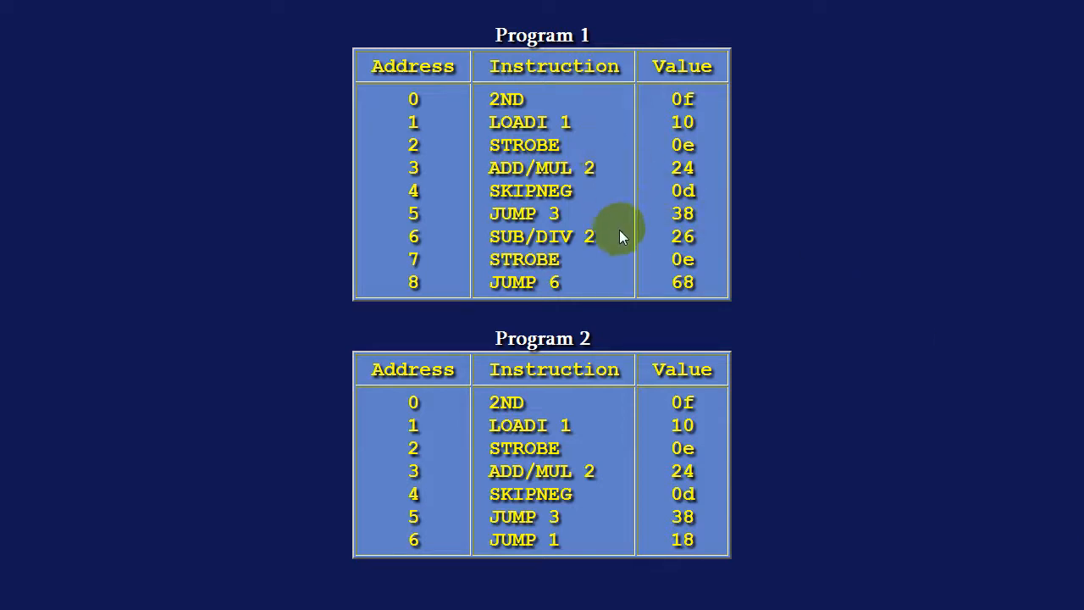
{"action": "mouse_move", "coordinate": [652, 260]}
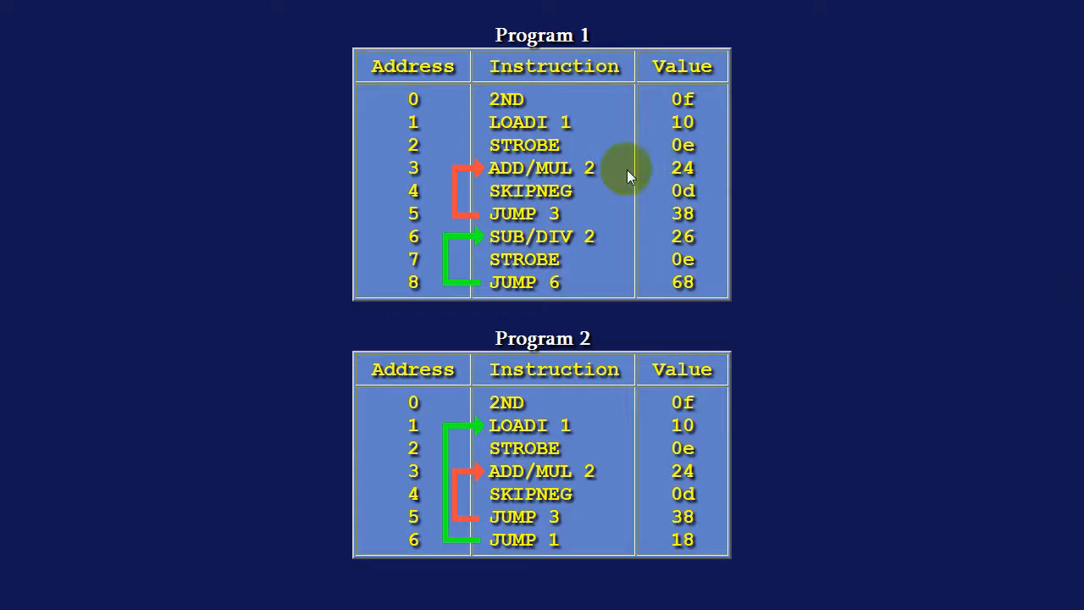
{"action": "mouse_move", "coordinate": [588, 195]}
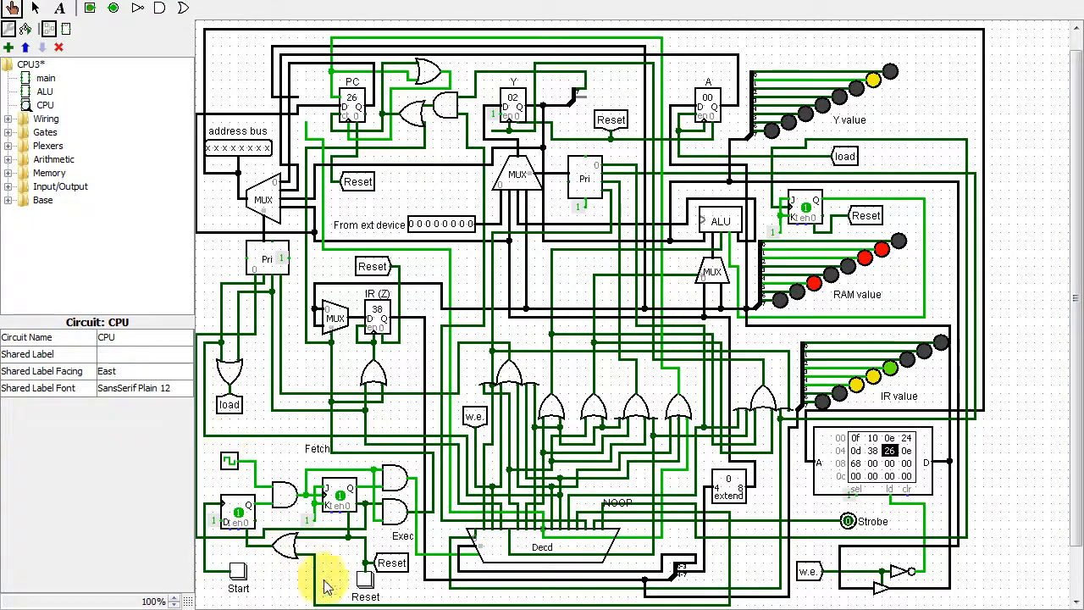
Reset program1 to address zero and restart it, reaching PC 09 and IR 68.
{"action": "left_click", "coordinate": [238, 571]}
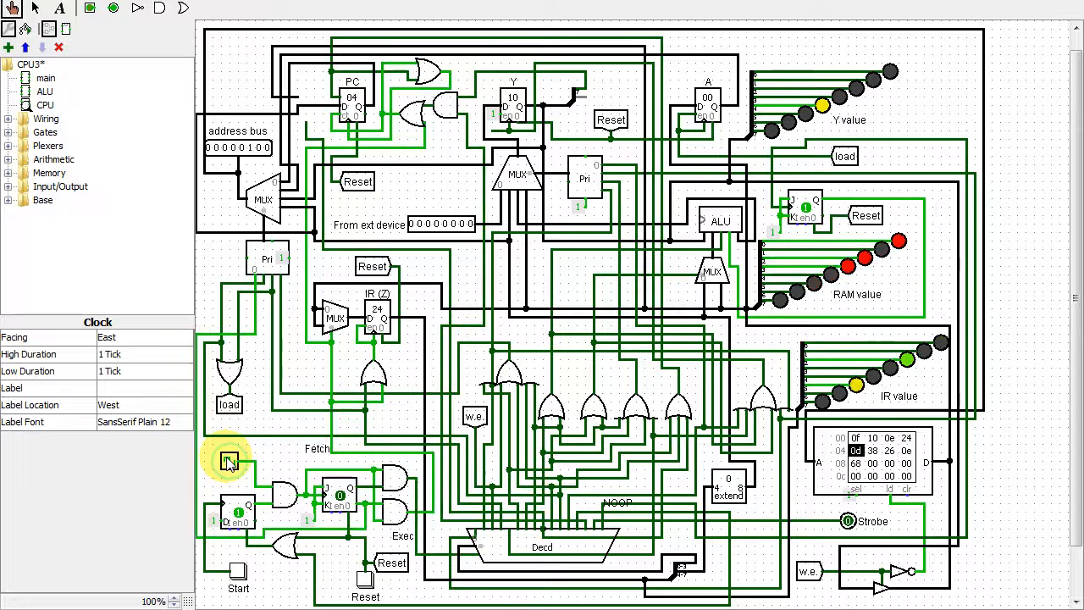
{"action": "left_click", "coordinate": [229, 460]}
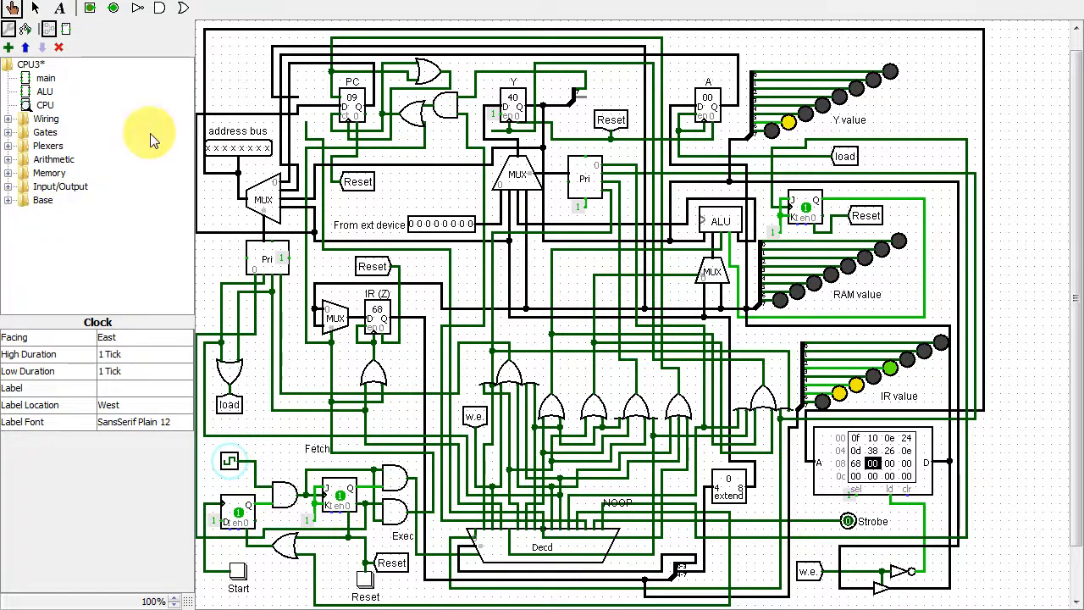
{"action": "left_click", "coordinate": [43, 8]}
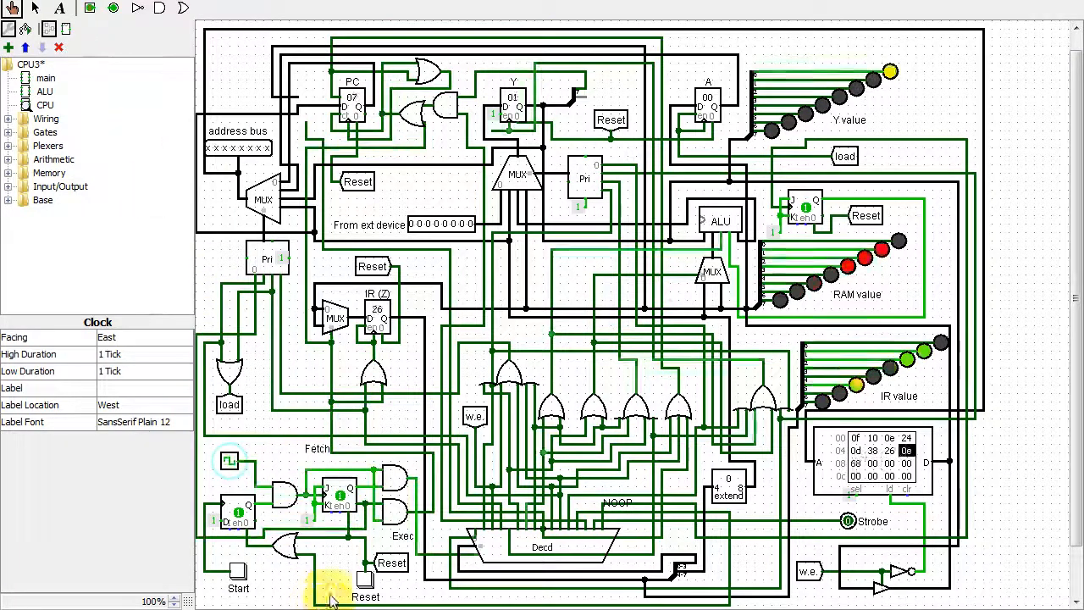
{"action": "left_click", "coordinate": [238, 575]}
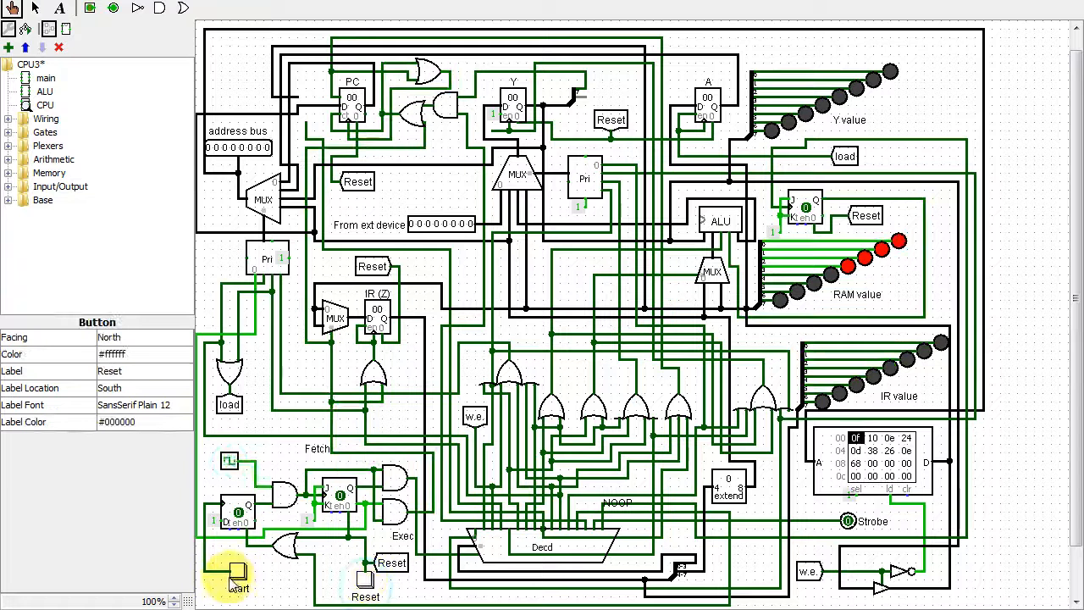
{"action": "left_click", "coordinate": [238, 574]}
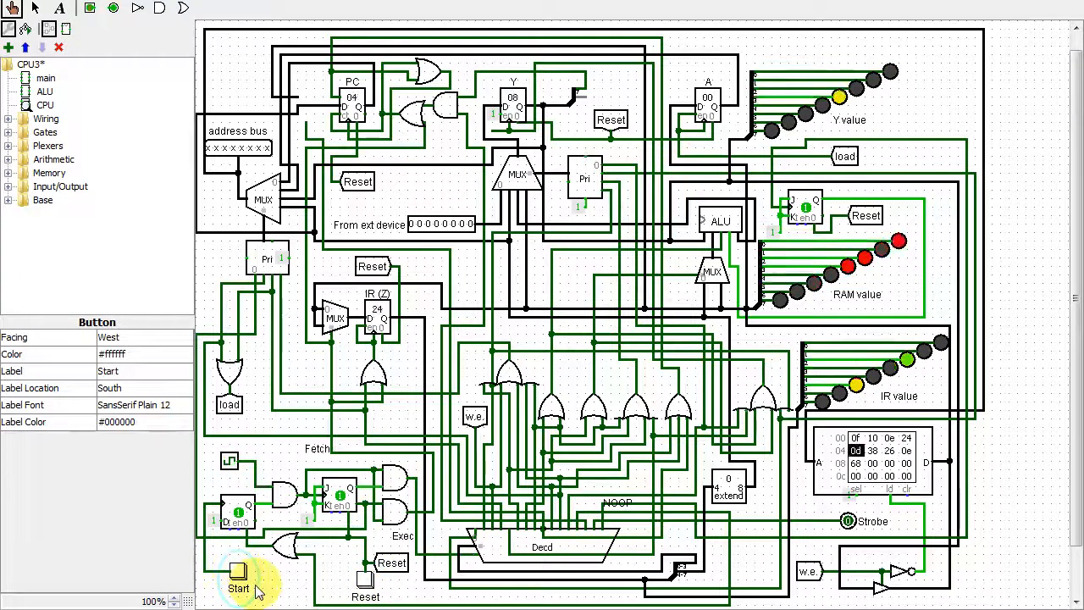
{"action": "left_click", "coordinate": [237, 575]}
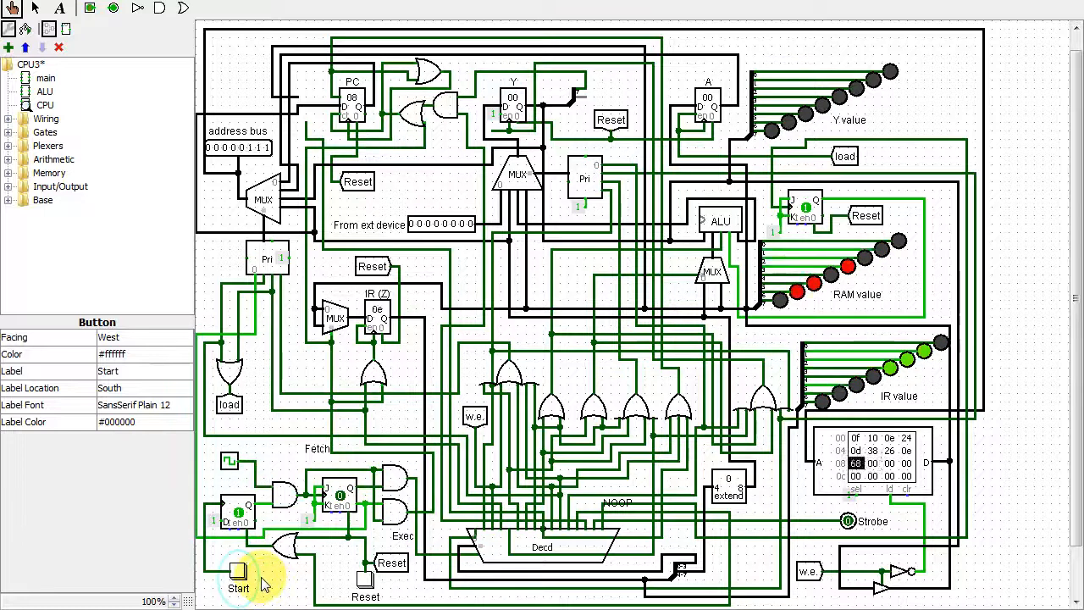
{"action": "left_click", "coordinate": [238, 586]}
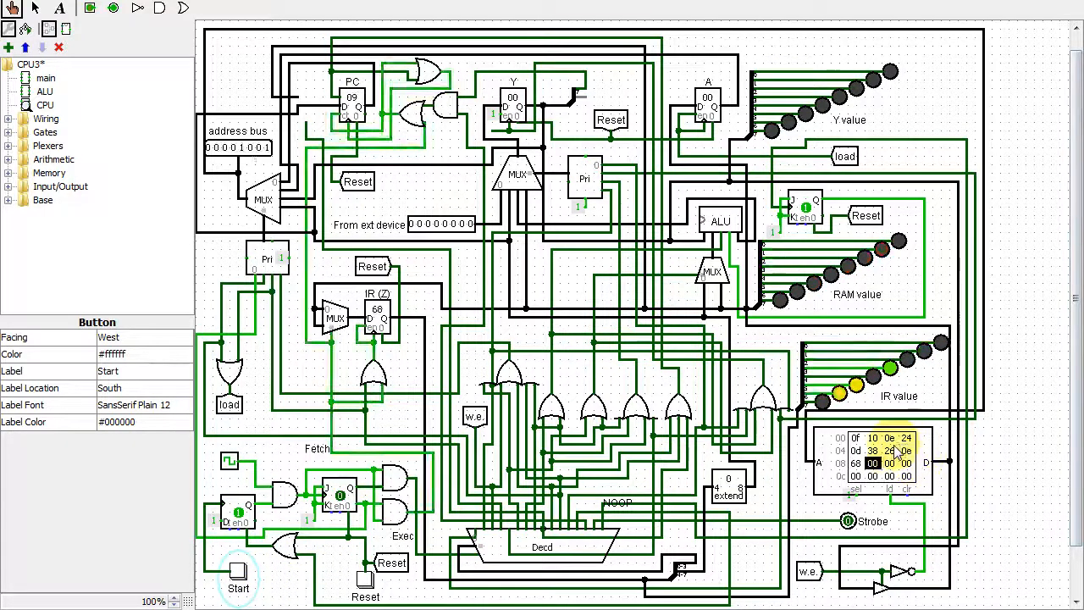
Load the program2 memory image into the CPU3 RAM.
{"action": "right_click", "coordinate": [880, 458]}
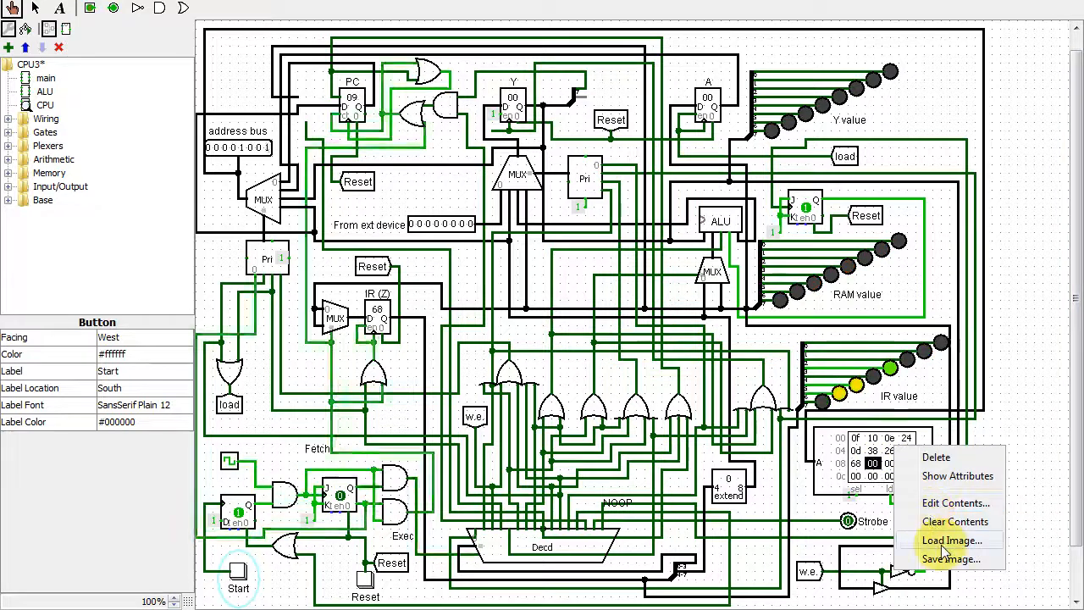
{"action": "left_click", "coordinate": [952, 539]}
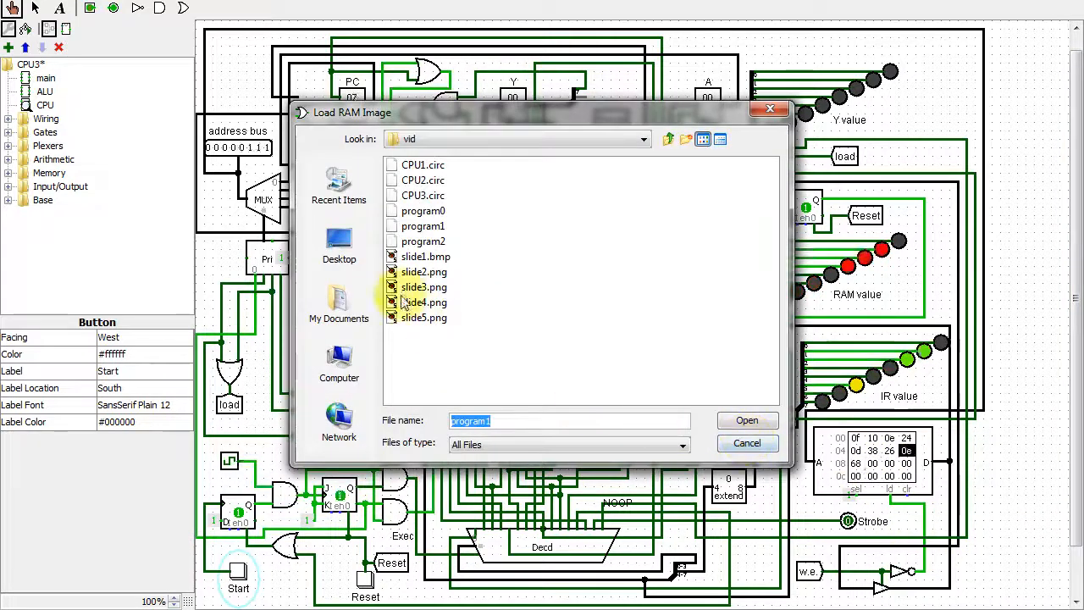
{"action": "left_click", "coordinate": [746, 419]}
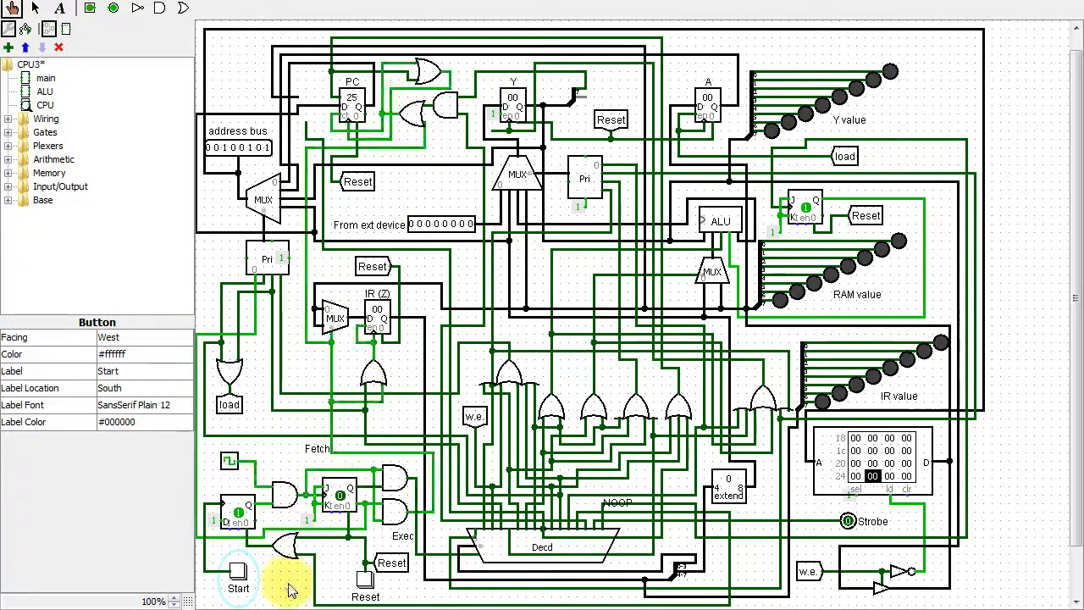
Reset the CPU and start program2, then open Simulate > Tick Frequency.
{"action": "left_click", "coordinate": [238, 576]}
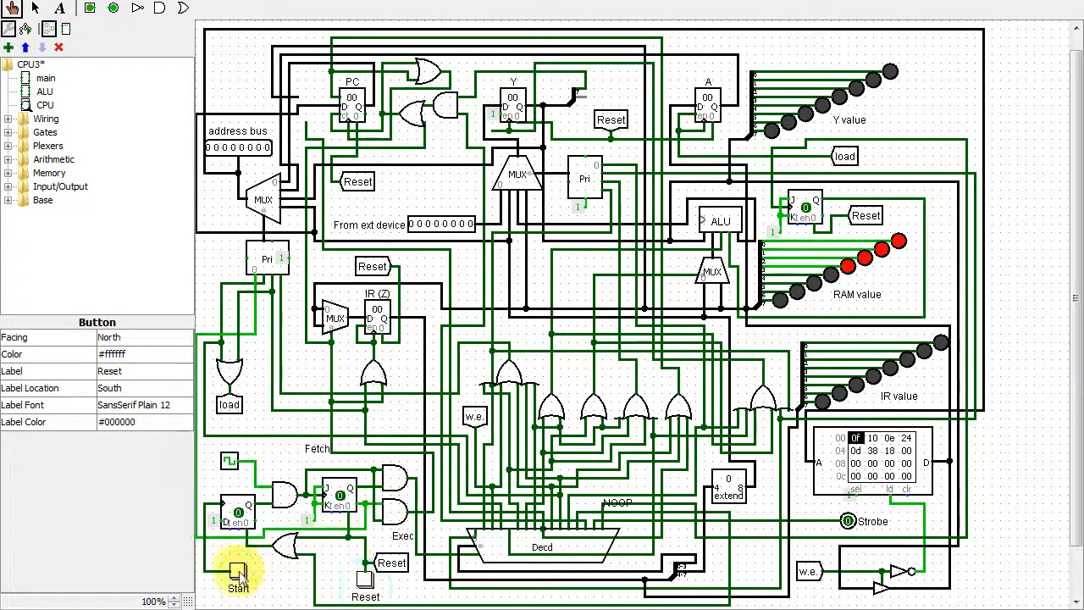
{"action": "left_click", "coordinate": [239, 574]}
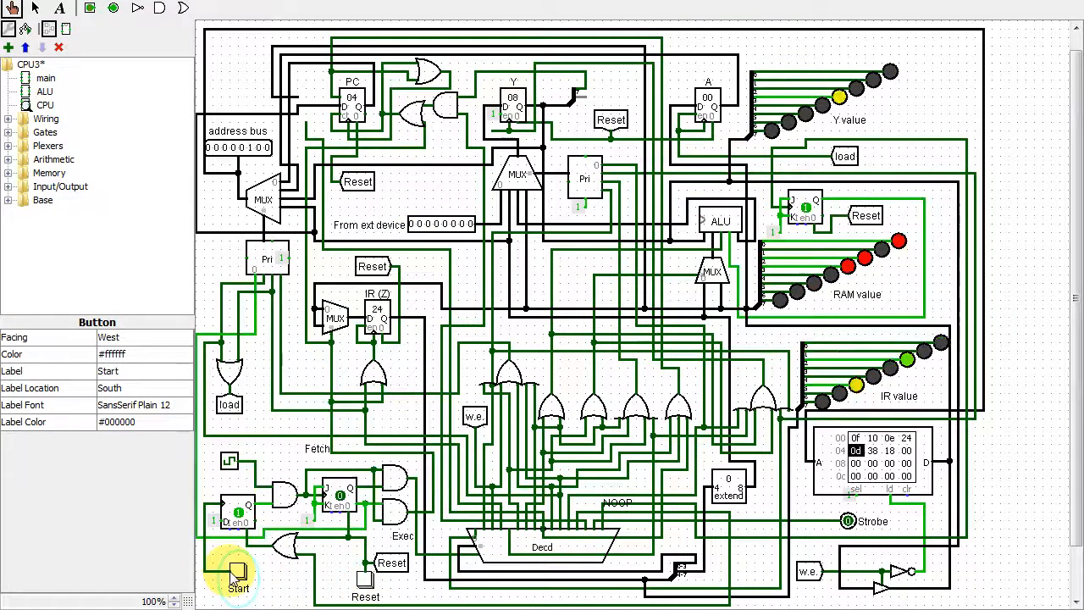
{"action": "left_click", "coordinate": [238, 573]}
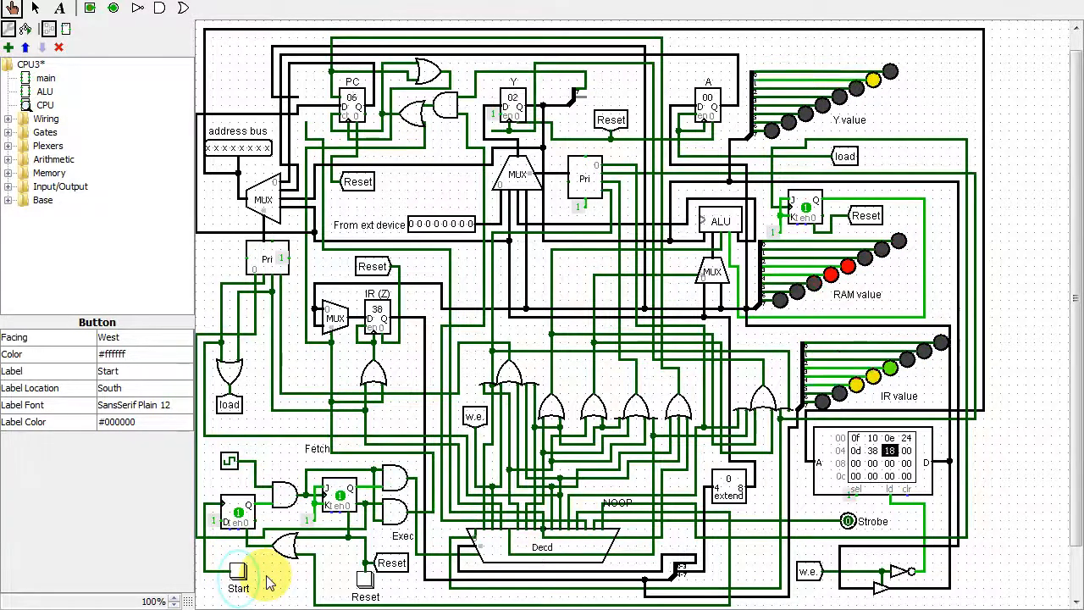
{"action": "left_click", "coordinate": [238, 573]}
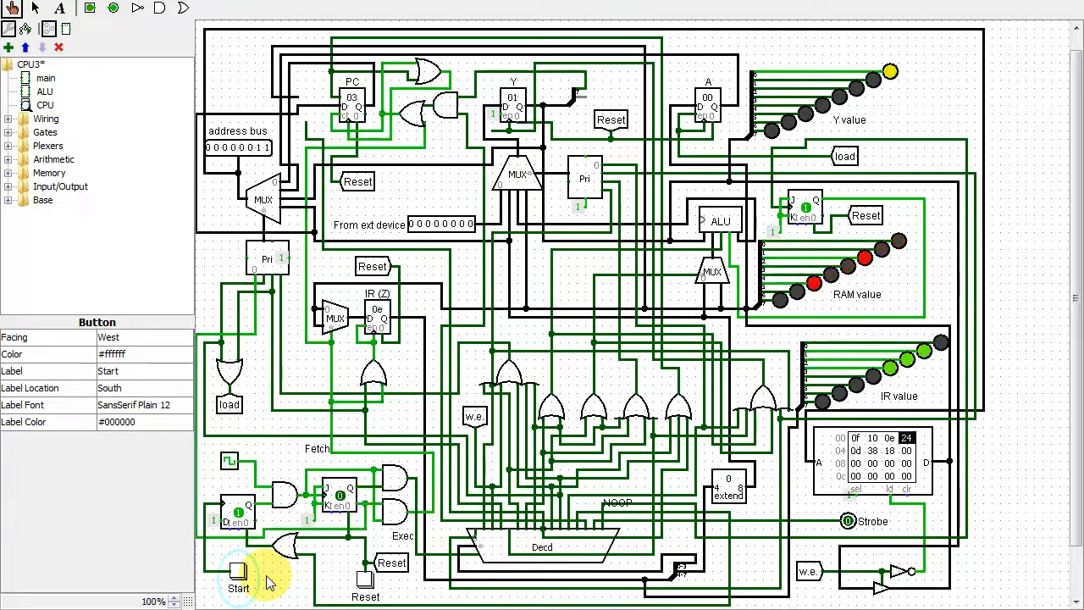
{"action": "left_click", "coordinate": [238, 571]}
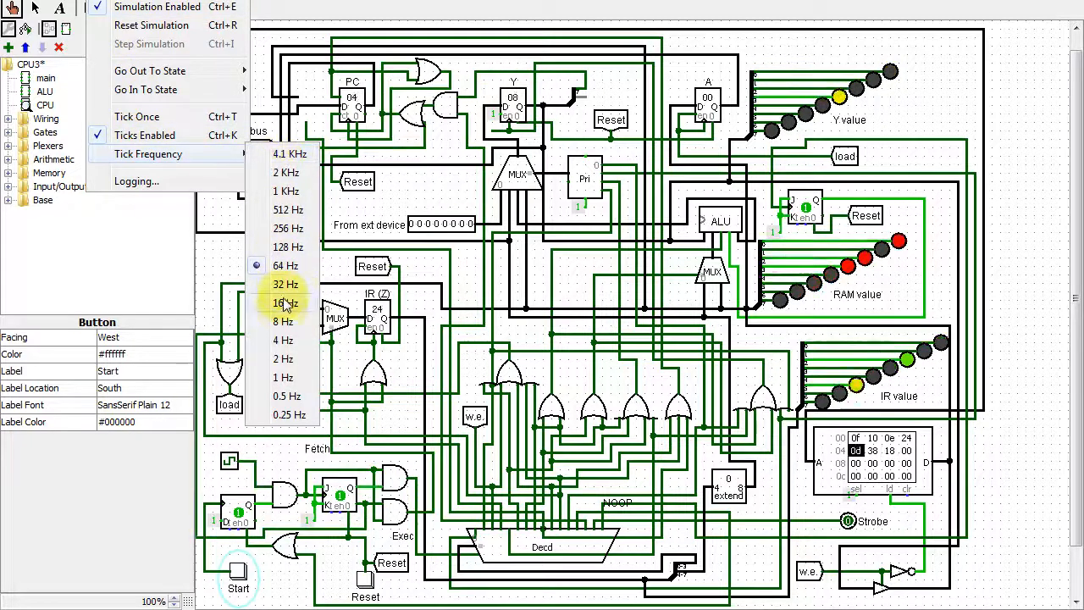
{"action": "left_click", "coordinate": [285, 303]}
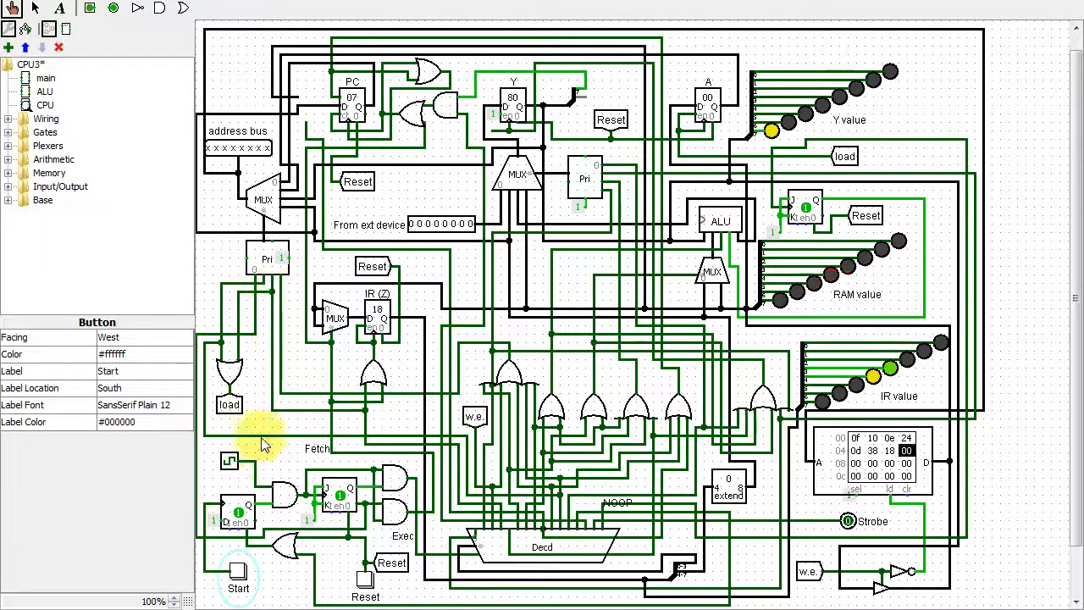